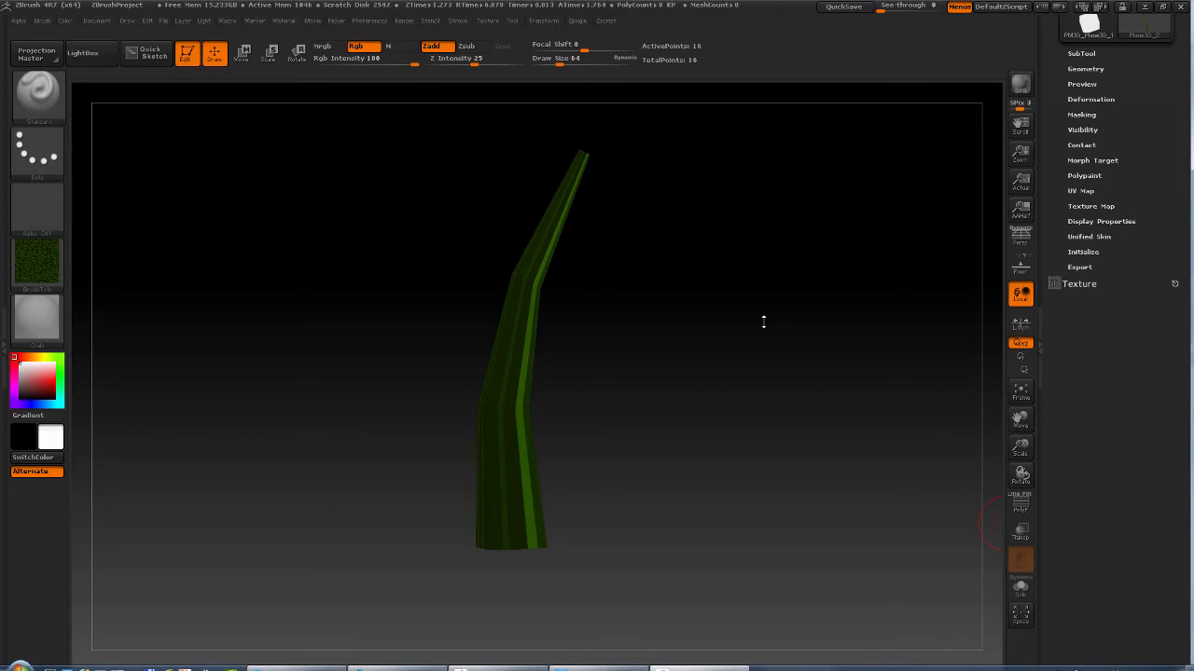
pyautogui.moveTo(659, 287)
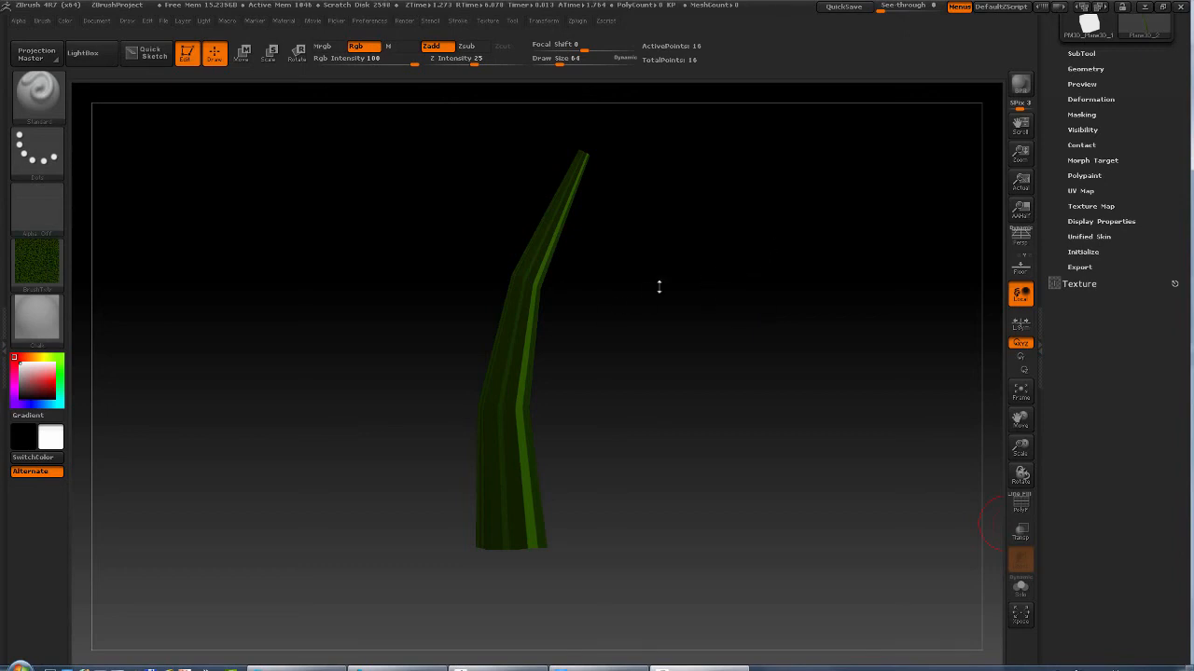
pyautogui.moveTo(740, 367)
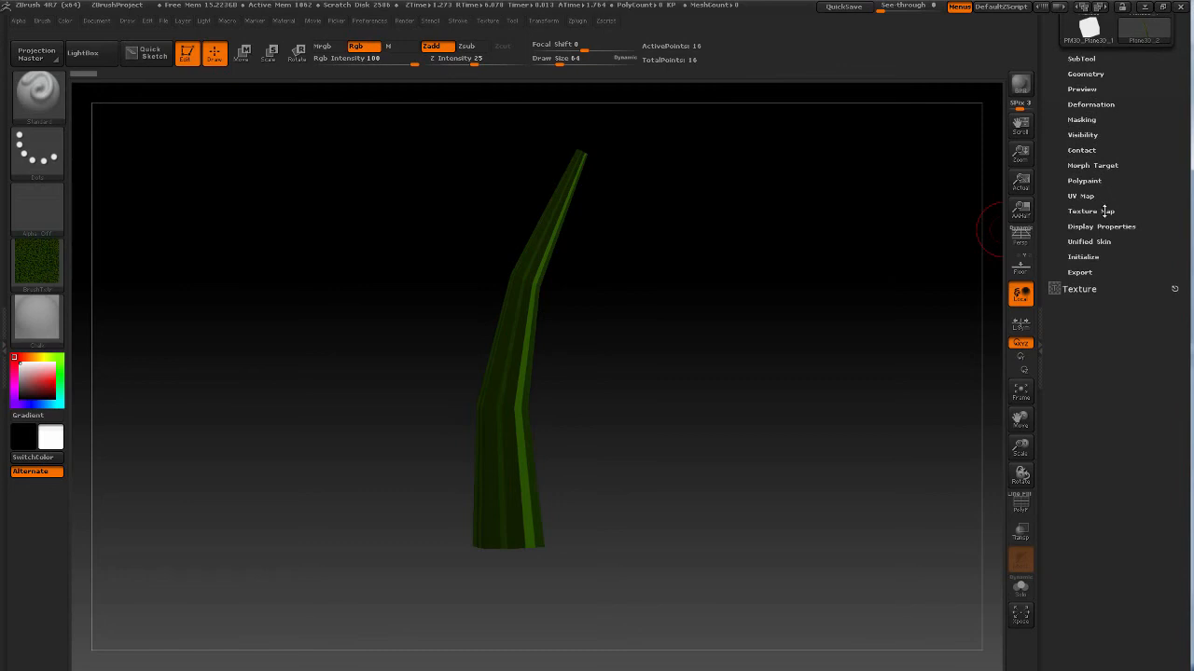
# Step: Display the blade's green striped texture map and orbit to view it sideways
pyautogui.click(1091, 210)
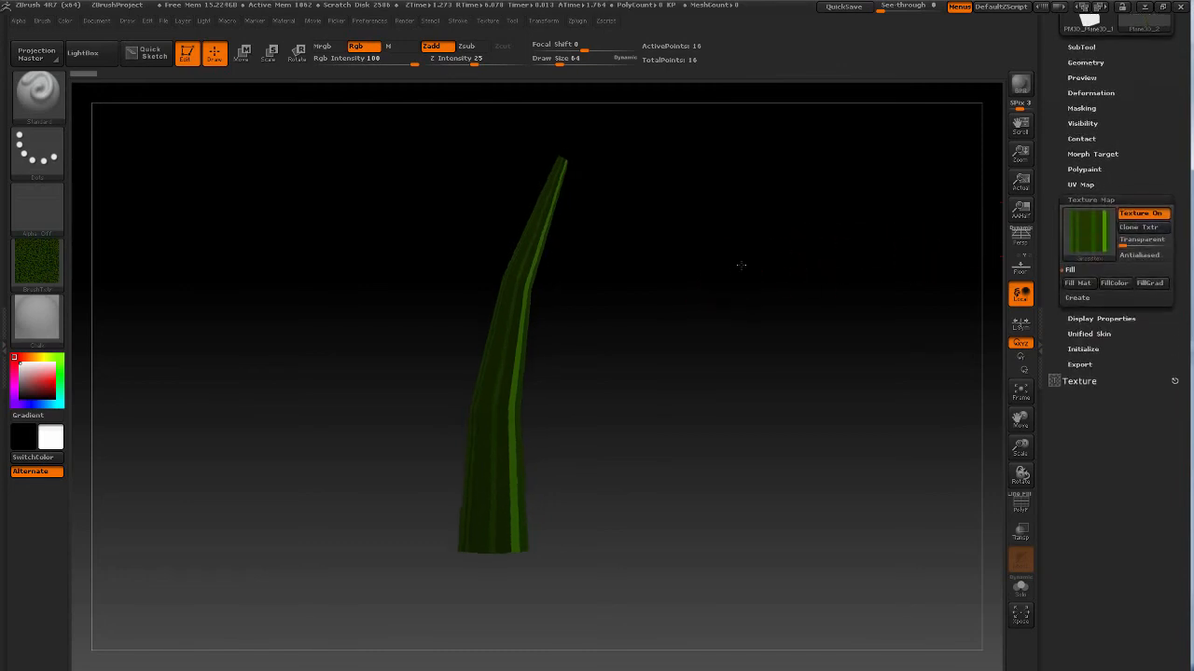
pyautogui.moveTo(741, 266); pyautogui.dragTo(784, 280)
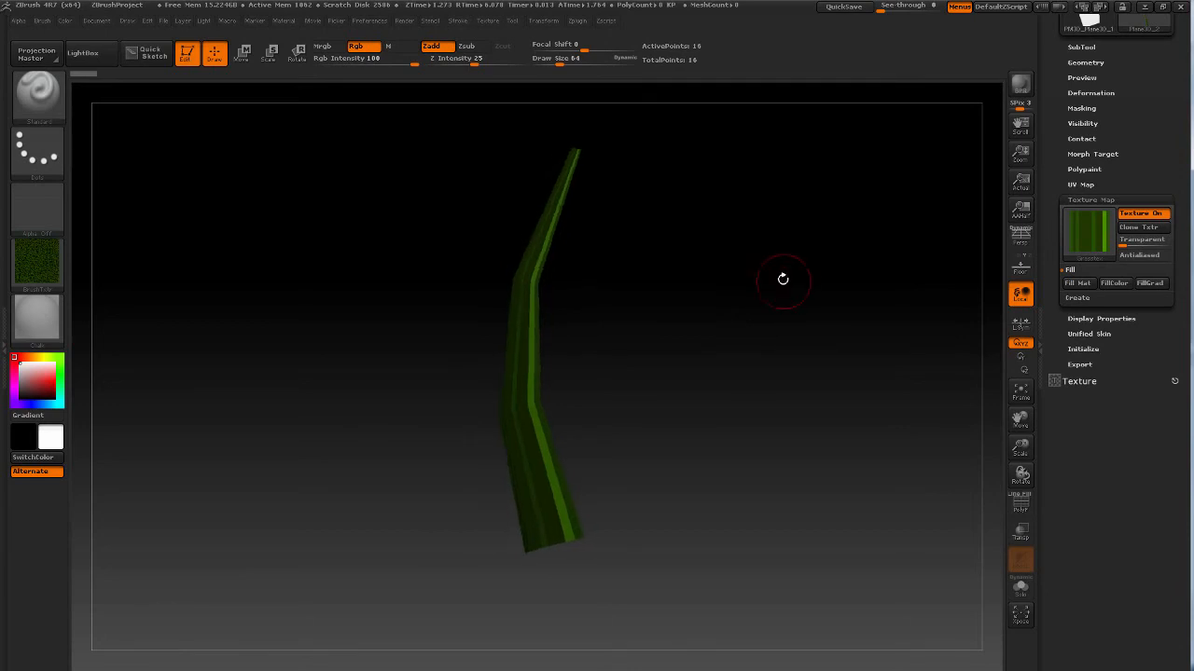
pyautogui.moveTo(783, 279); pyautogui.dragTo(739, 353)
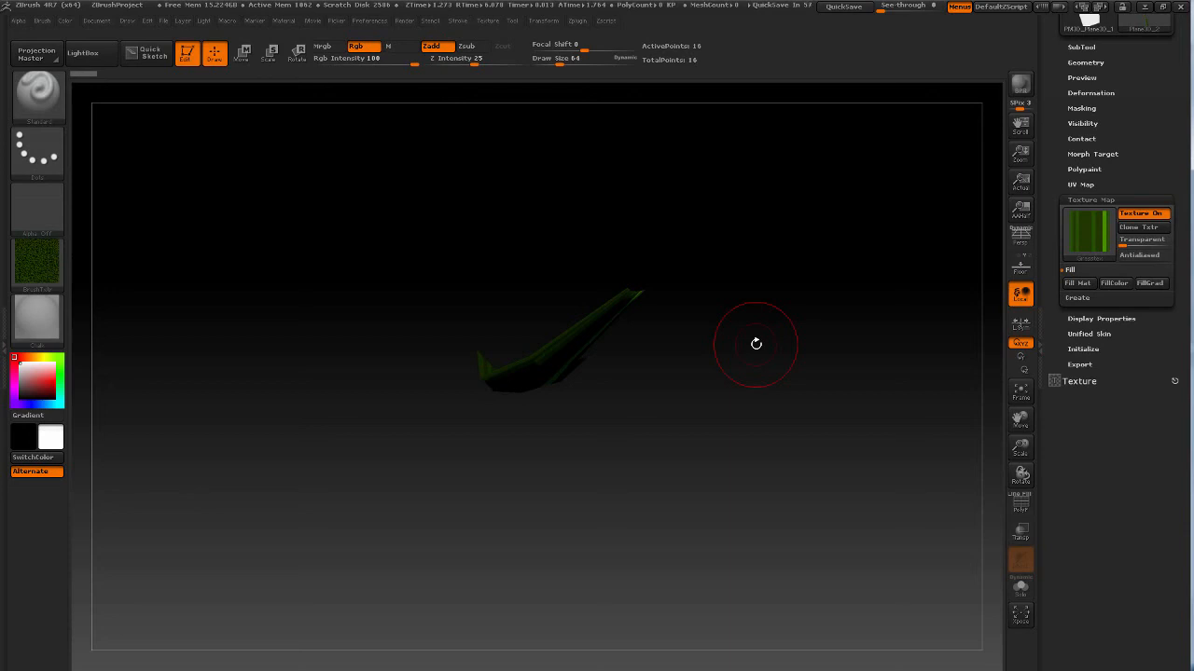
pyautogui.moveTo(785, 348)
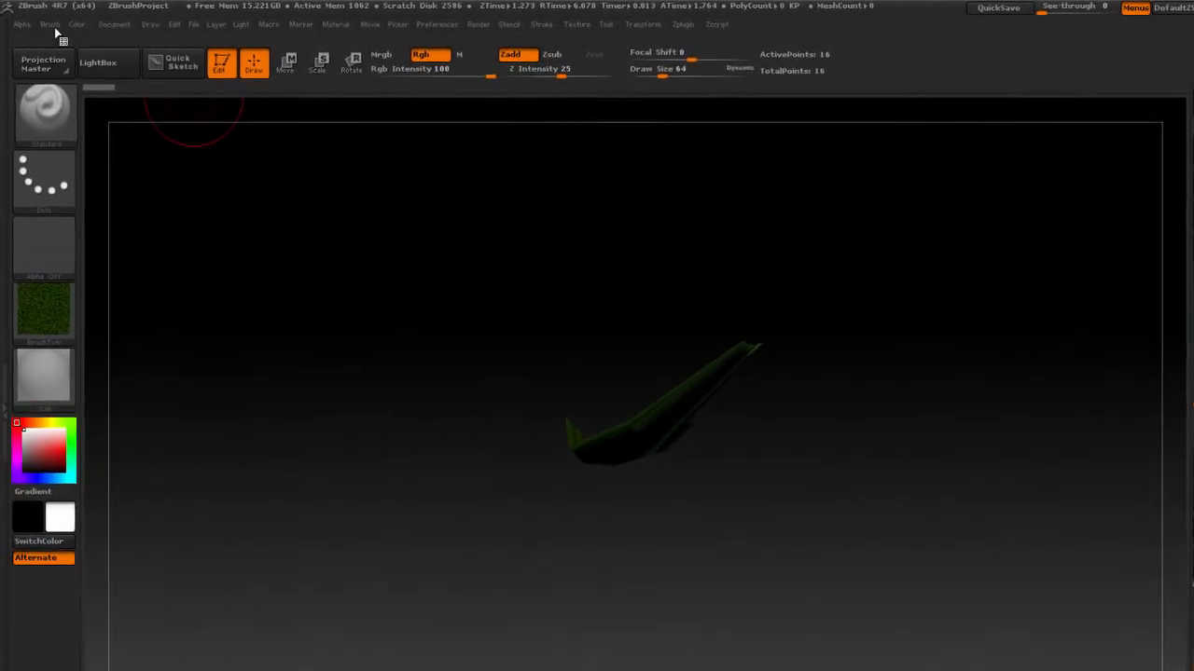
# Step: Create a new InsertMesh brush from the grass blade via the Brush palette
pyautogui.click(58, 29)
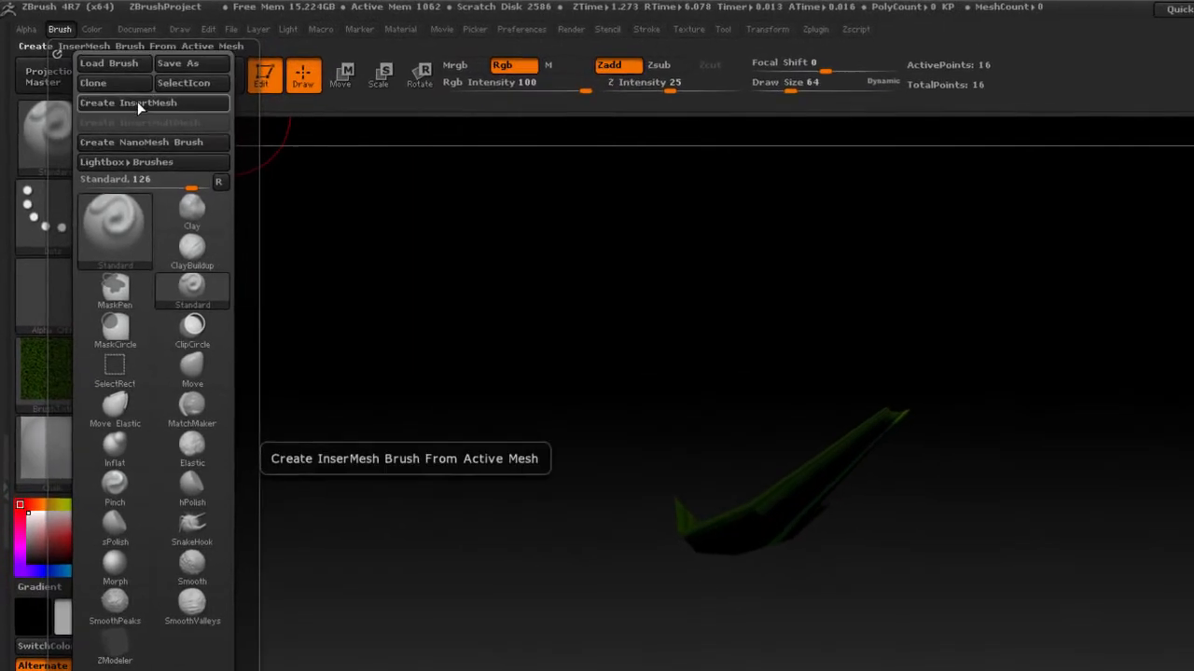
pyautogui.click(128, 103)
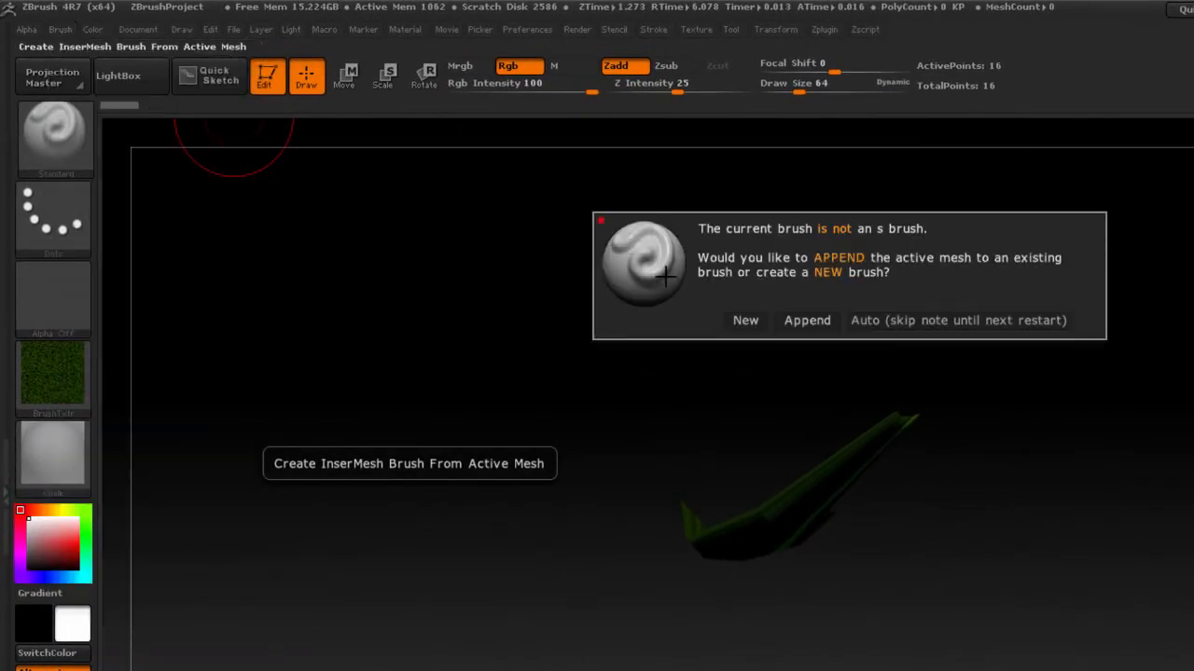
pyautogui.moveTo(783, 302)
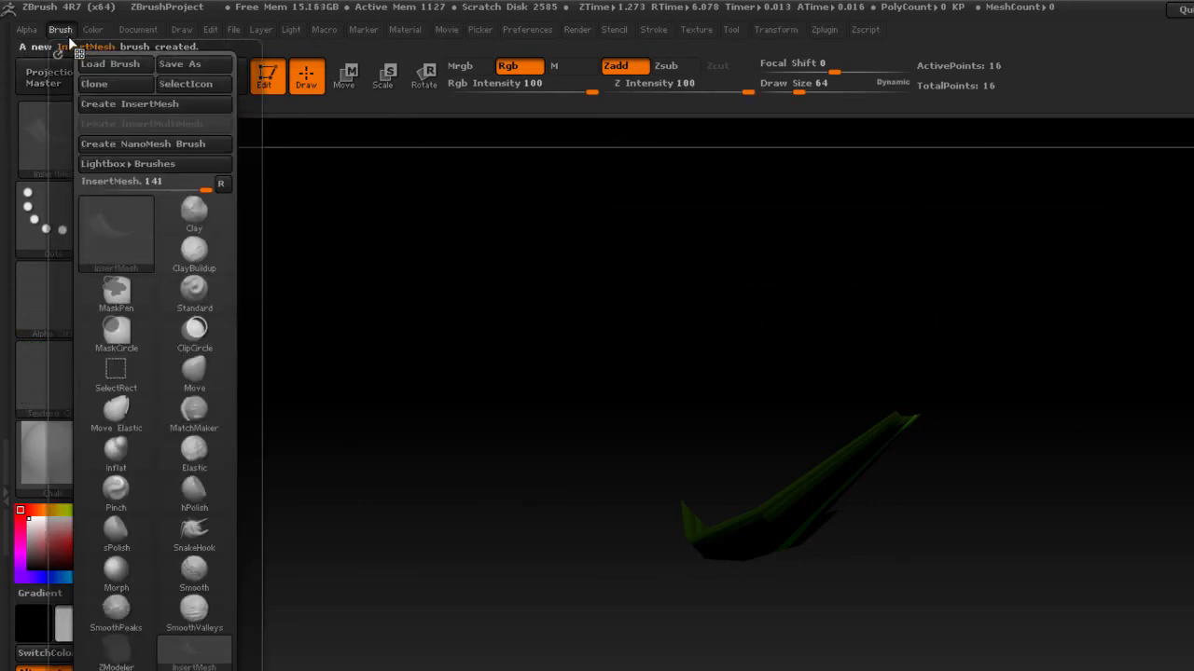
pyautogui.moveTo(145, 148)
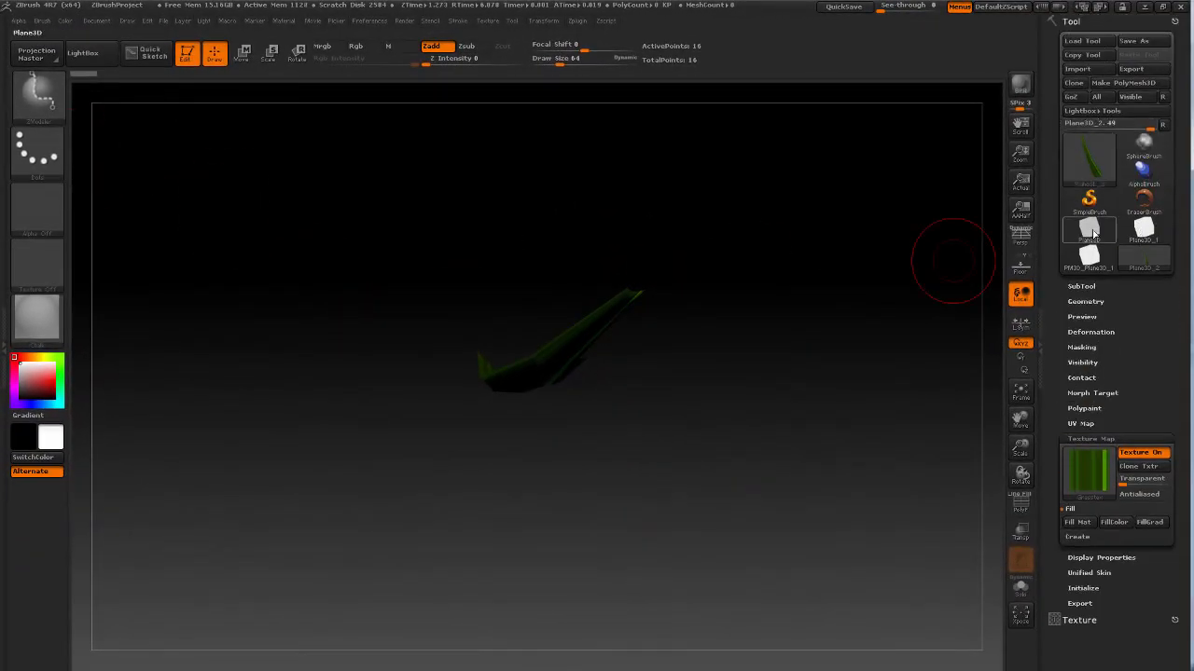
# Step: Select PM3D_Plane3D and Insert NanoMesh grass on all polygons with ZModeler
pyautogui.click(1088, 230)
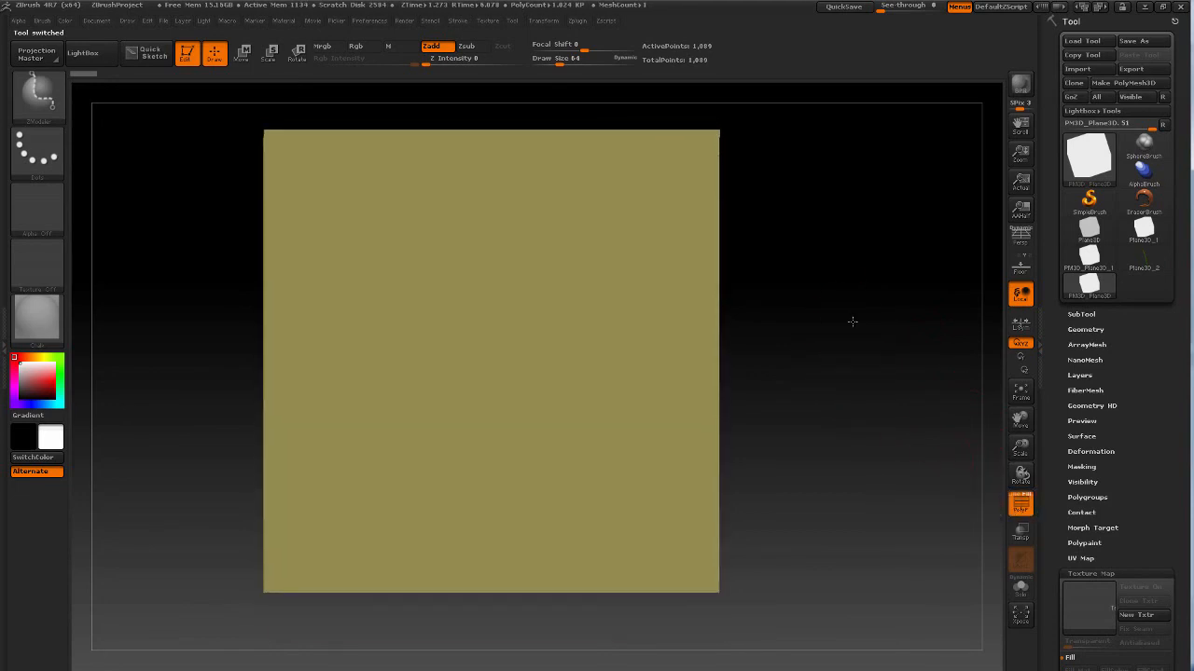
pyautogui.click(1019, 501)
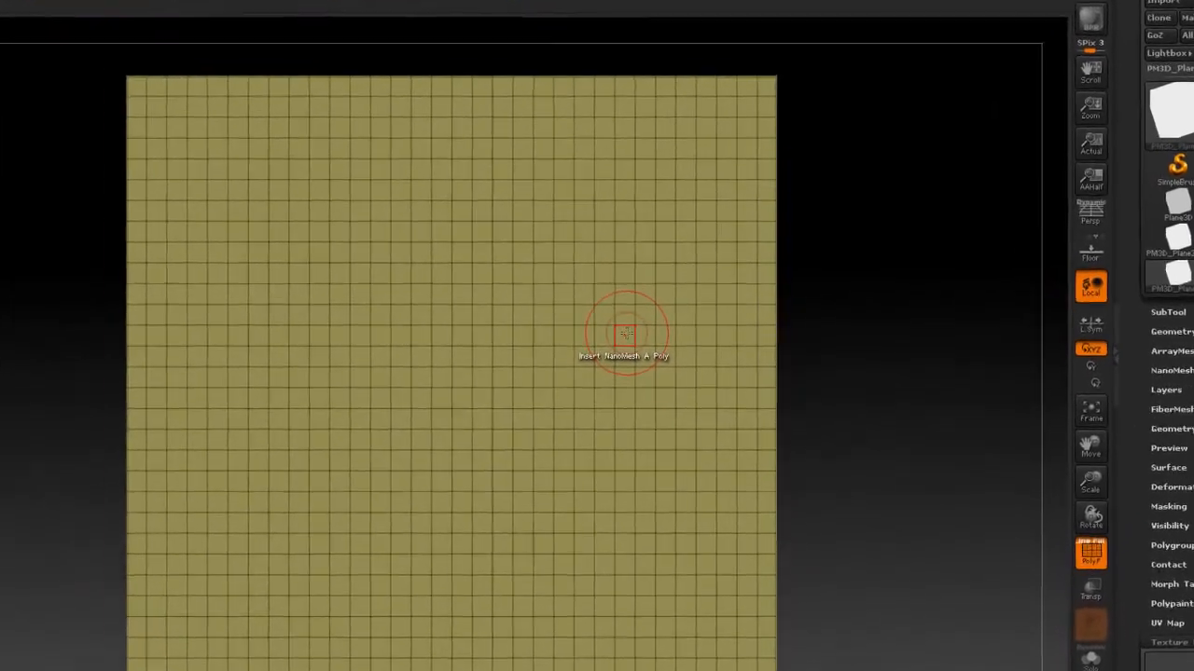
pyautogui.click(625, 333)
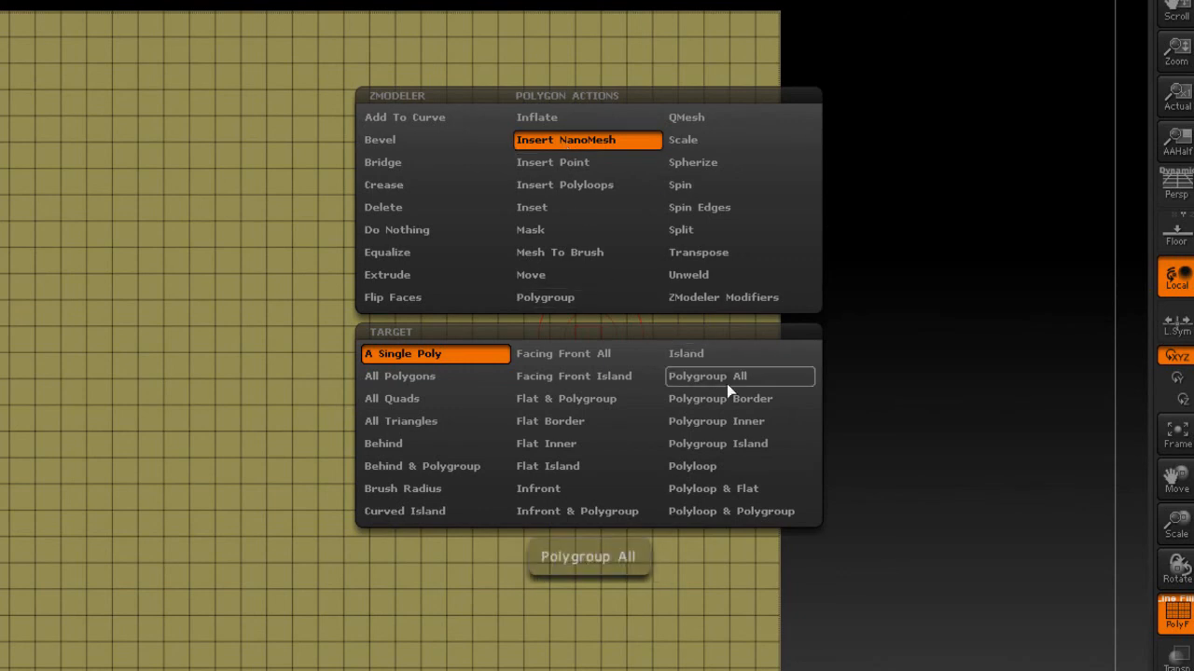
pyautogui.moveTo(727, 387)
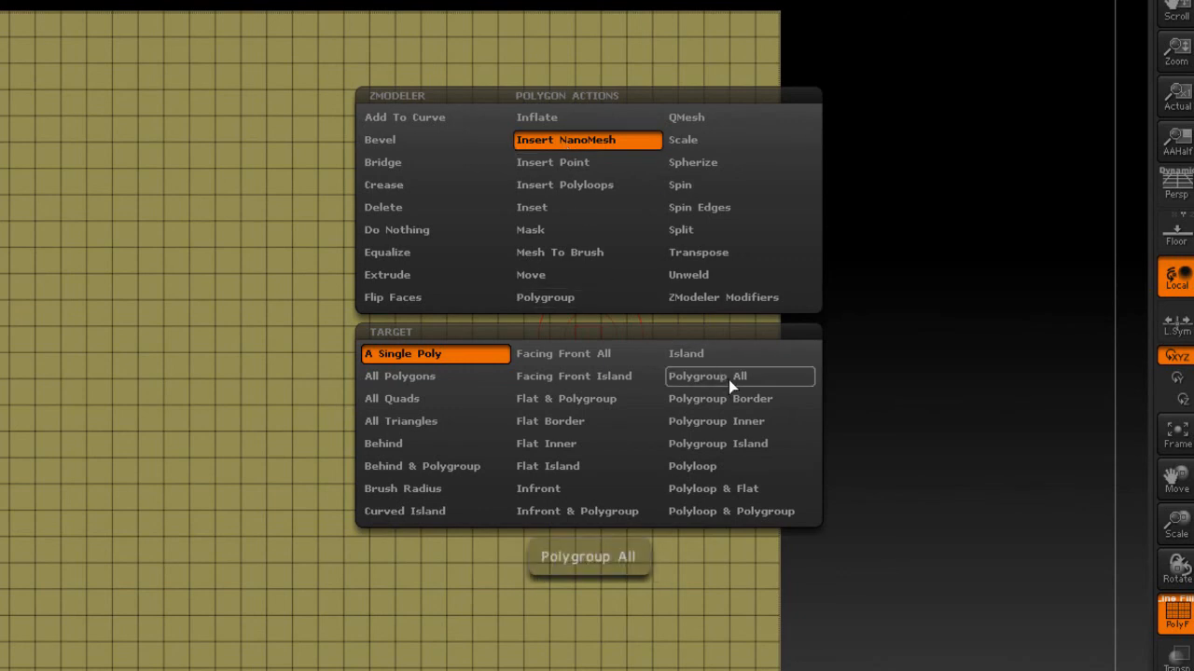
pyautogui.click(707, 375)
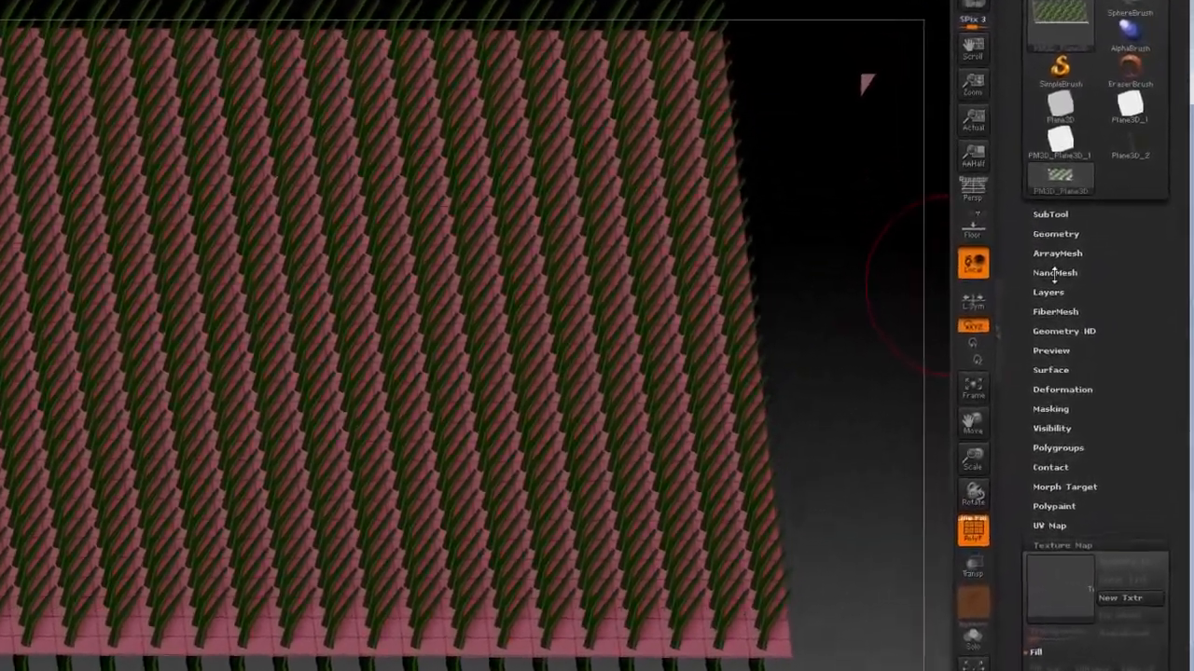
# Step: Open the Tool > NanoMesh settings to adjust size, variation and distribution
pyautogui.click(1055, 273)
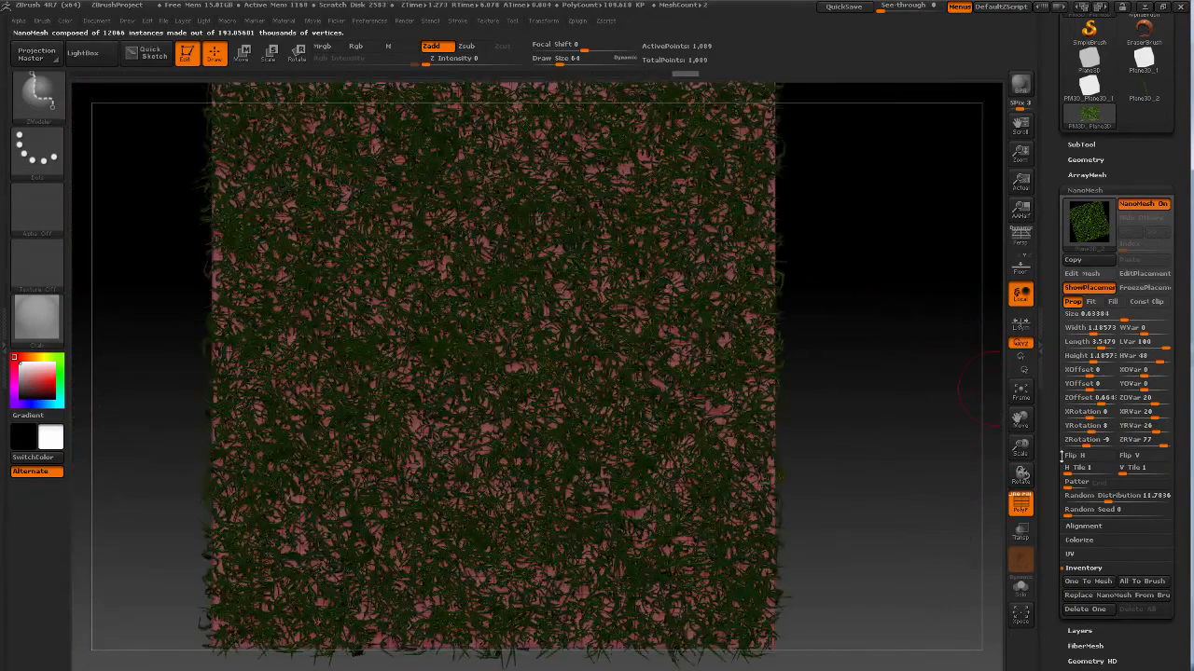
# Step: Set NanoMesh H Tile to 2, Diagonal Lines pattern, Random Distribution about 70
pyautogui.click(1082, 468)
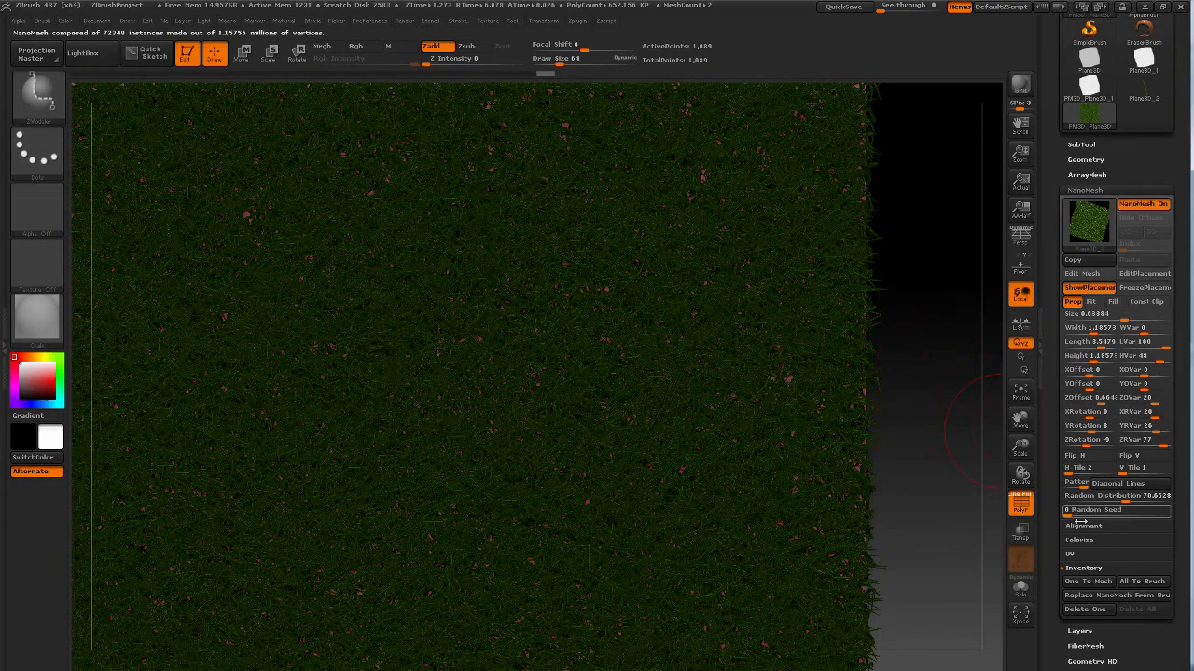
pyautogui.scroll(-3)
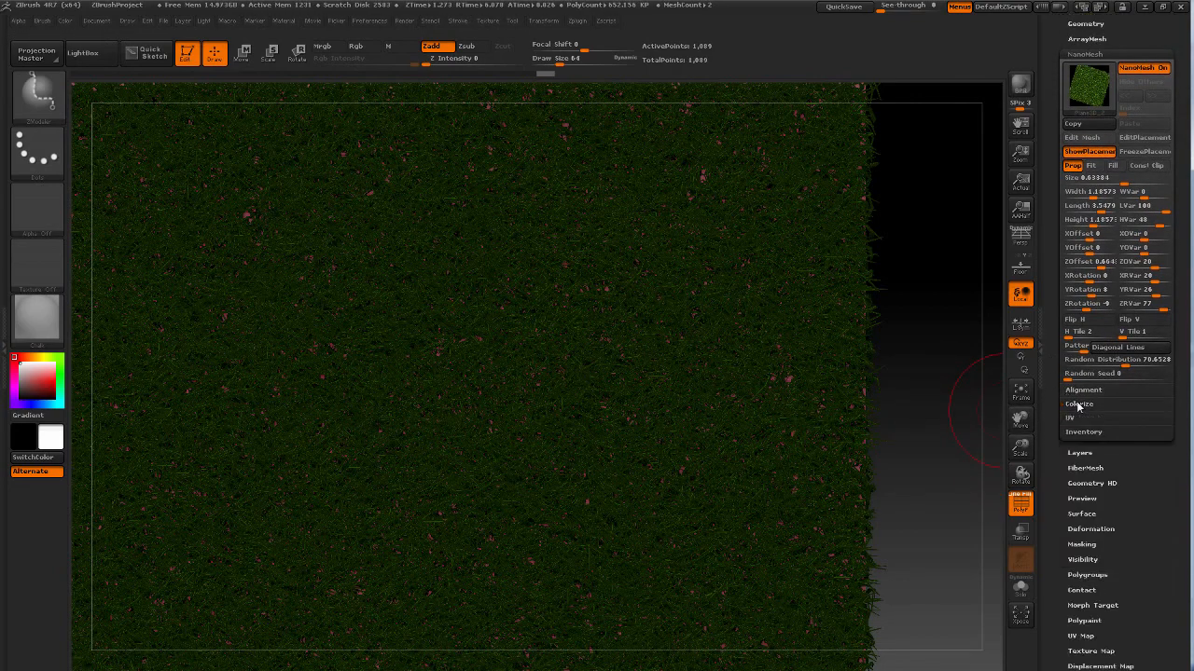
pyautogui.moveTo(917, 336)
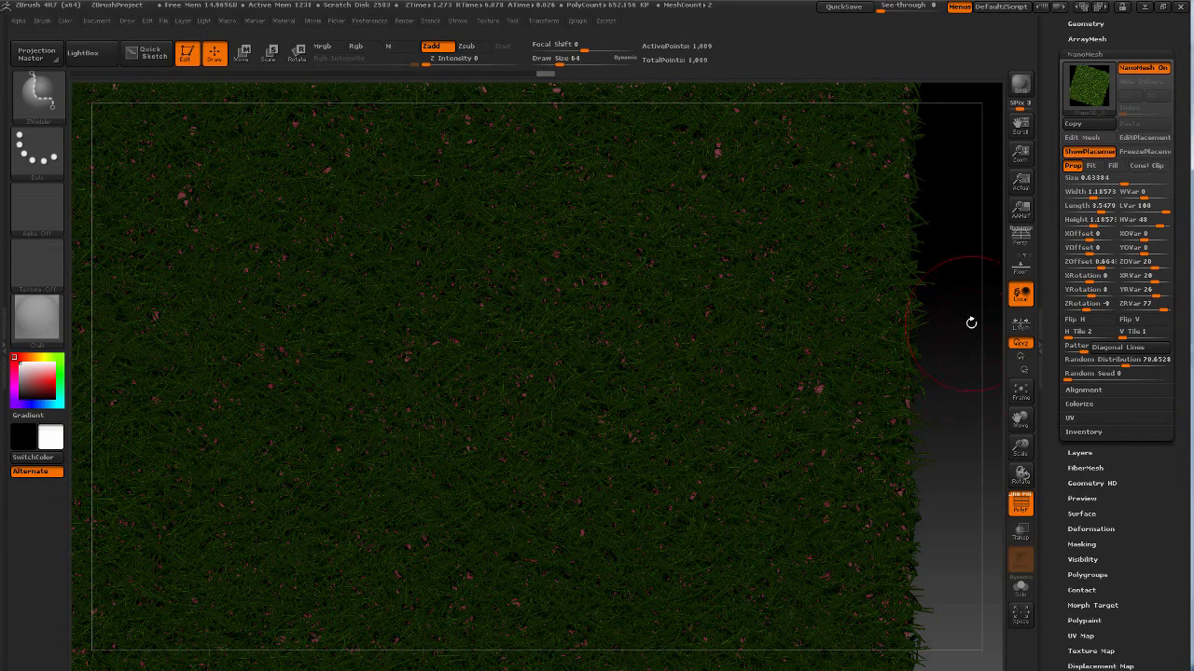
pyautogui.moveTo(983, 327)
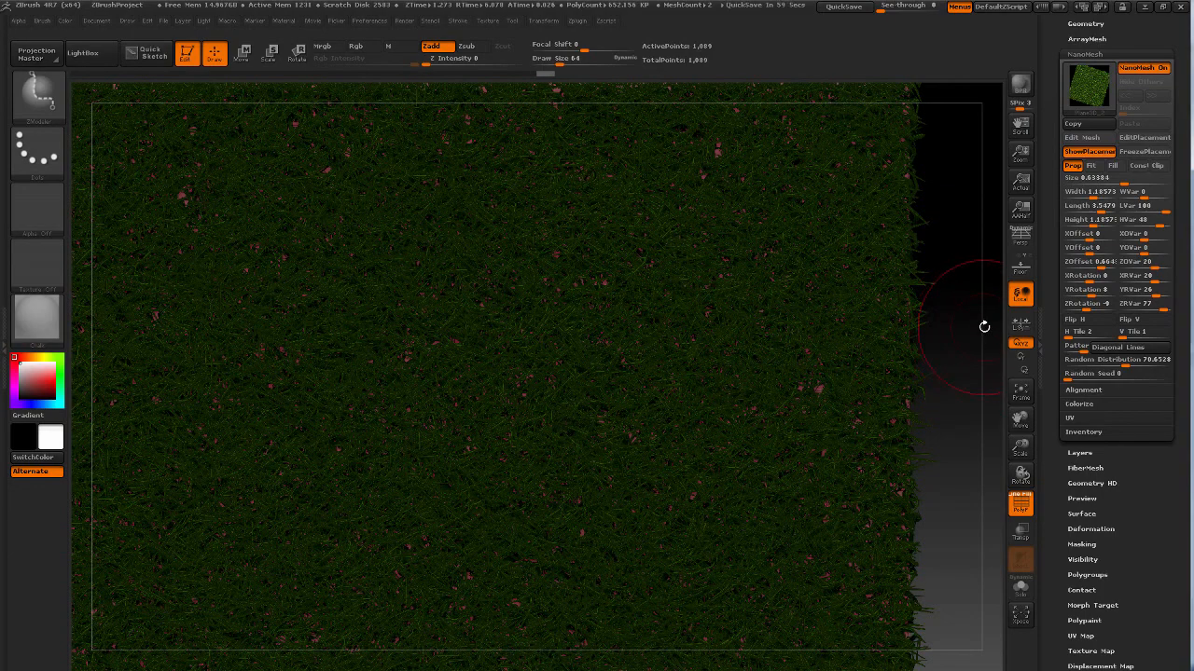
pyautogui.moveTo(962, 407)
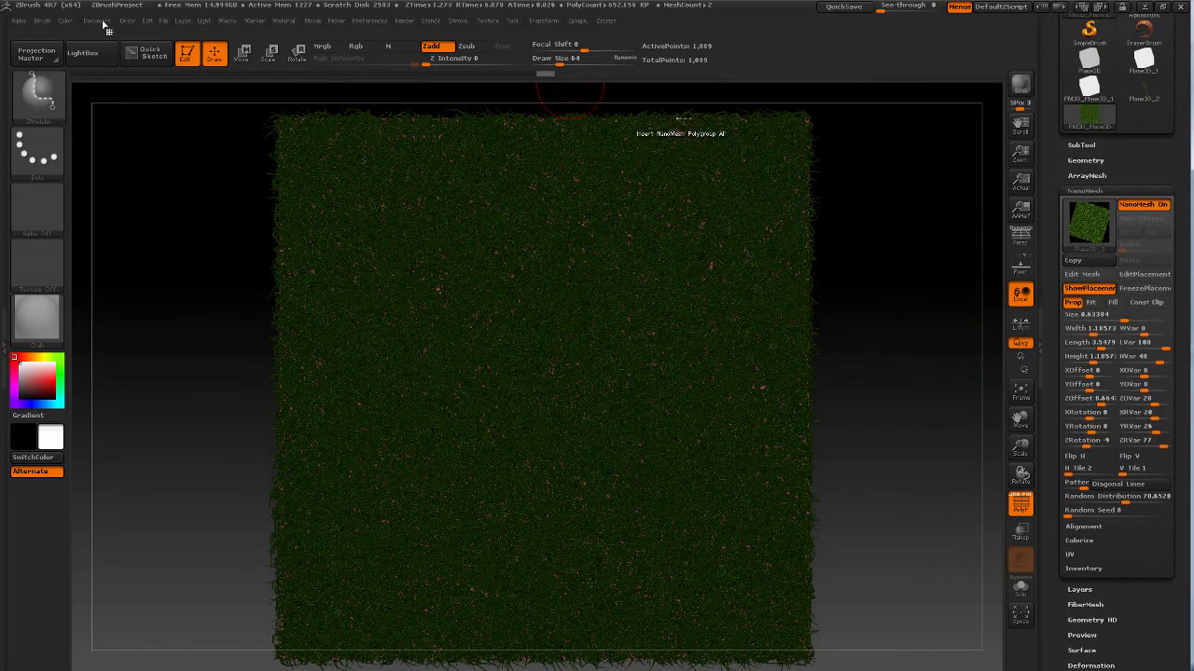
# Step: Set the document to 4096 by 4096 with Range 0 for a black background
pyautogui.click(97, 20)
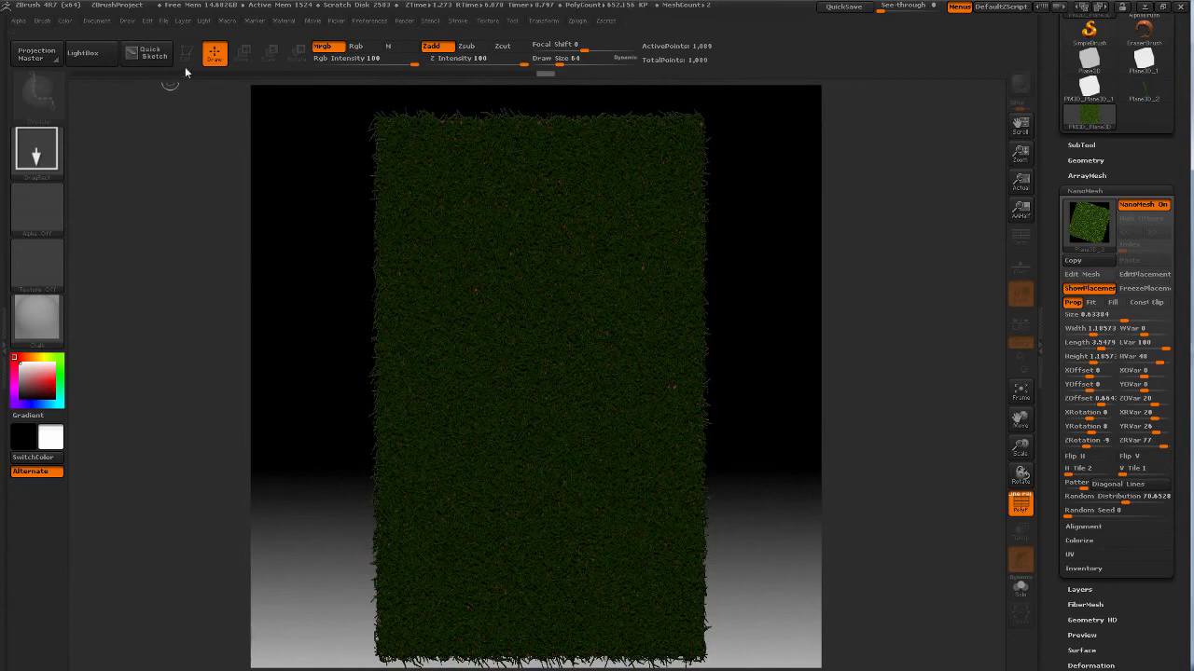
pyautogui.click(96, 20)
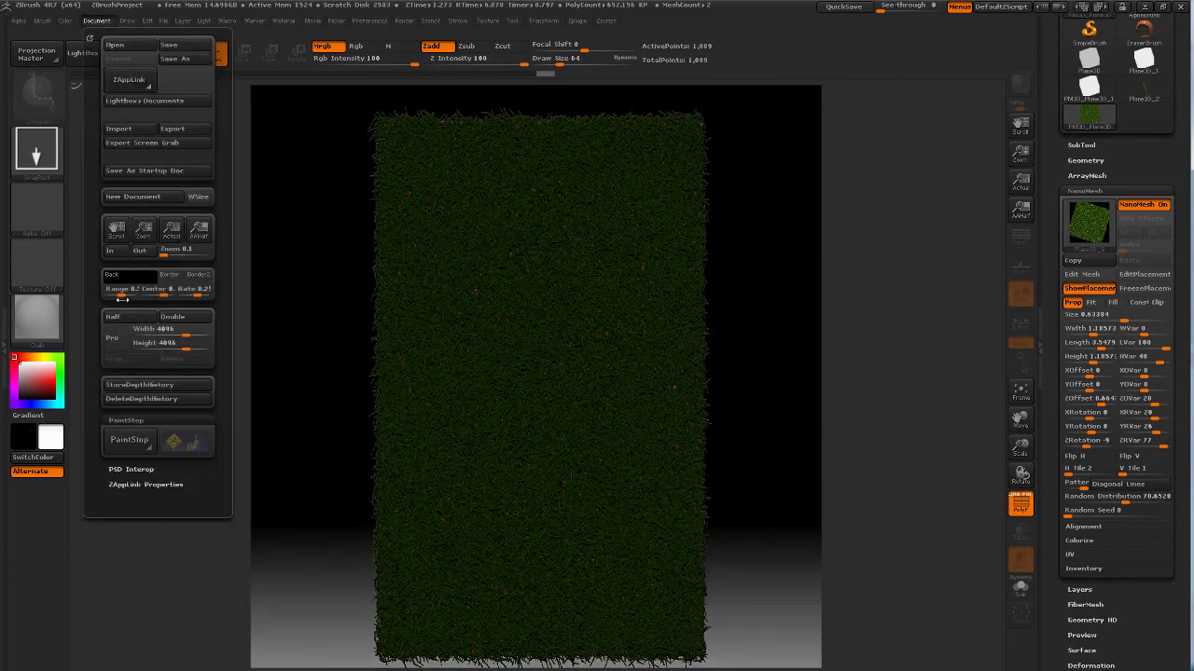
pyautogui.moveTo(122, 289)
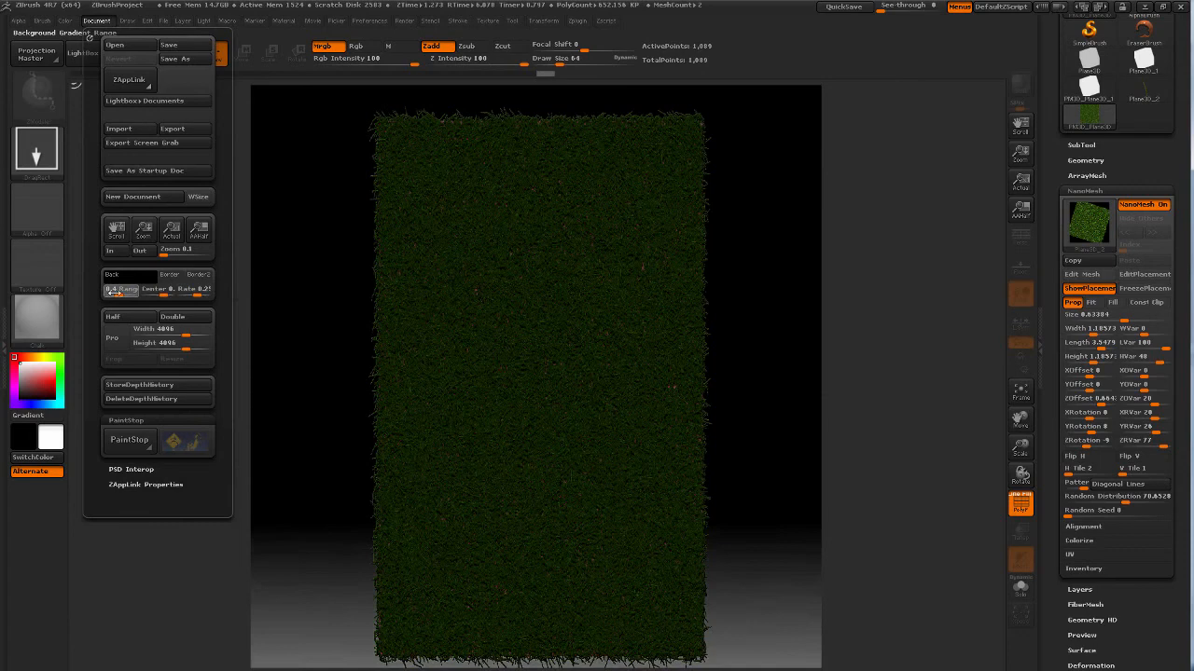
pyautogui.click(914, 249)
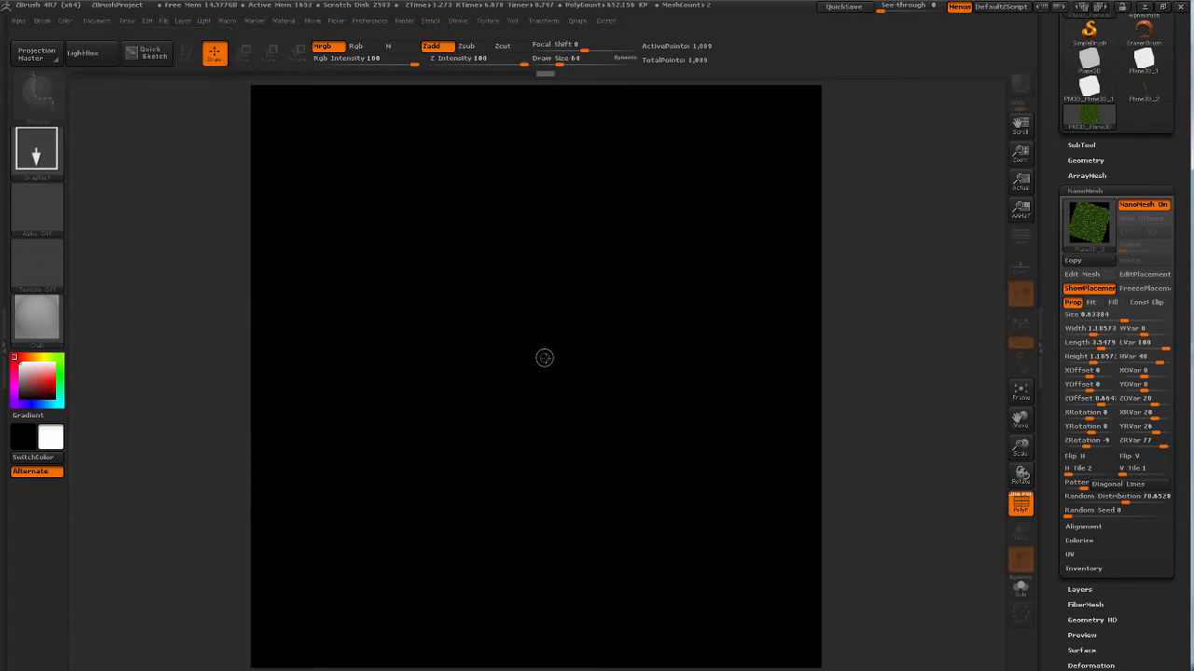
pyautogui.moveTo(551, 401)
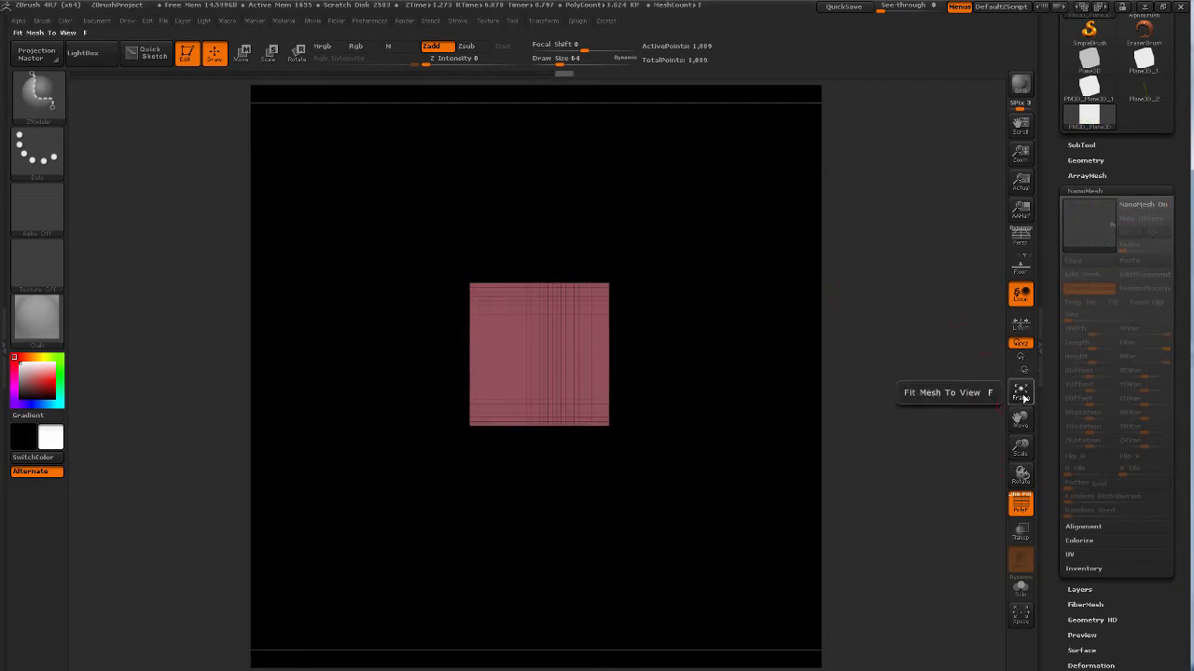
# Step: Frame the plane, zoom the document, and reapply the dense grass NanoMesh
pyautogui.click(1020, 392)
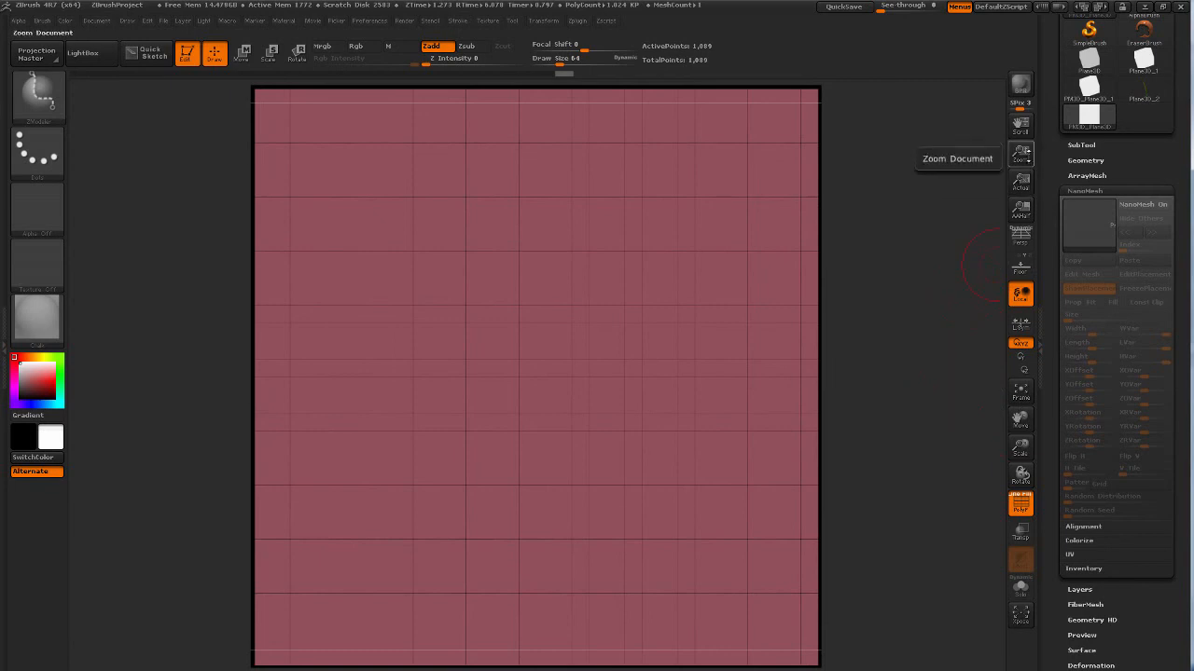
pyautogui.click(1020, 390)
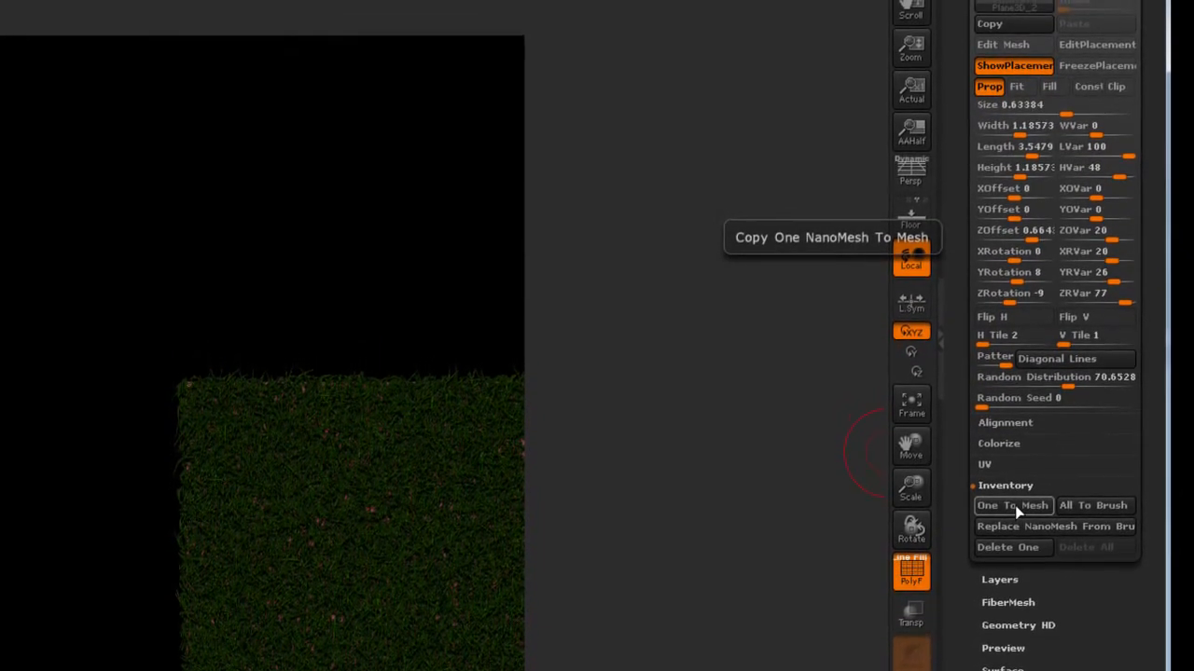
# Step: Bake the grass NanoMesh into real geometry with One To Mesh
pyautogui.click(1011, 505)
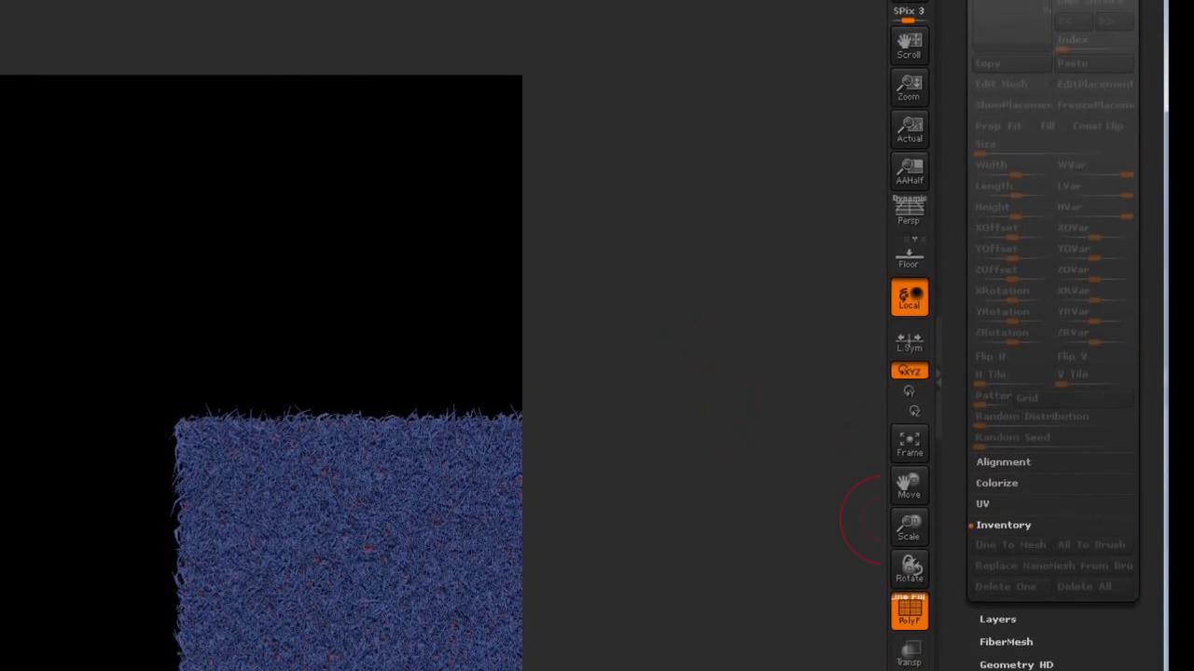
pyautogui.scroll(-3)
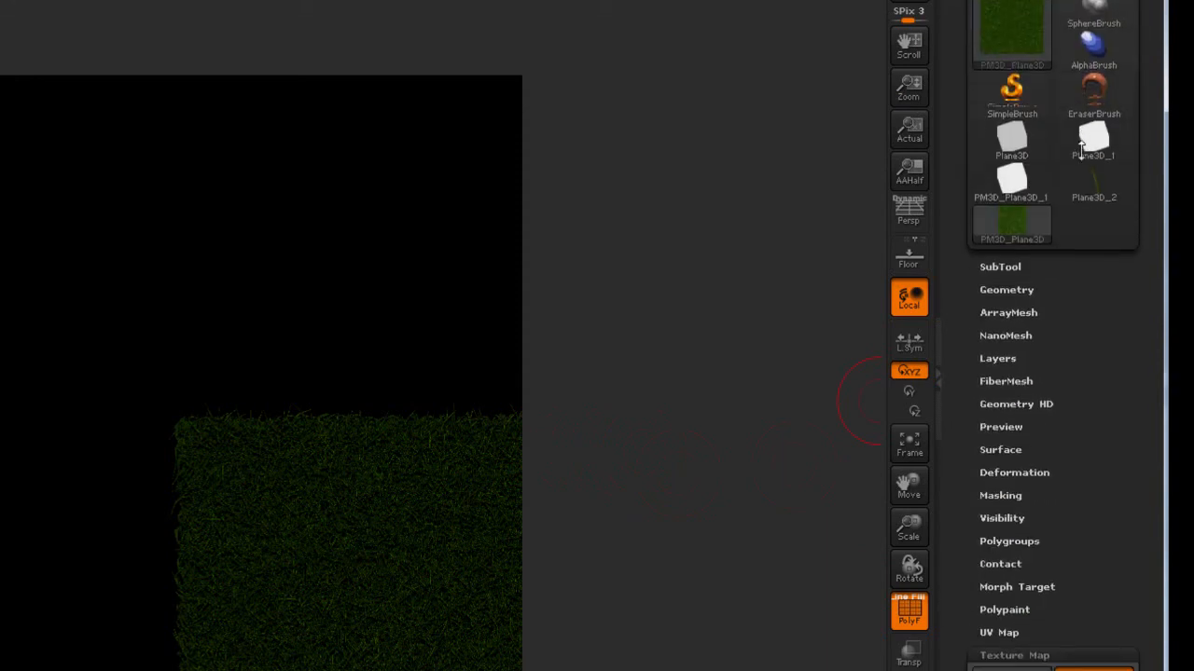
# Step: Expand ArrayMesh and switch the texture off to reveal the polygroup grid
pyautogui.click(1009, 312)
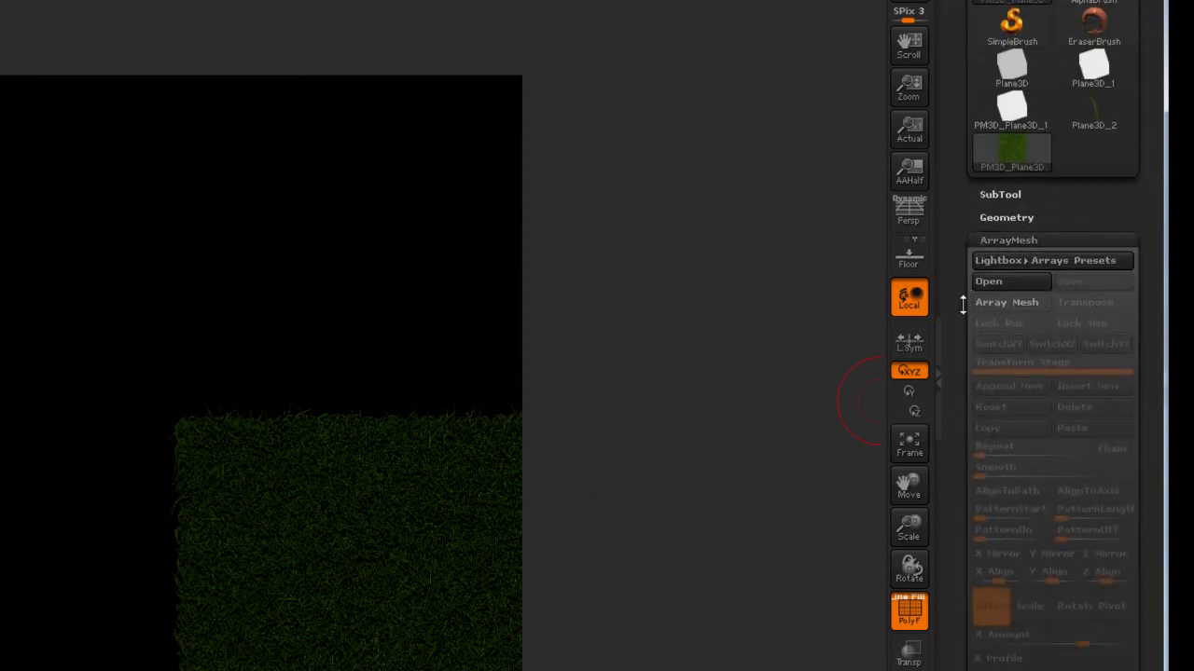
pyautogui.scroll(-3)
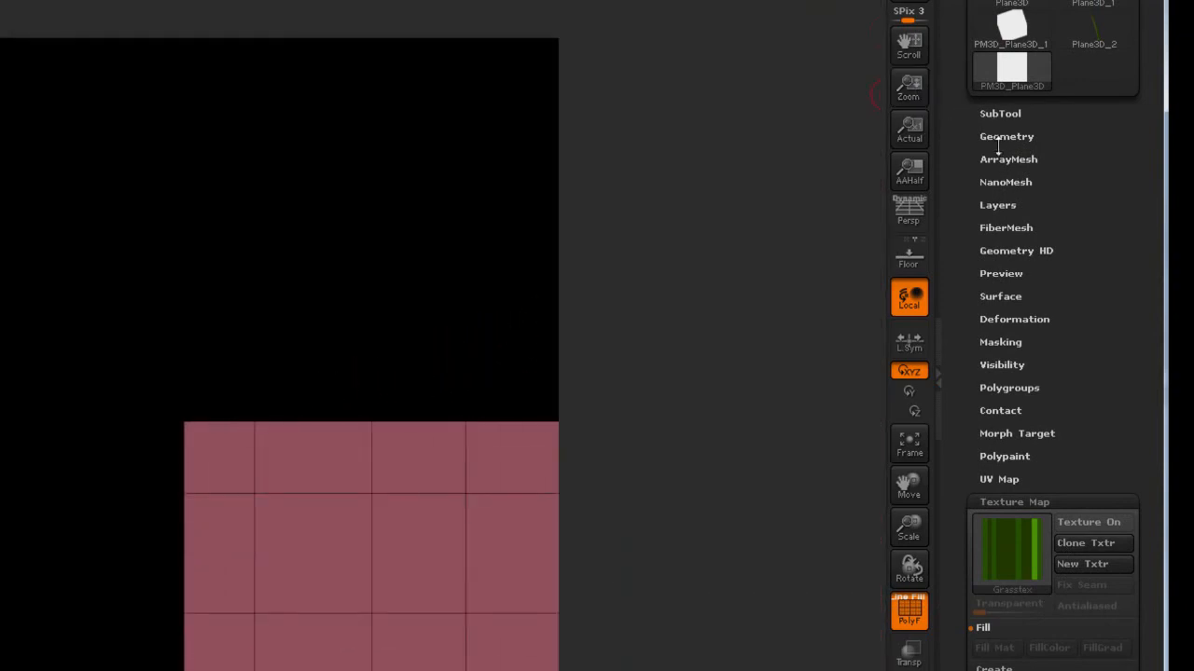
# Step: Enable Array Mesh with Repeat 2, X Amount -2, and a second stage with Y Amount -2
pyautogui.click(1008, 159)
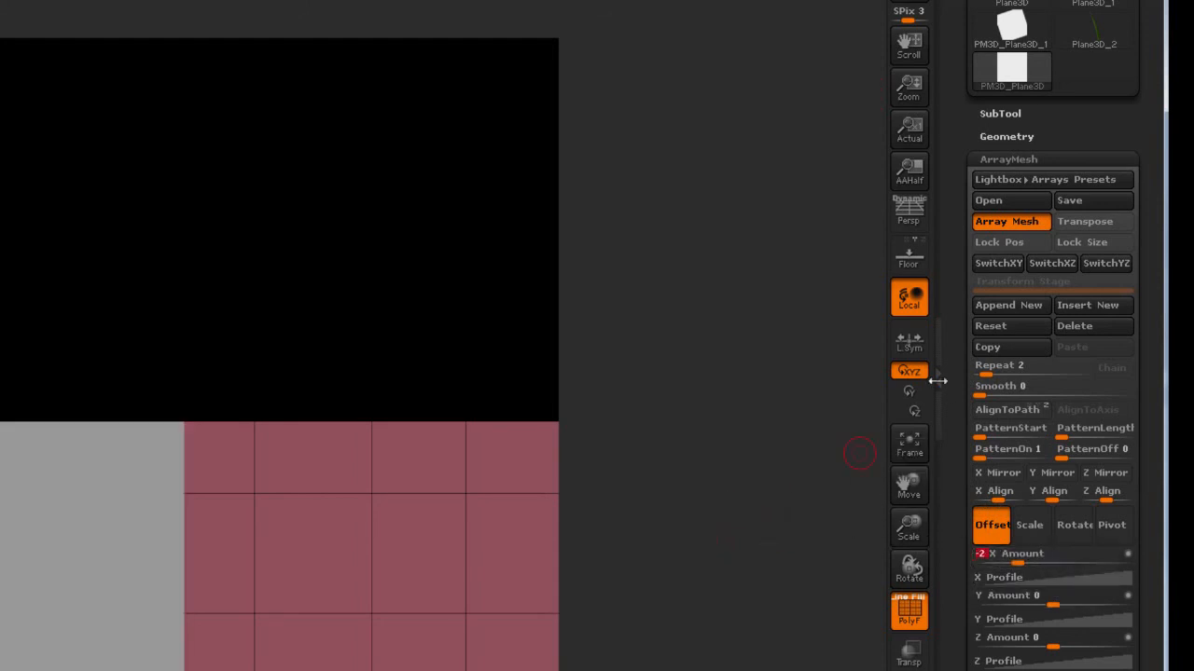
pyautogui.moveTo(1008, 305)
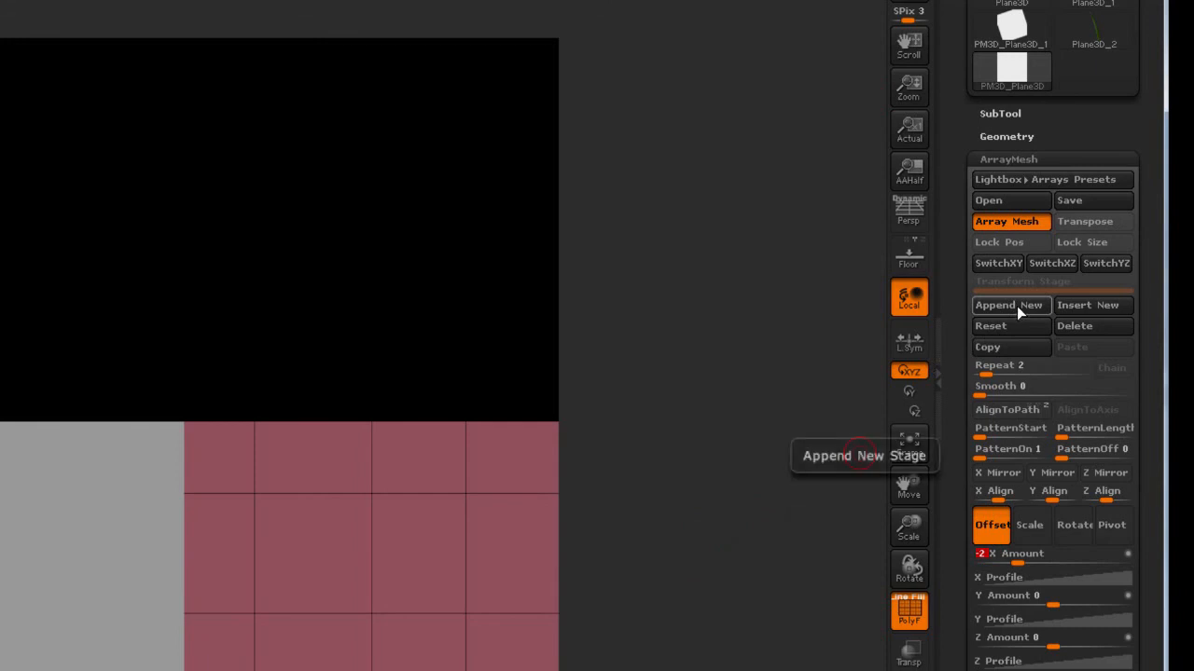
pyautogui.click(1008, 305)
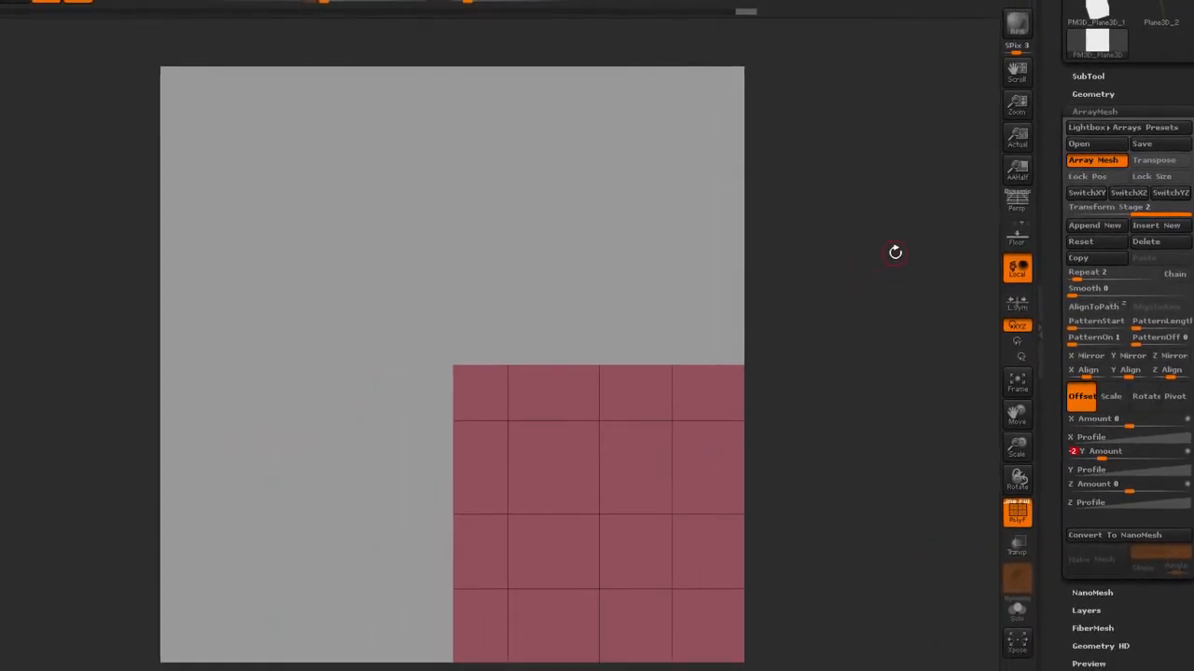
pyautogui.moveTo(878, 238)
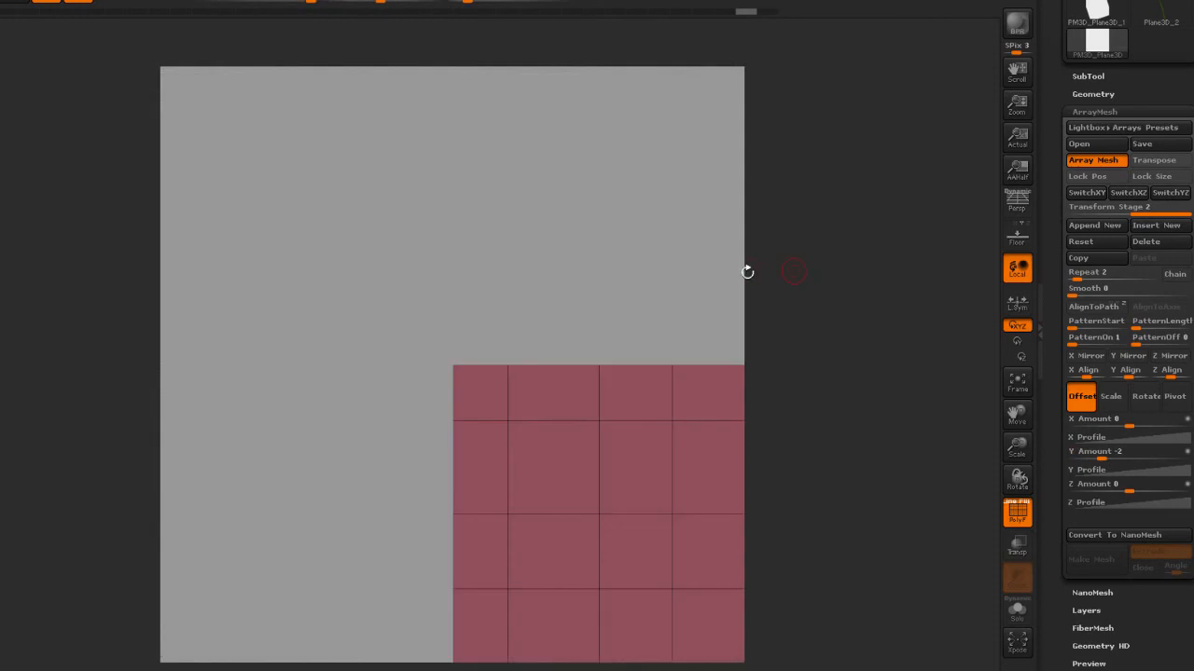
pyautogui.moveTo(911, 239)
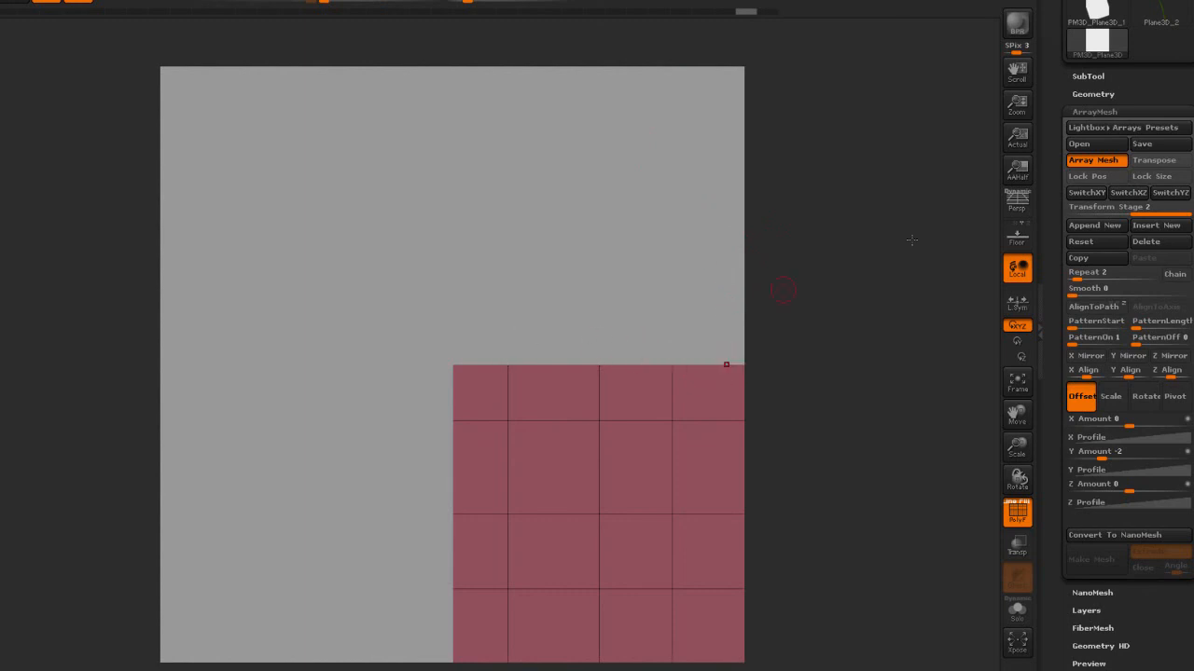
pyautogui.moveTo(1129, 192)
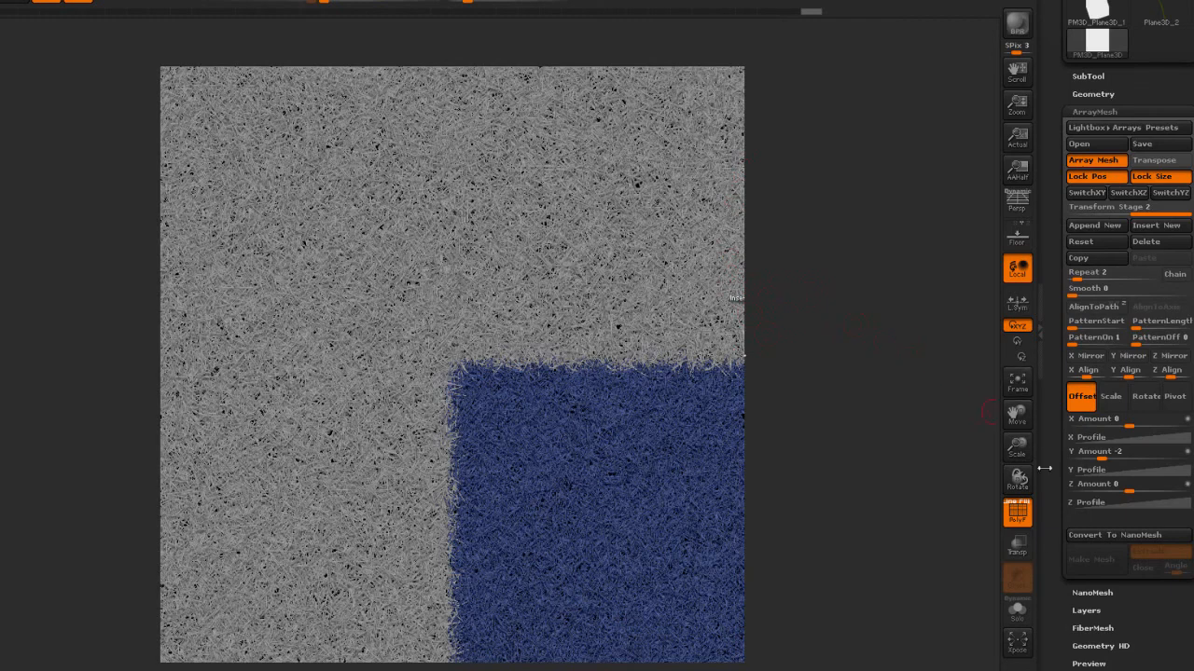
pyautogui.moveTo(903, 422)
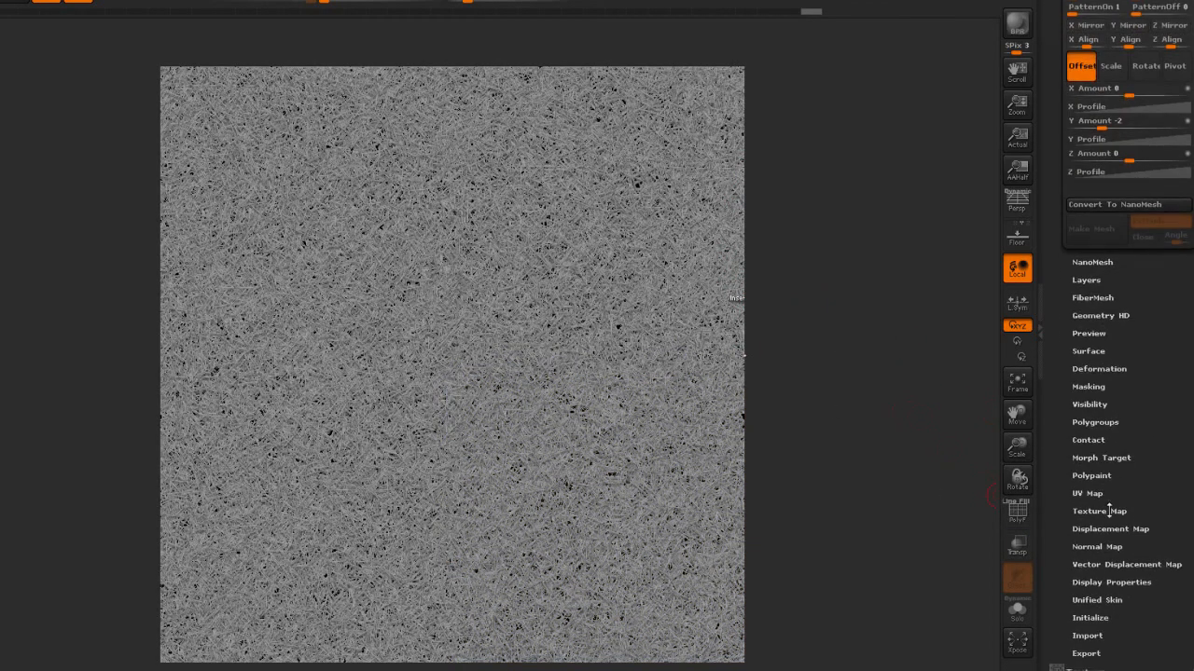
# Step: Bring up the Texture Map options below the locked ArrayMesh settings
pyautogui.click(1098, 510)
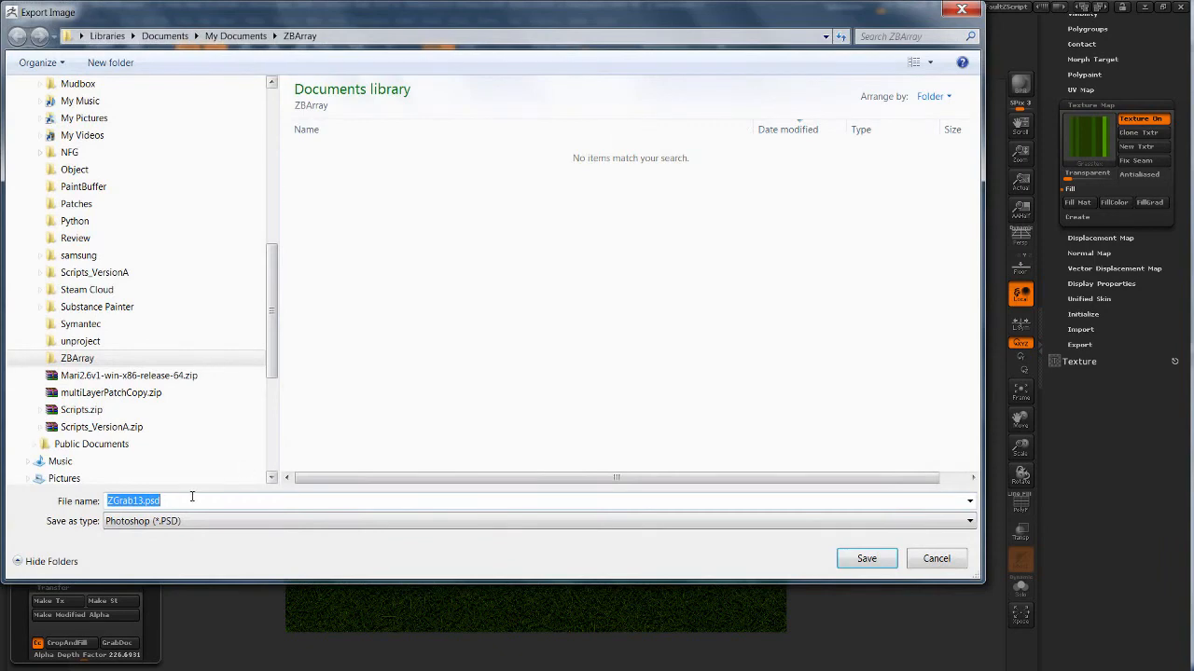
# Step: Export the grayscale grass as Depth, then export and save the colour grass texture
pyautogui.write('Dep')
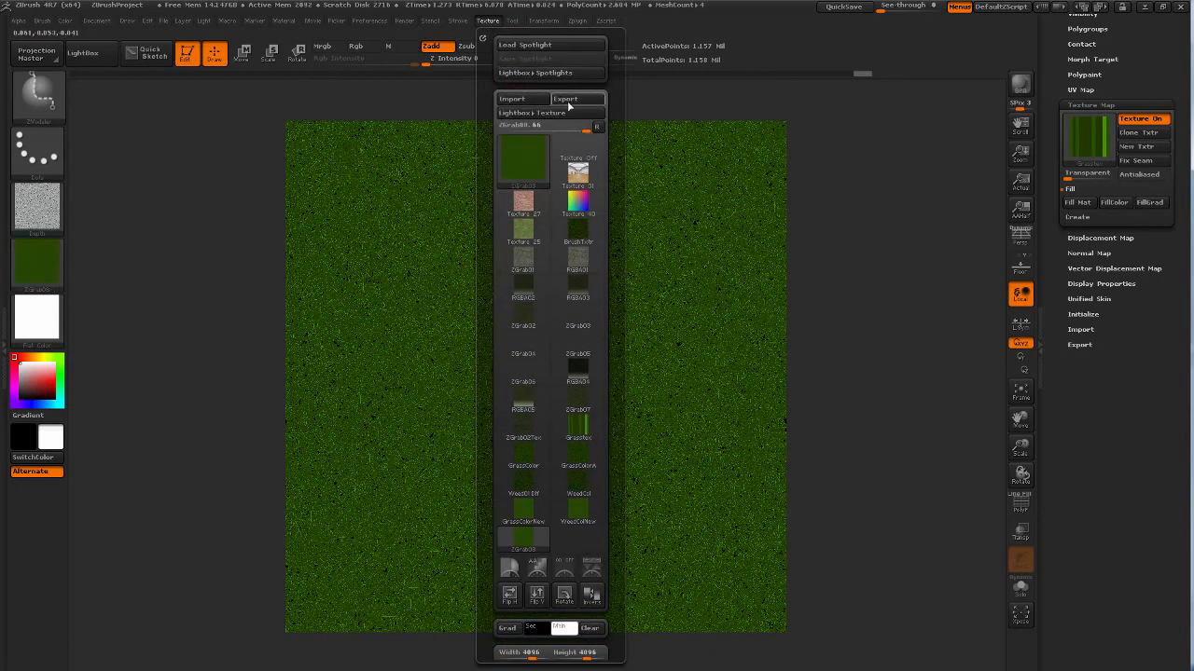
pyautogui.click(564, 99)
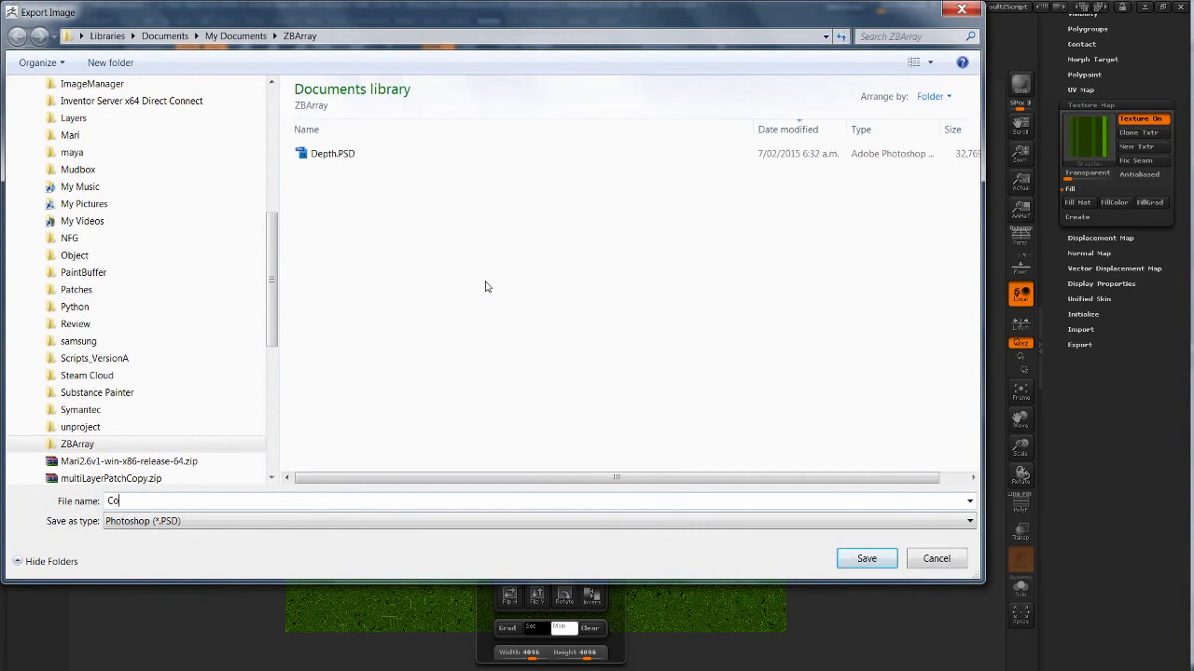
pyautogui.click(936, 557)
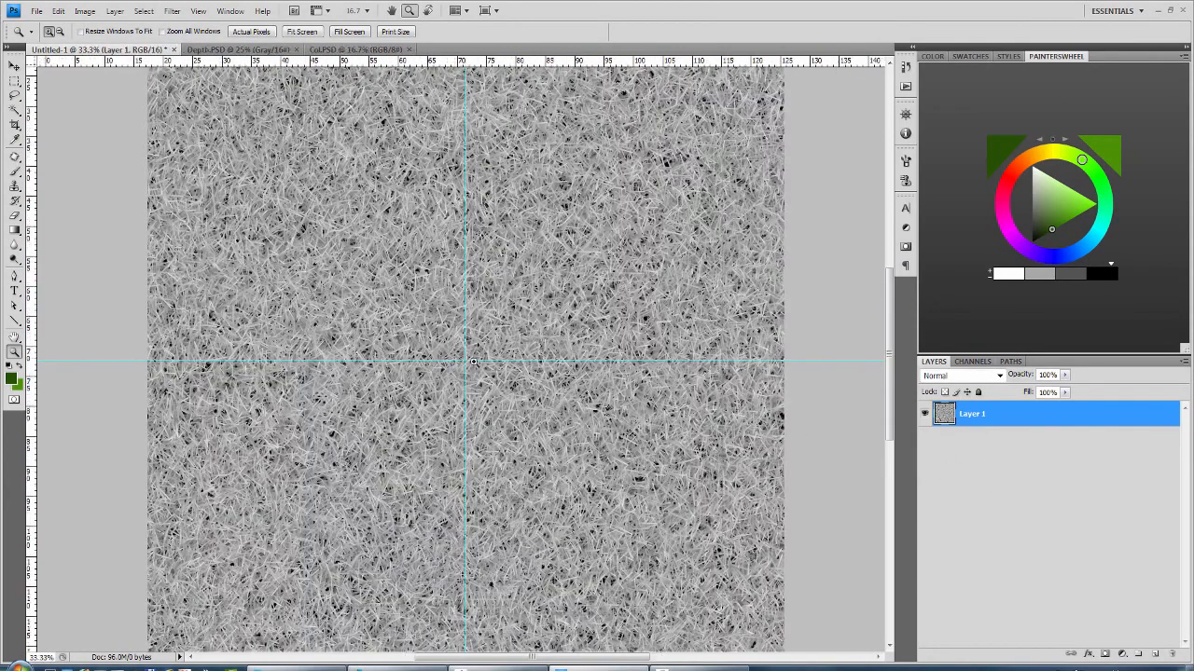
# Step: Apply the Offset filter with +2048 px horizontal and vertical and Wrap Around
pyautogui.click(172, 10)
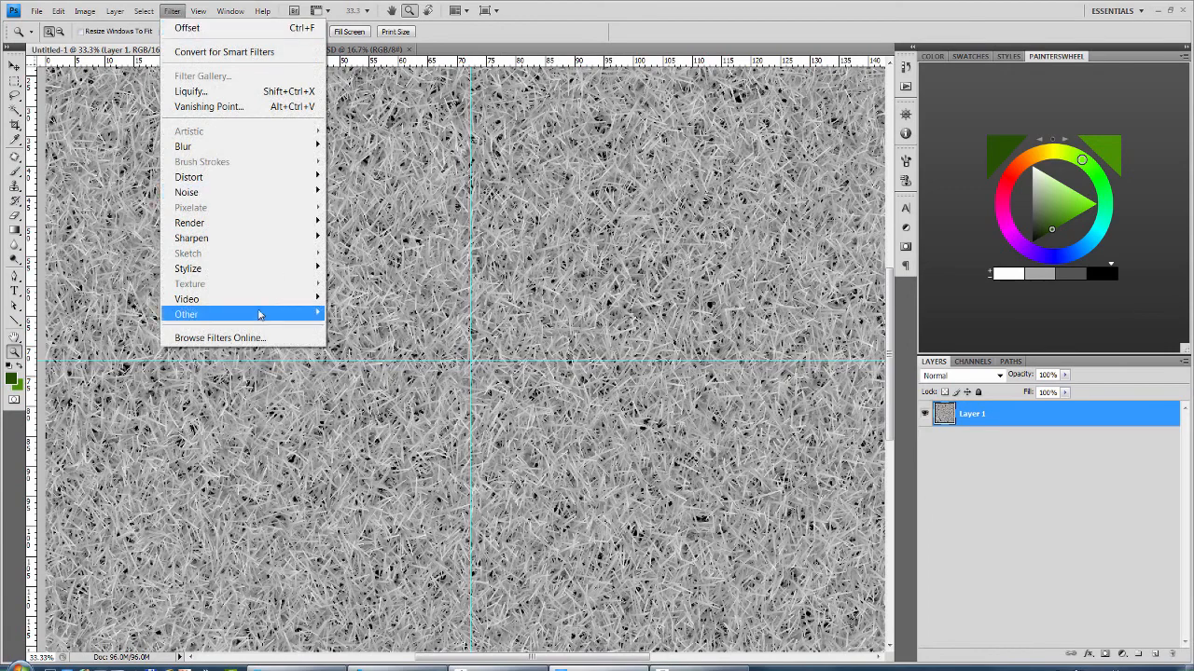
pyautogui.click(187, 28)
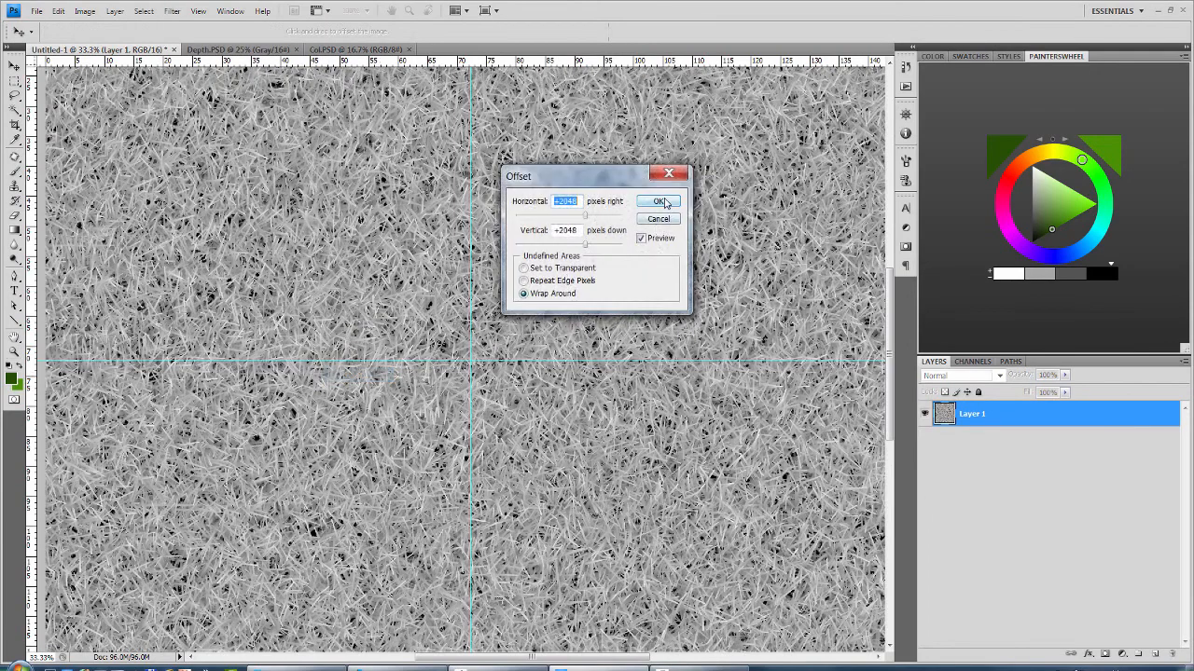
pyautogui.click(659, 201)
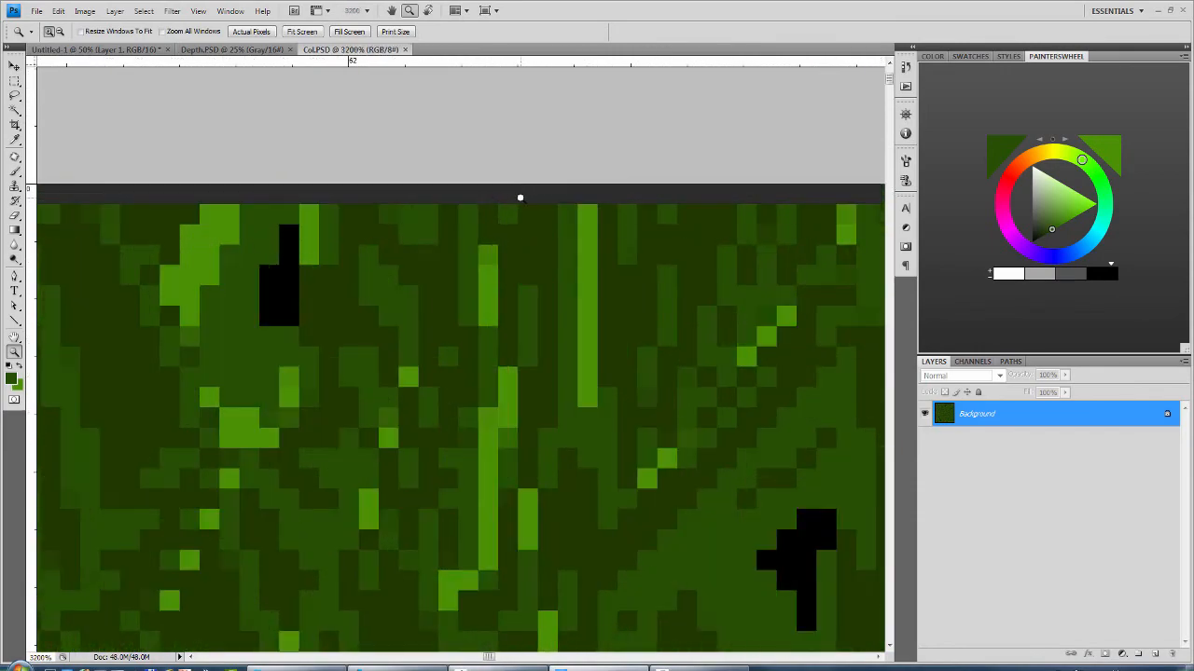
# Step: Crop the colour grass canvas to 4094 px height, then resize the image height back to 4096
pyautogui.rightClick(520, 198)
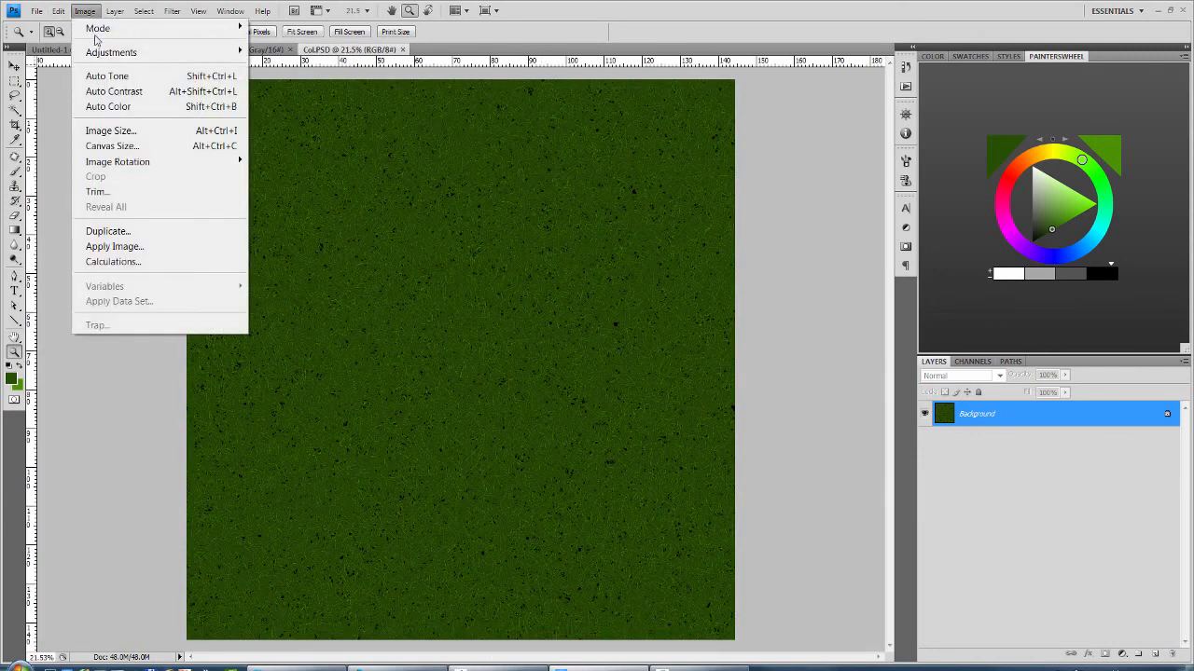
pyautogui.click(112, 147)
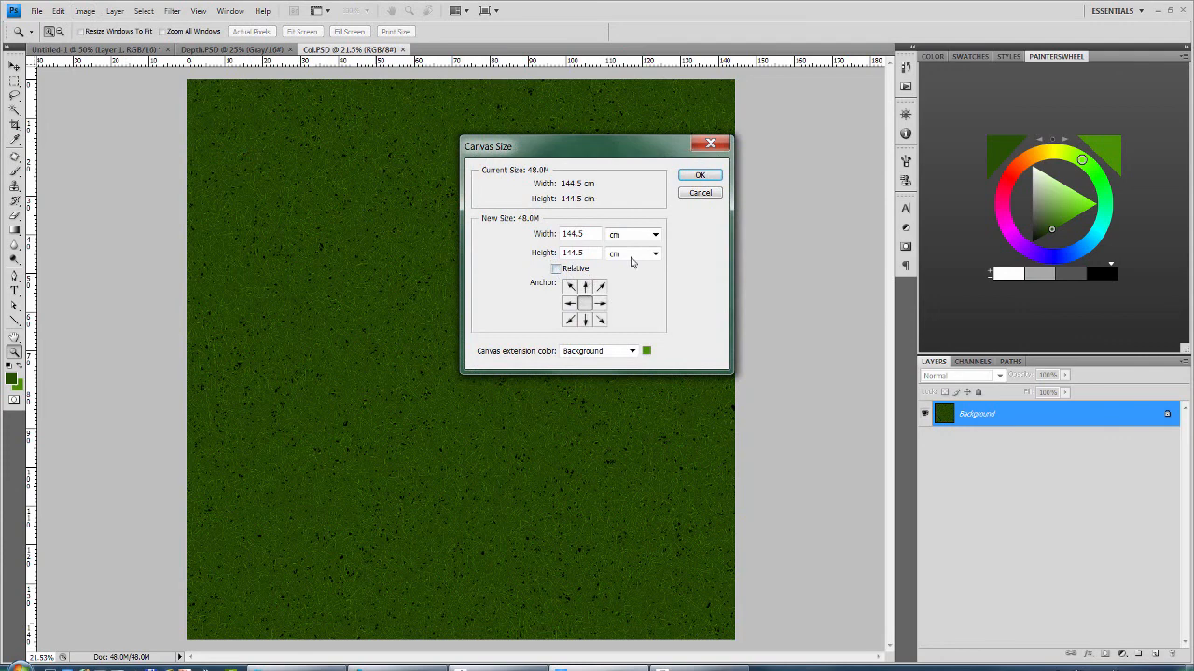
pyautogui.click(655, 252)
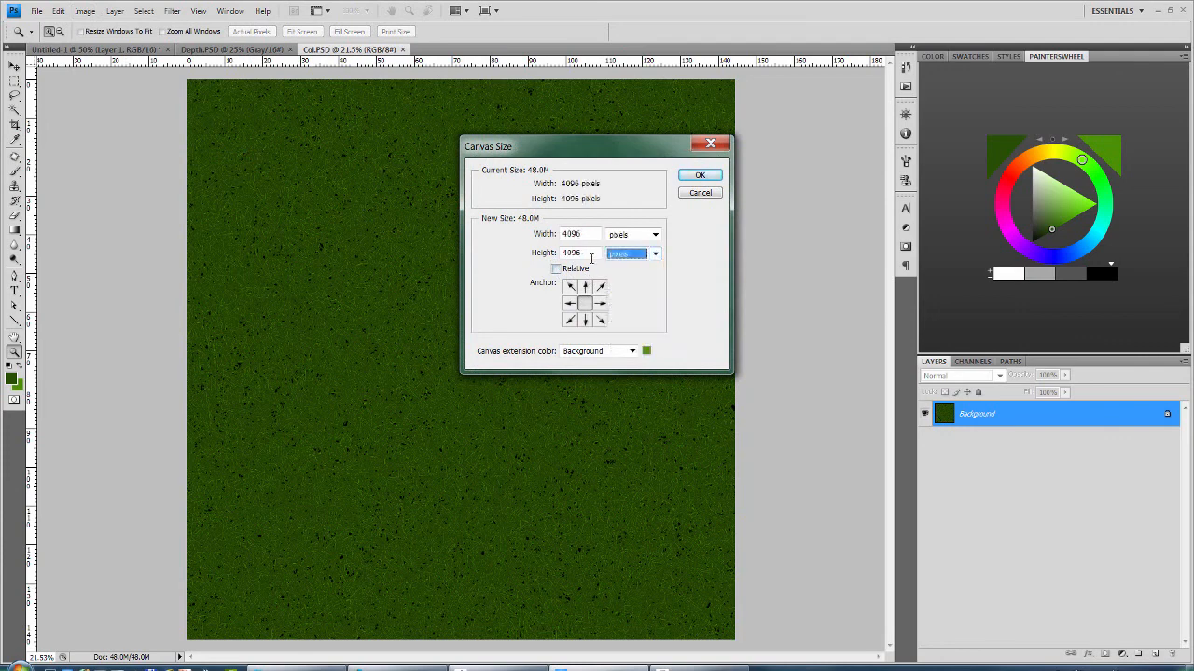
pyautogui.write('4094')
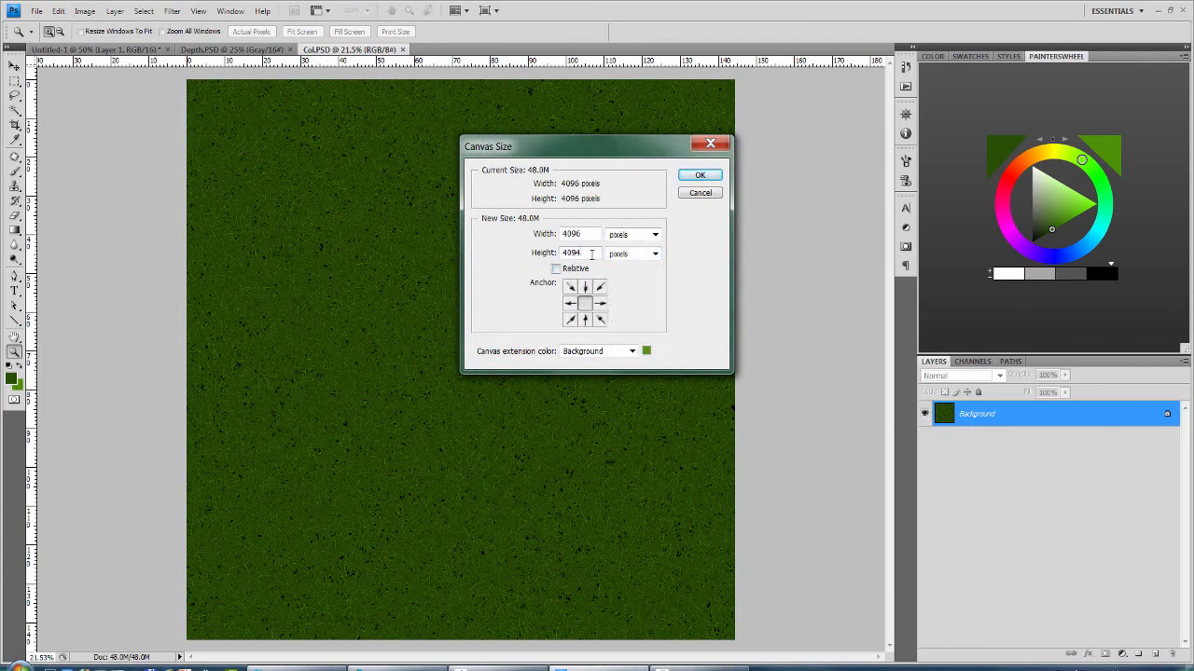
pyautogui.moveTo(592, 253)
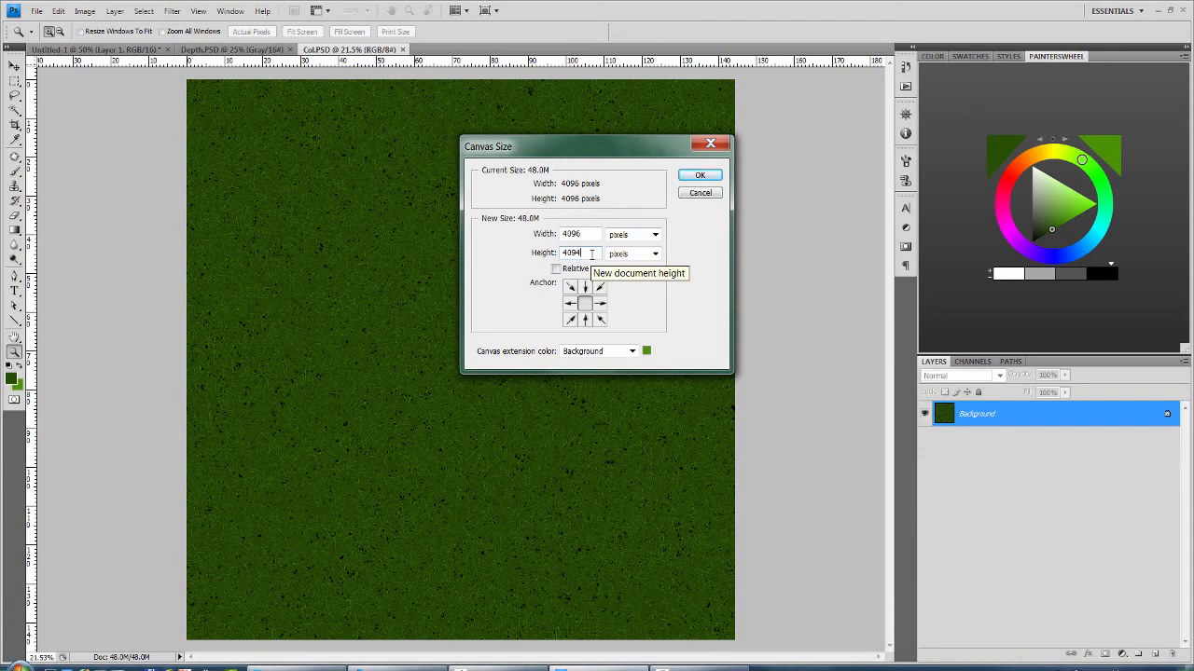
pyautogui.click(699, 175)
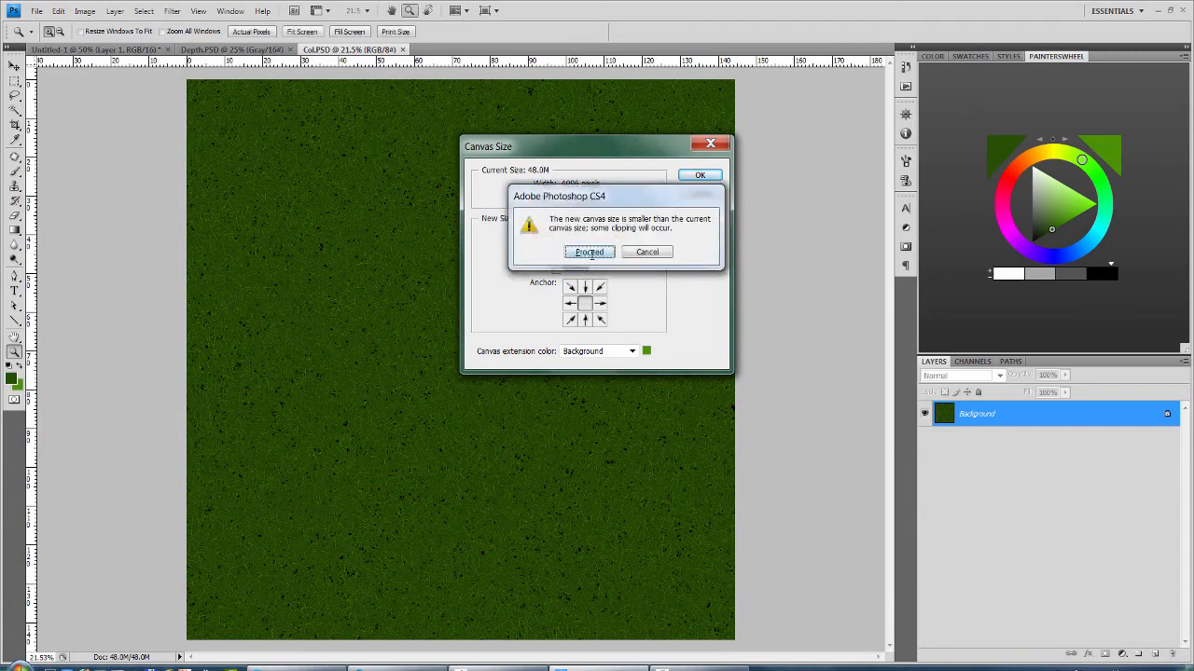
pyautogui.click(589, 252)
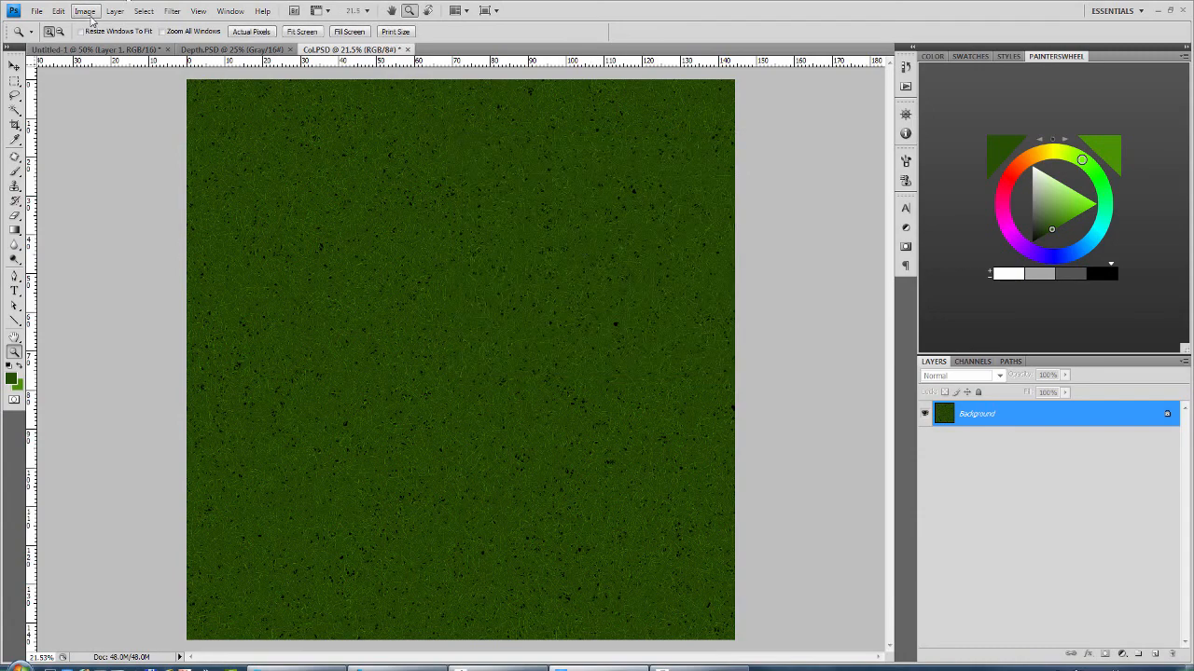
pyautogui.click(84, 10)
pyautogui.write('409')
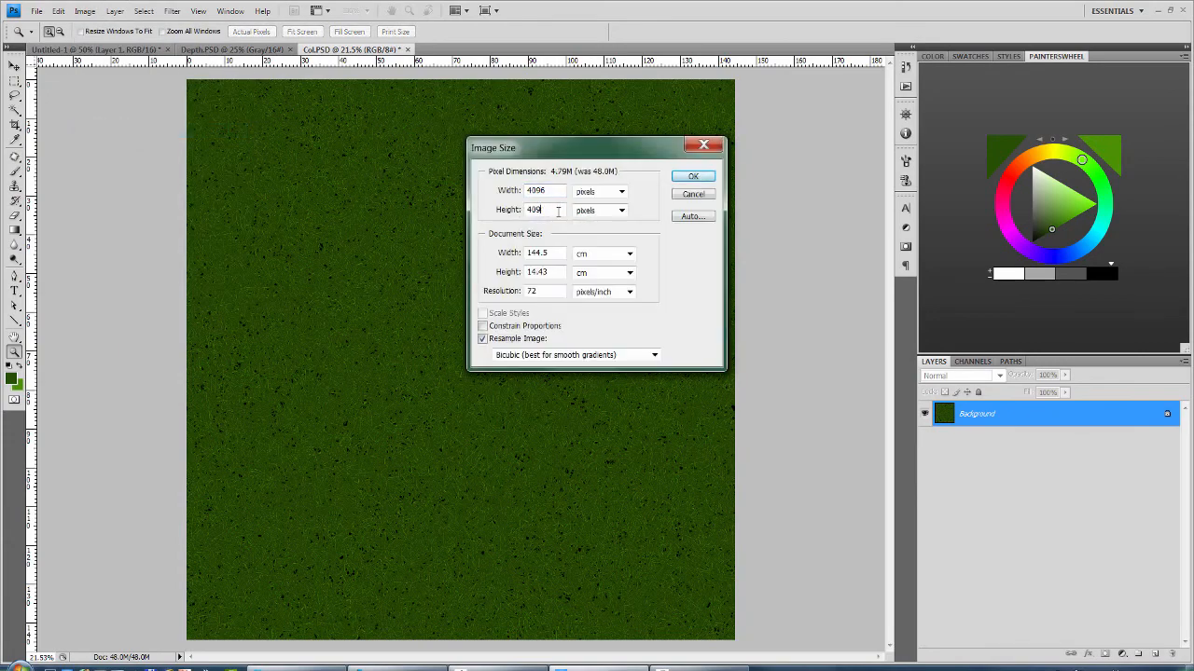
pyautogui.click(693, 194)
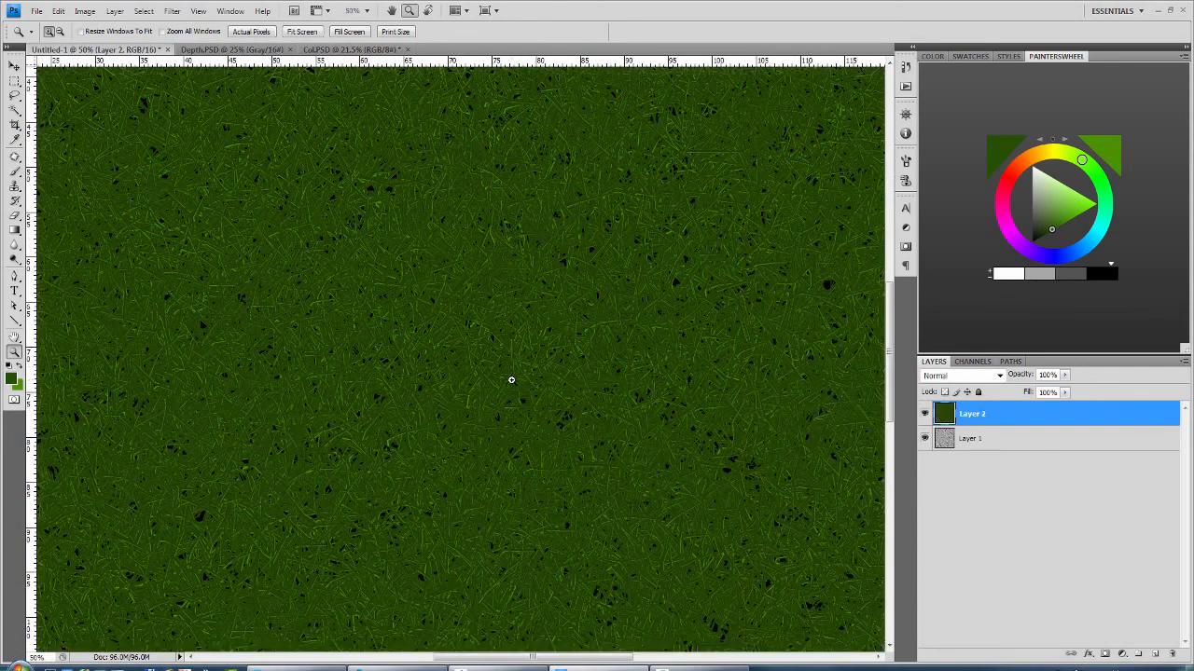
# Step: Repeat the wrap-around Offset filter on the colour grass layer
pyautogui.click(172, 10)
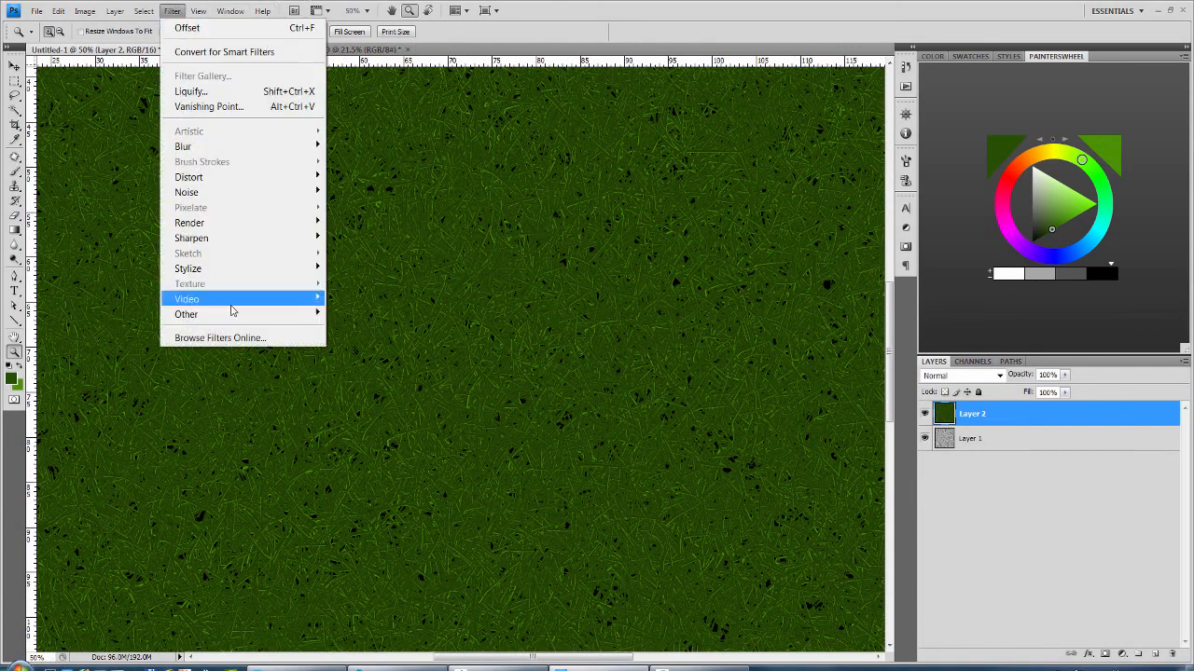
pyautogui.click(187, 27)
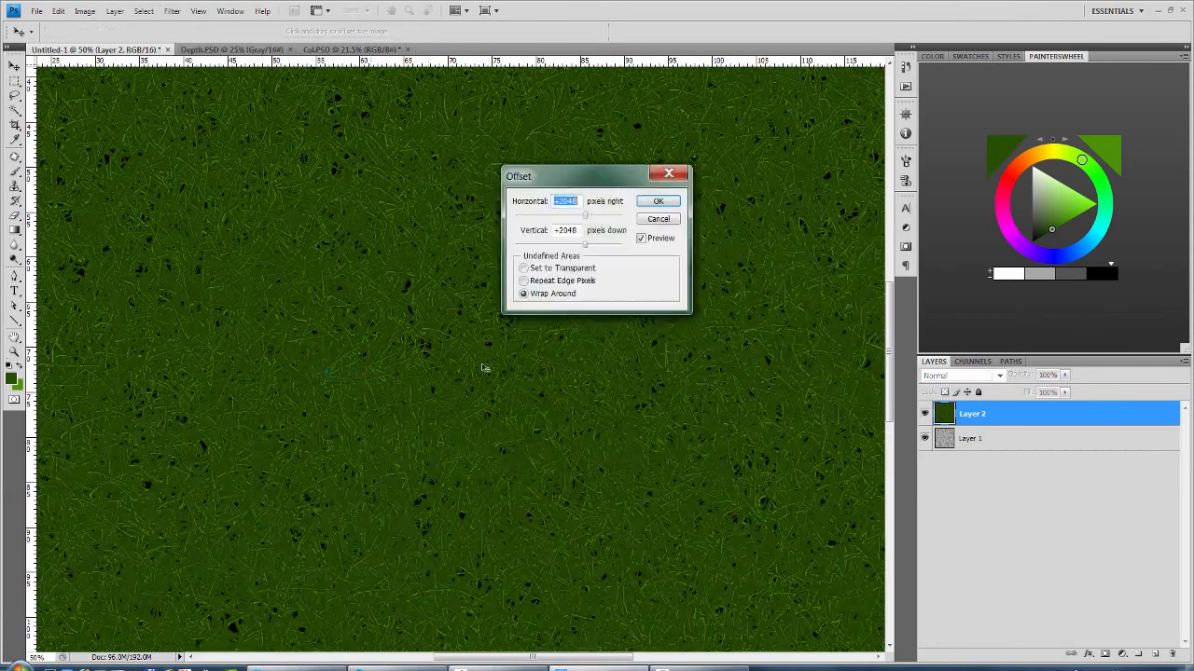
pyautogui.click(657, 200)
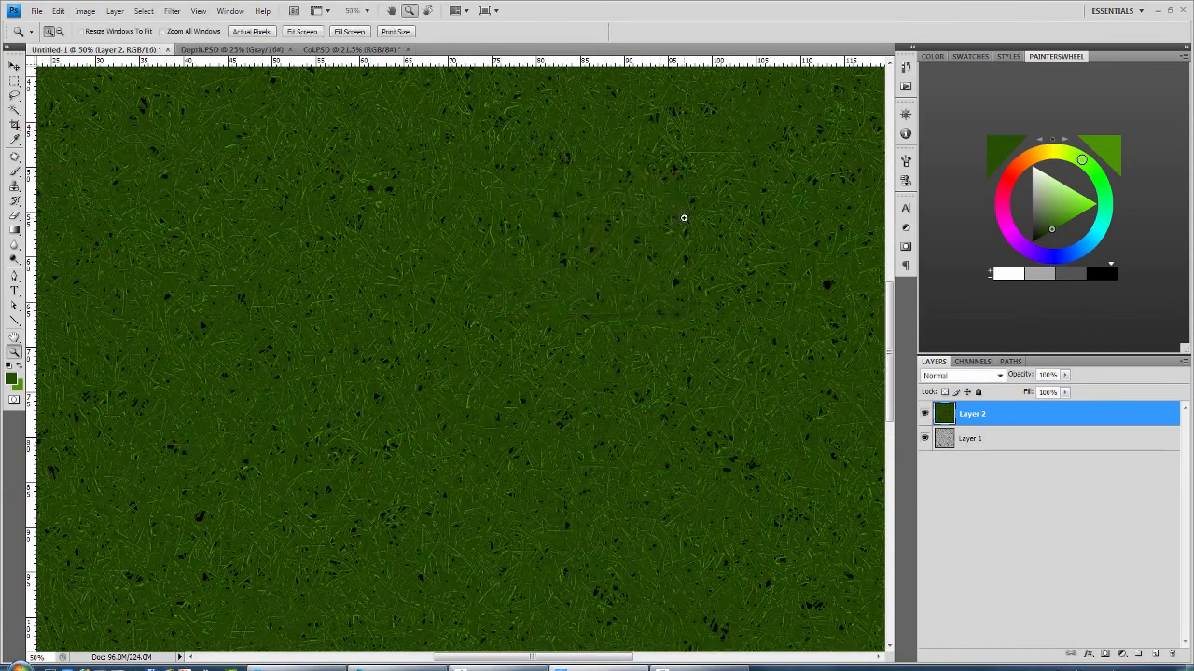
pyautogui.click(36, 10)
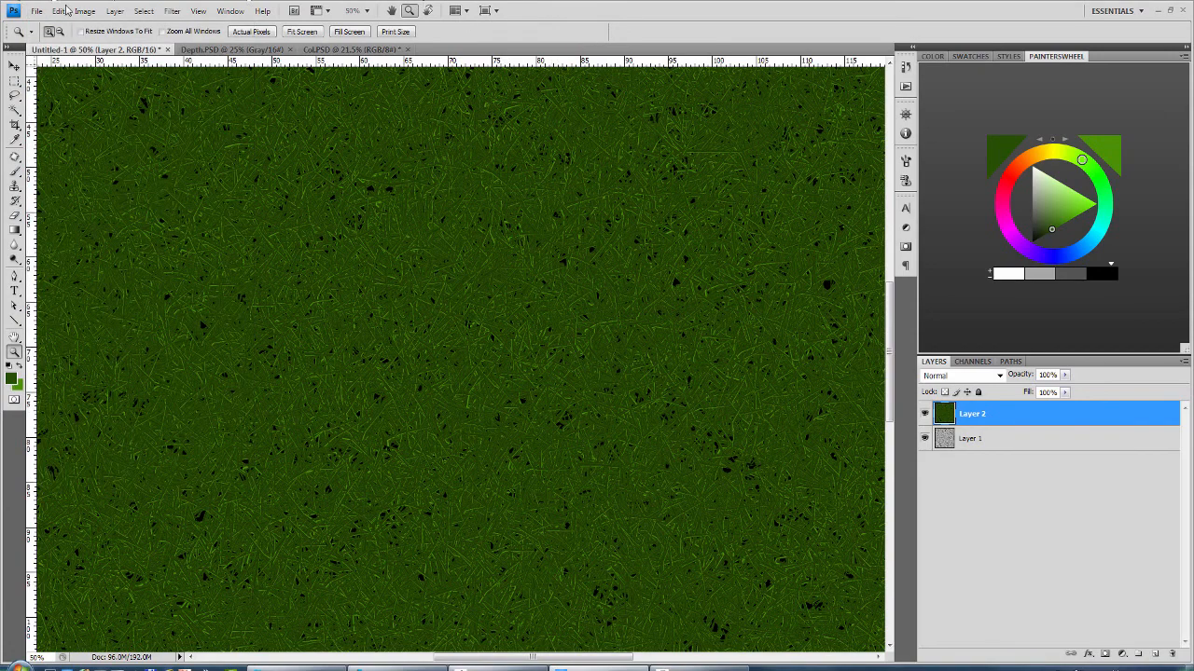
pyautogui.moveTo(114, 11)
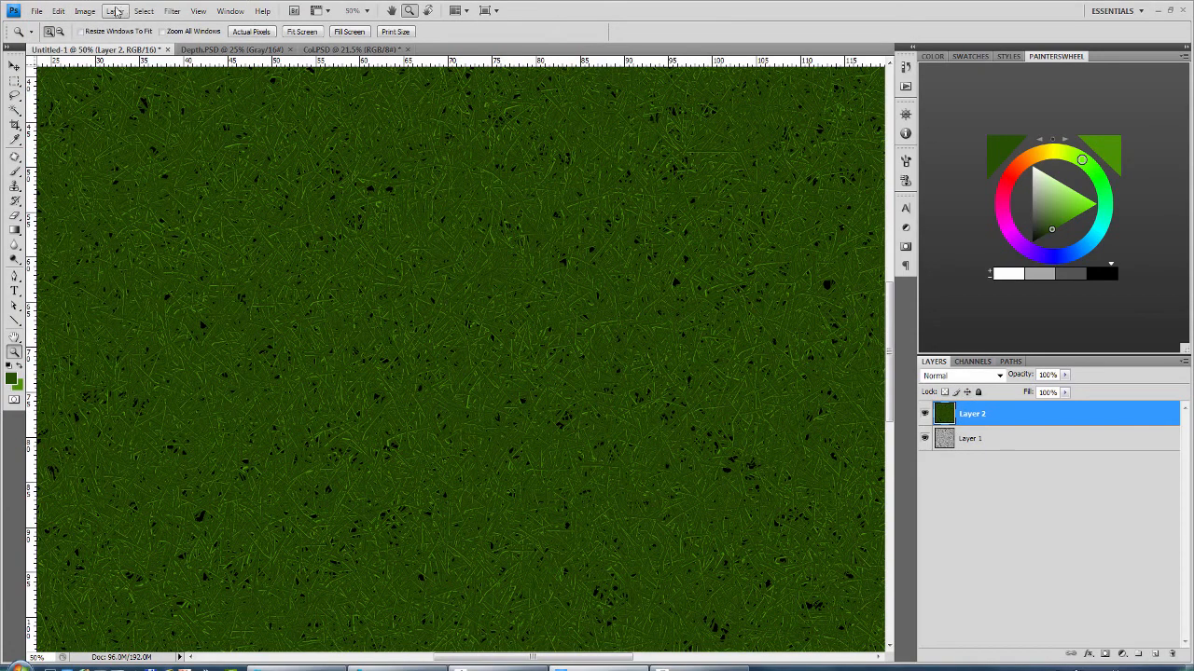
# Step: Save the green grass texture as DiffuseTile
pyautogui.click(84, 10)
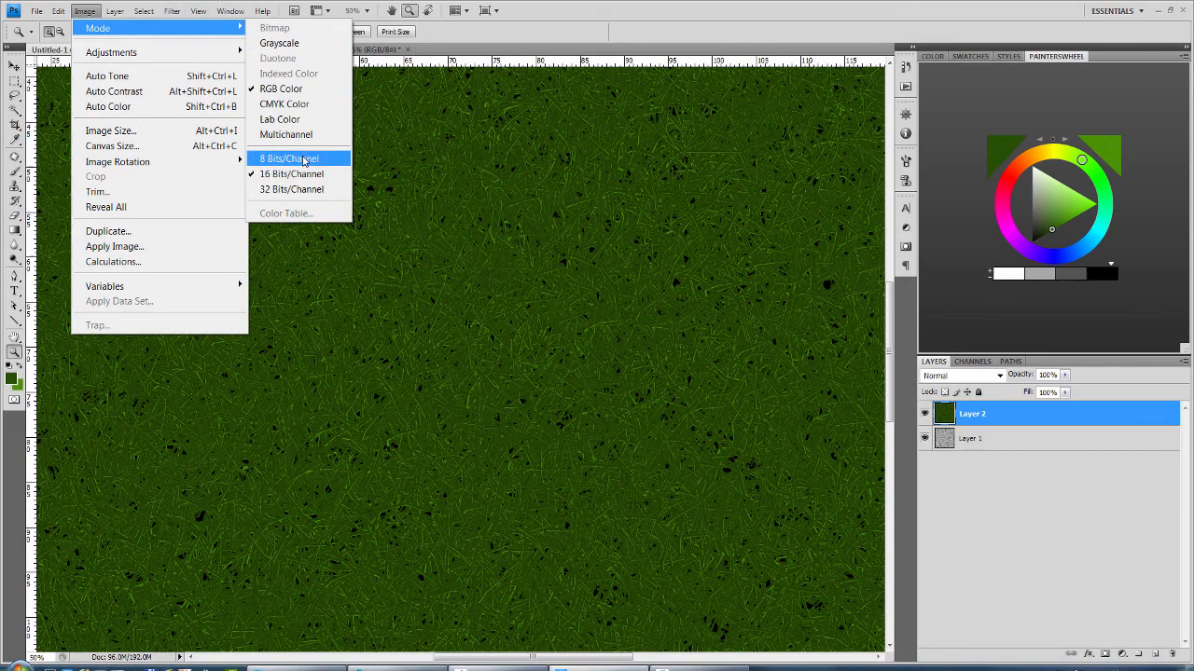
pyautogui.click(37, 10)
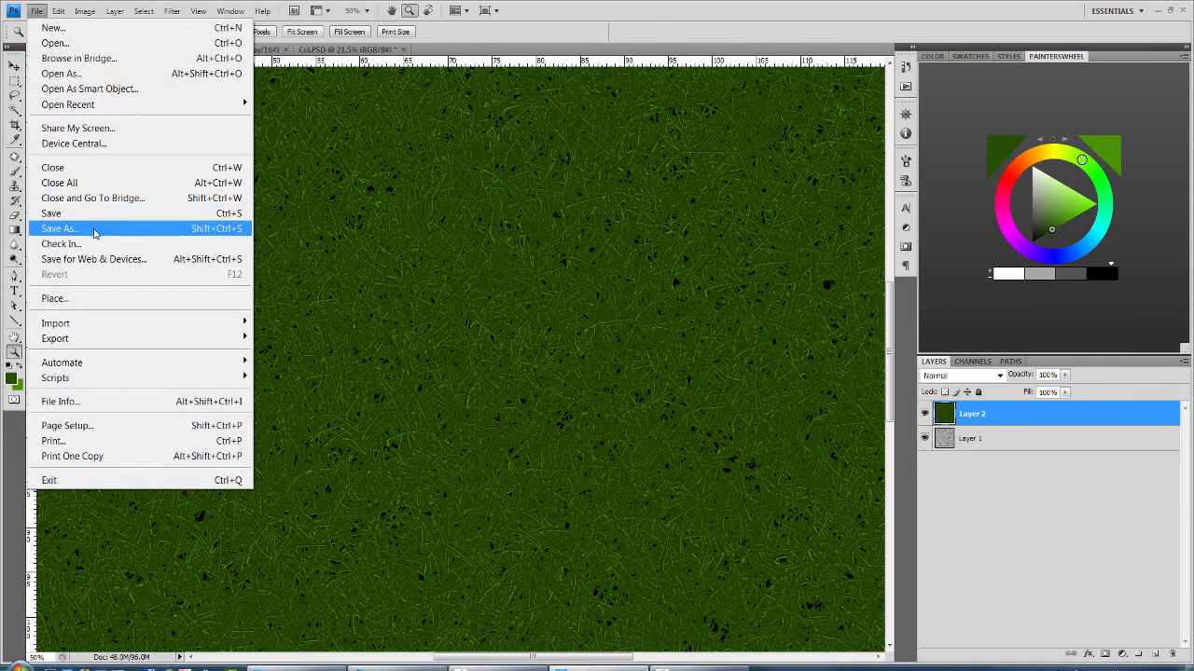
pyautogui.click(58, 228)
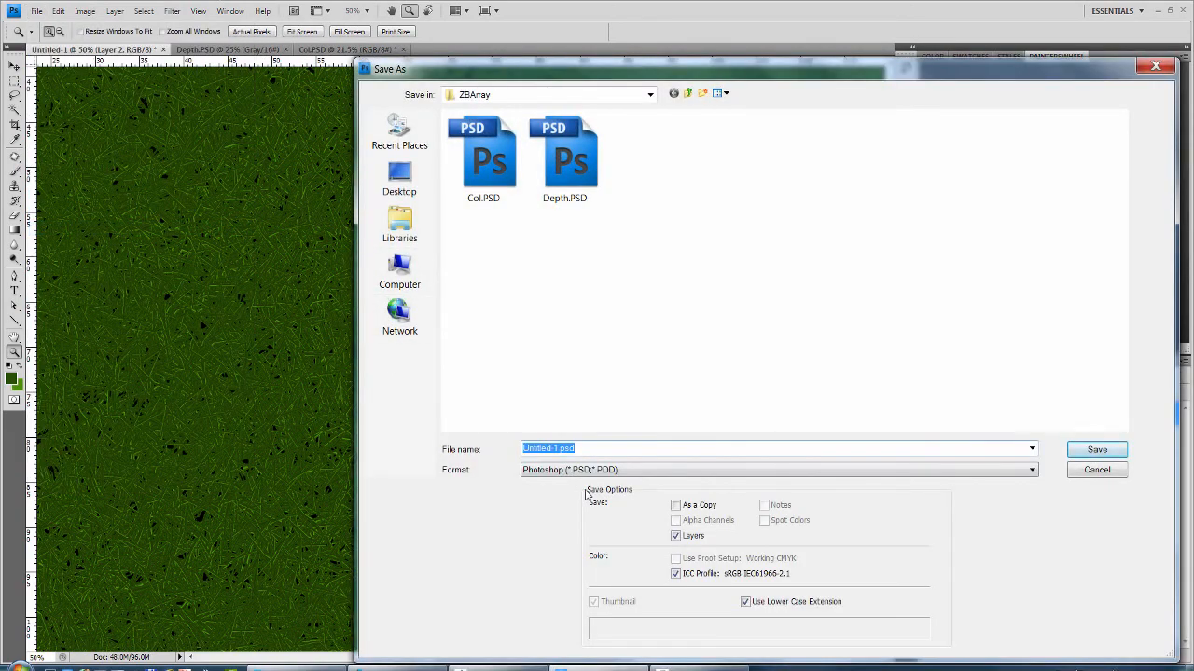
pyautogui.write('DiffuseTile')
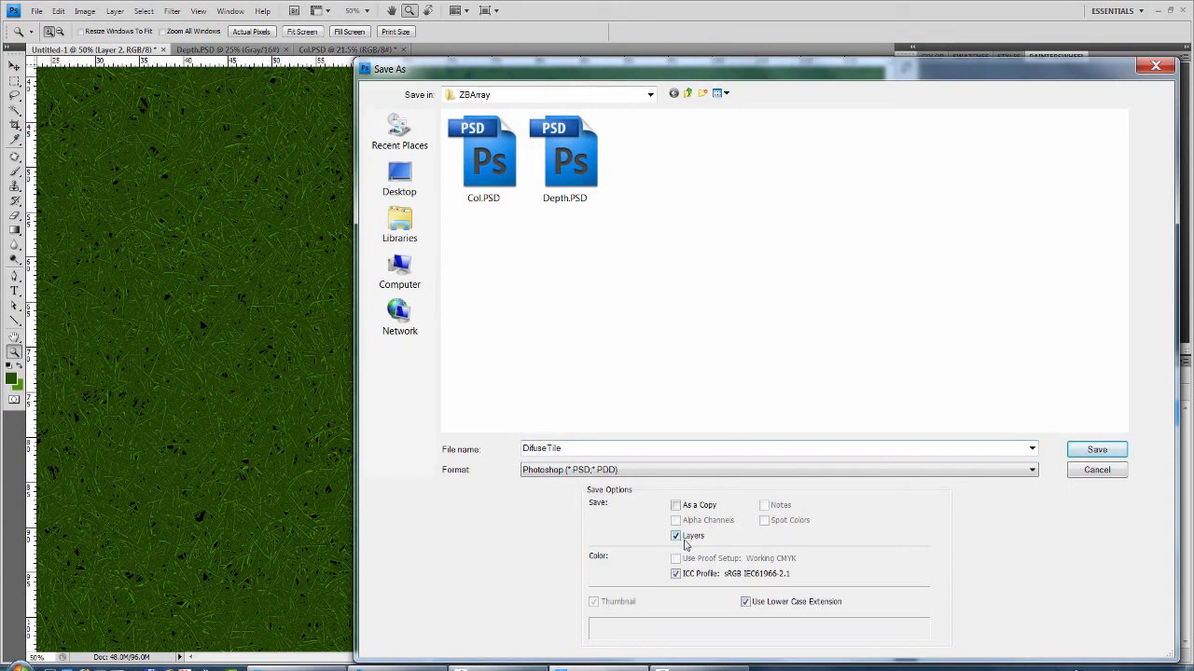
pyautogui.click(1096, 450)
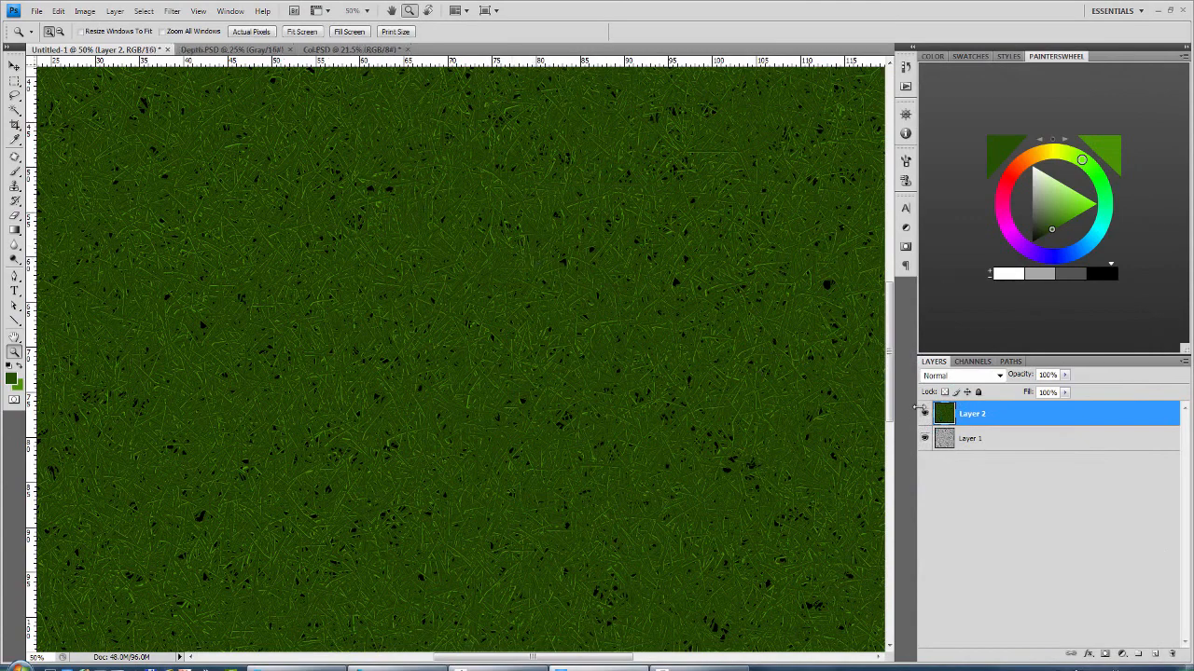
# Step: Hide the green layer, convert to grayscale discarding colour, and save a copy as DispTile
pyautogui.click(85, 11)
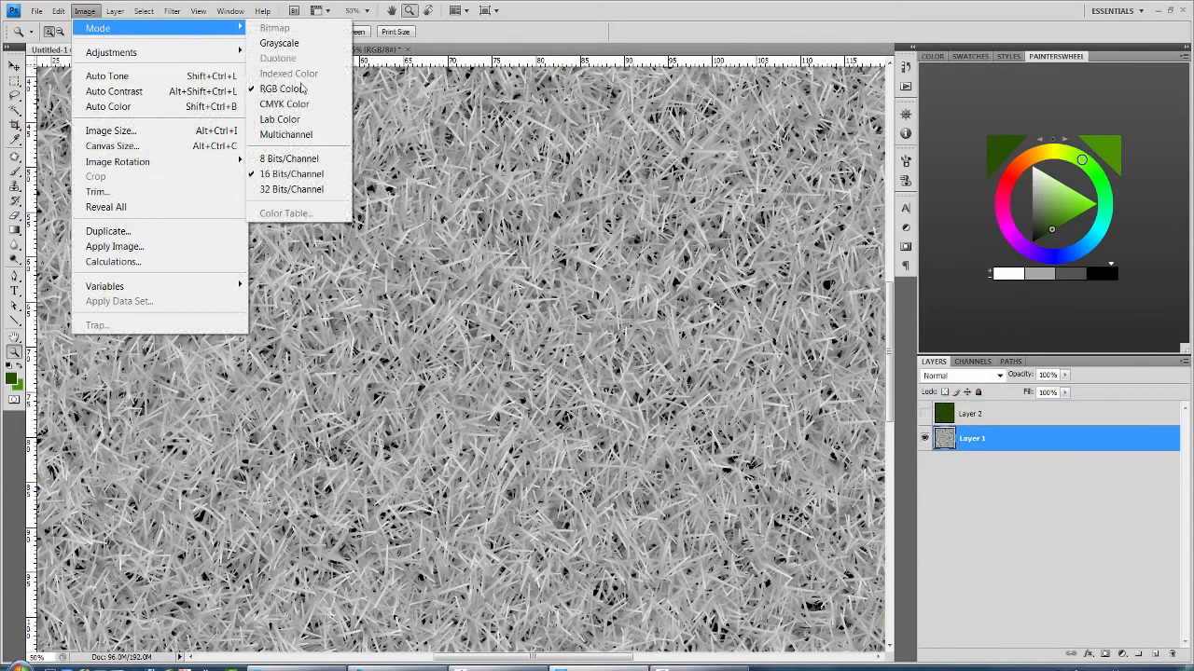
pyautogui.moveTo(278, 43)
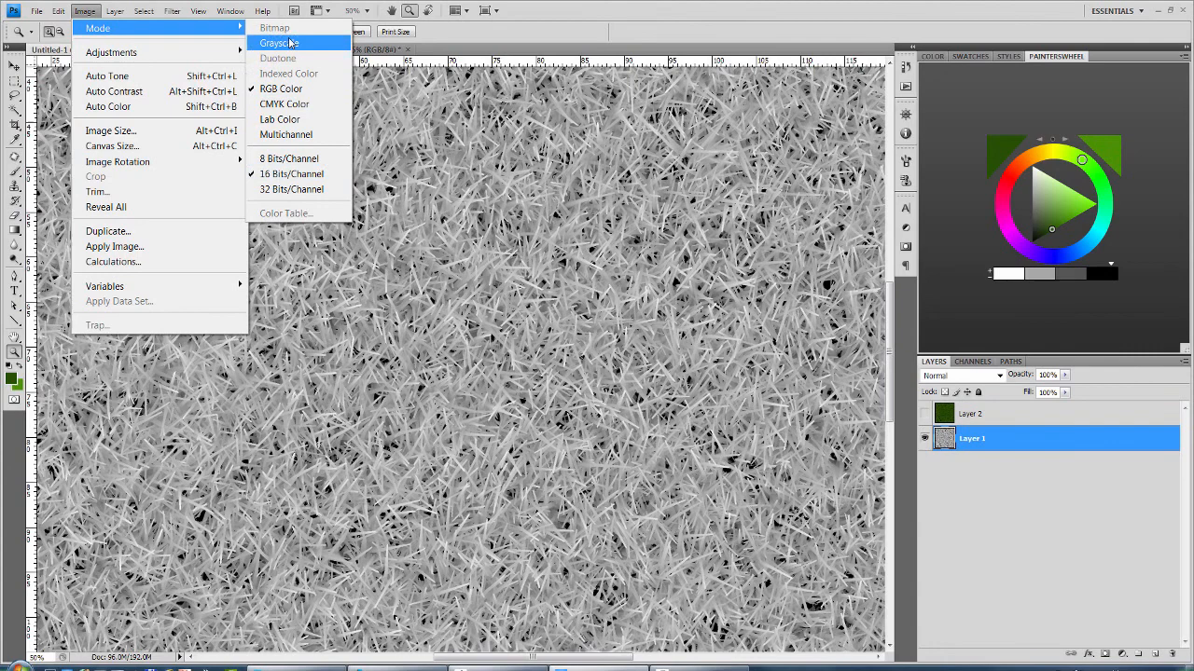
pyautogui.click(278, 42)
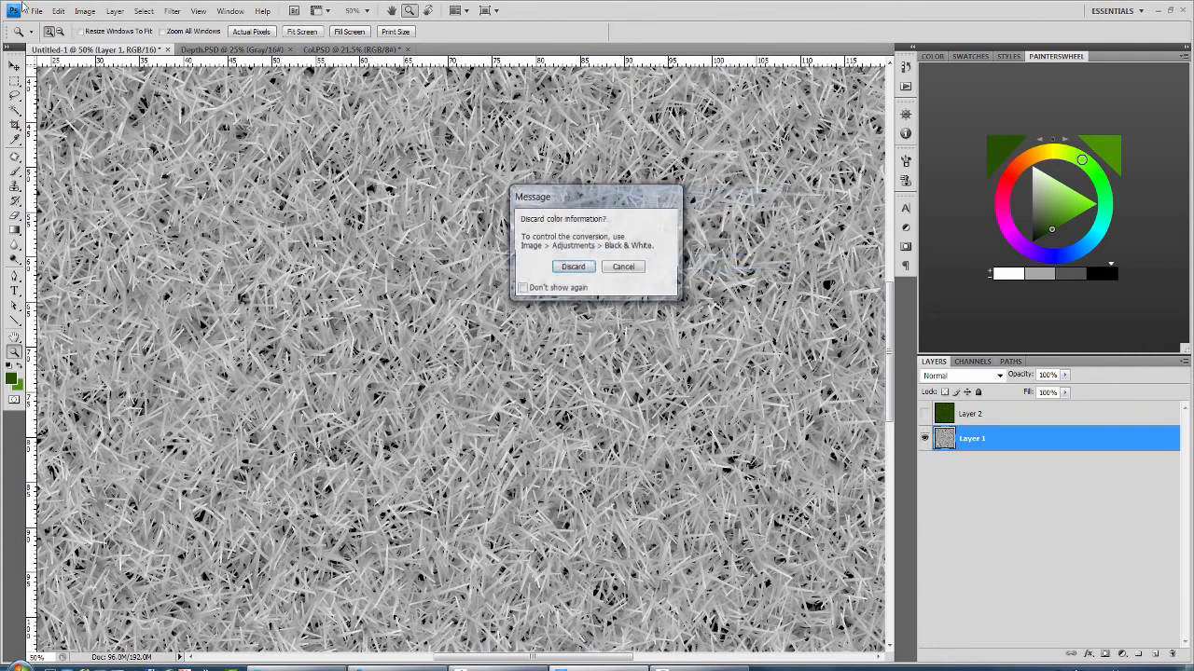
pyautogui.click(36, 10)
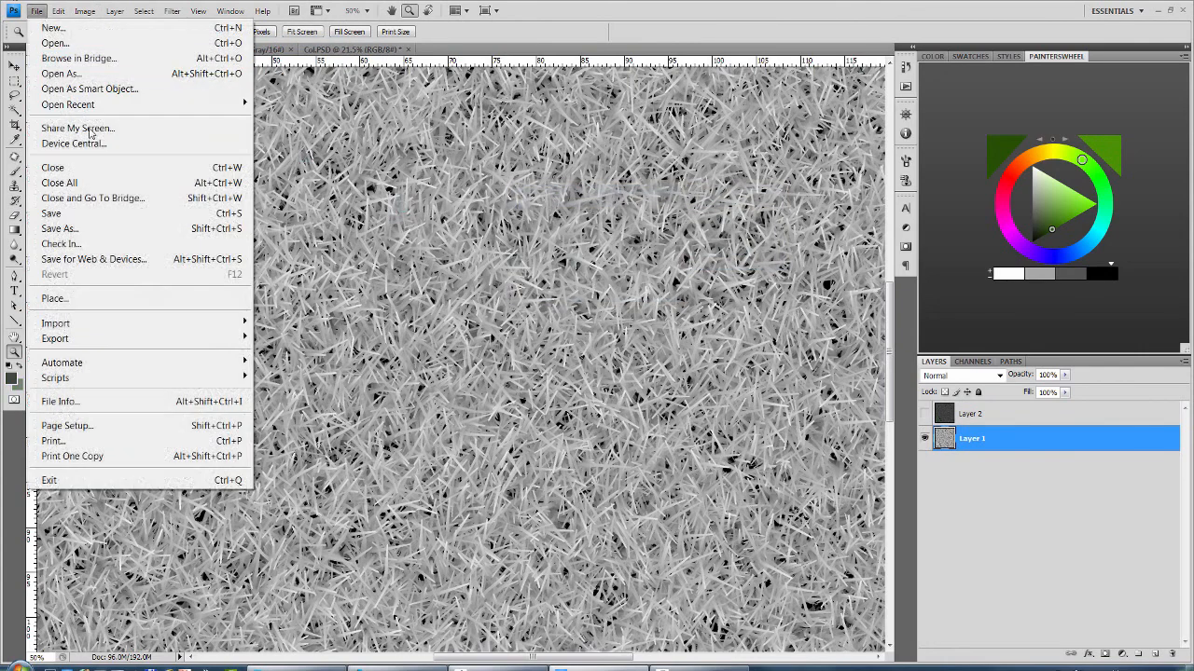
pyautogui.click(59, 229)
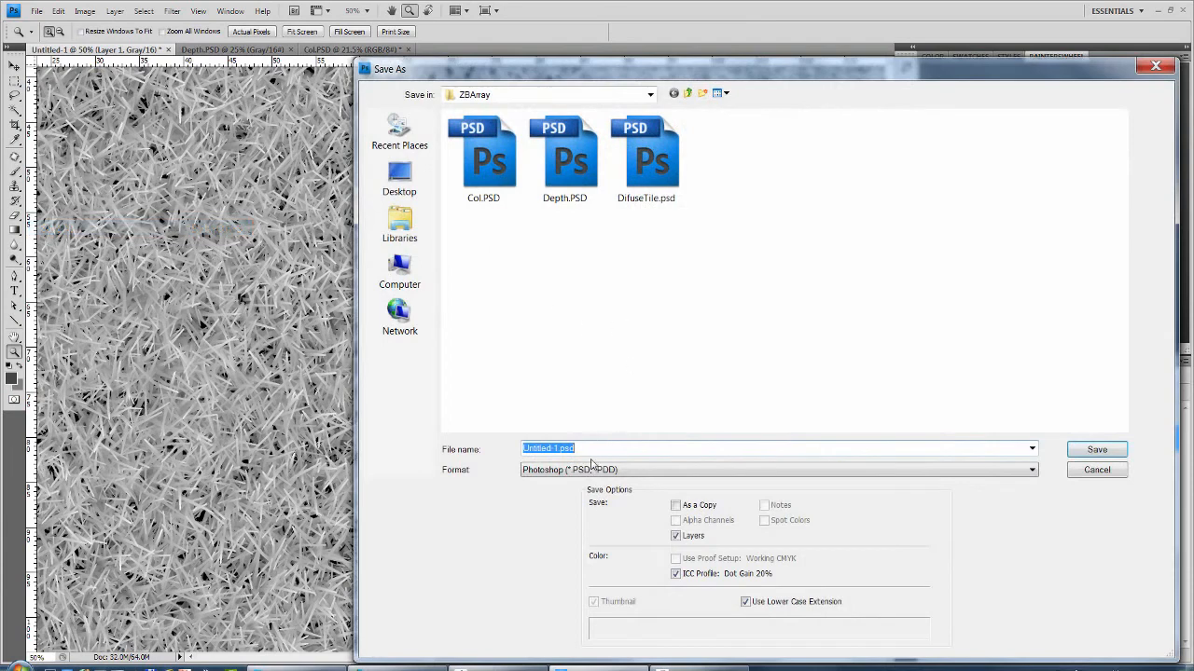
pyautogui.write('DispTile')
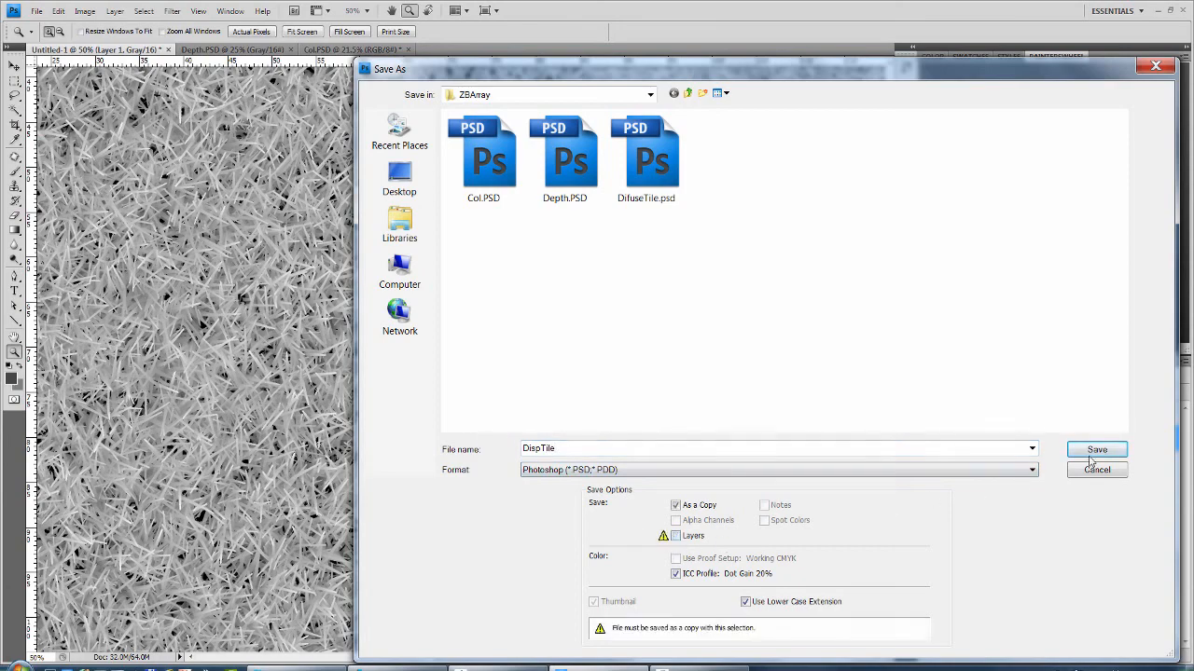
pyautogui.click(1097, 450)
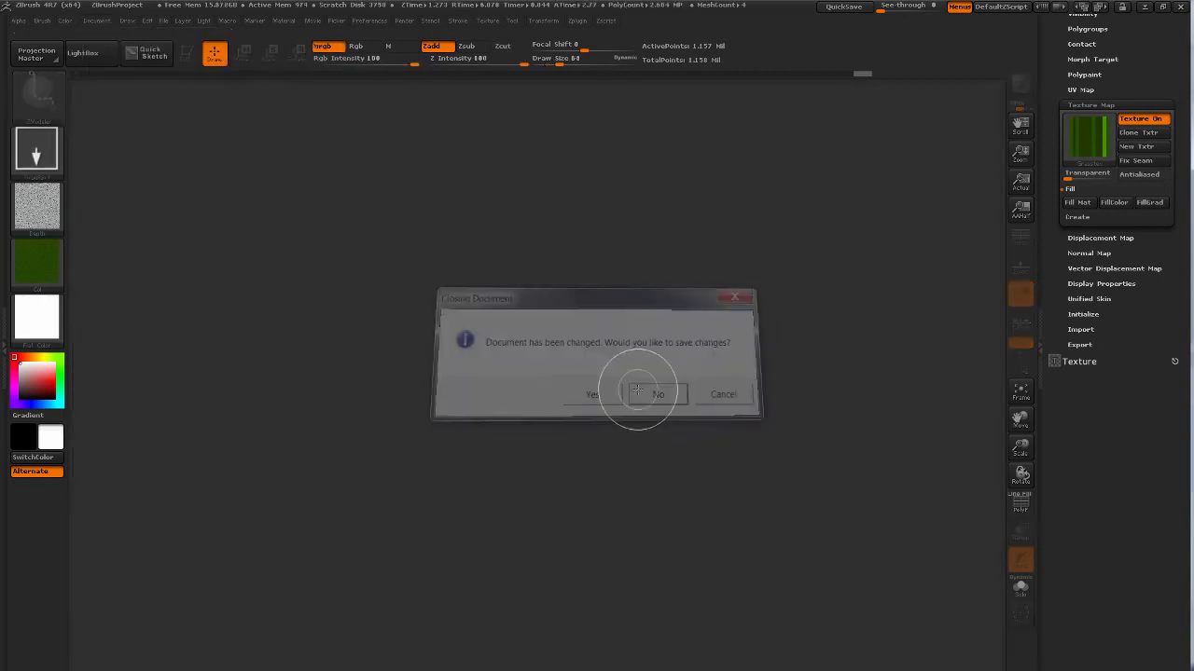
# Step: Close the old scene without saving and import the saved grass tile images as textures
pyautogui.click(658, 393)
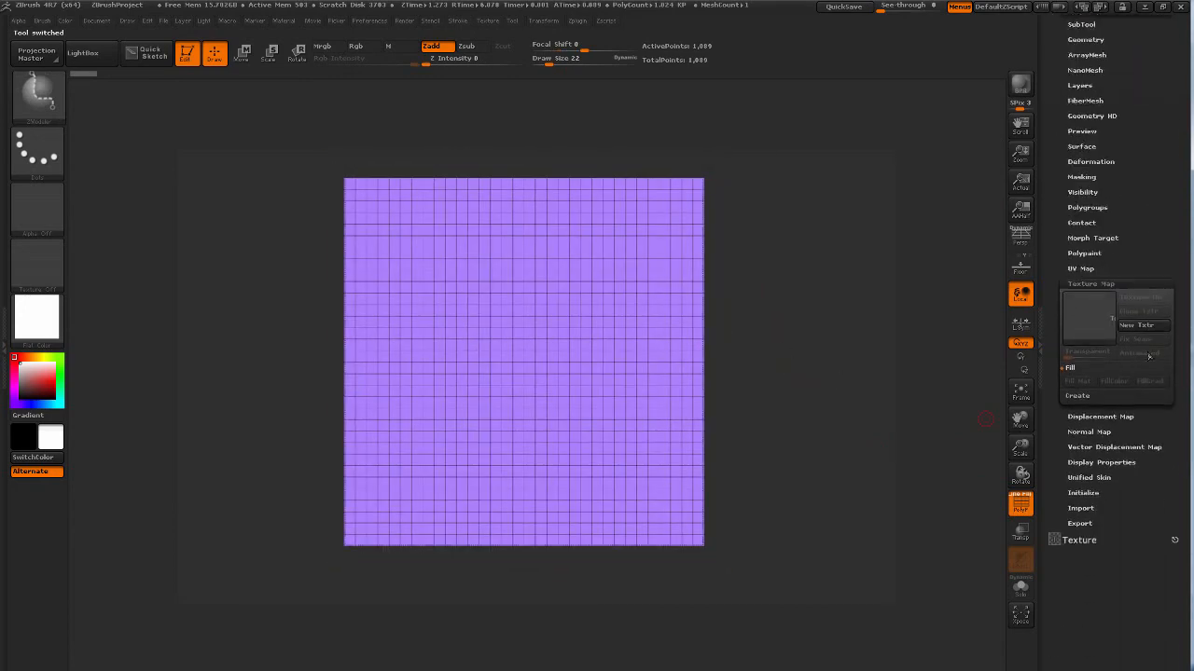
pyautogui.click(488, 19)
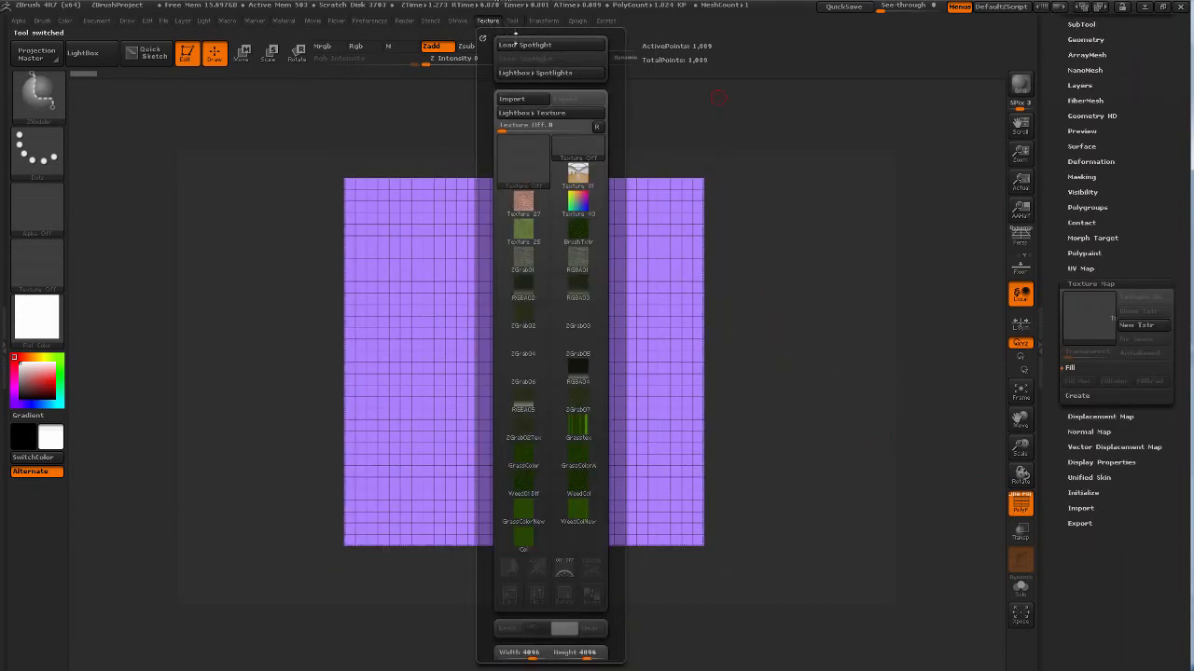
pyautogui.click(510, 99)
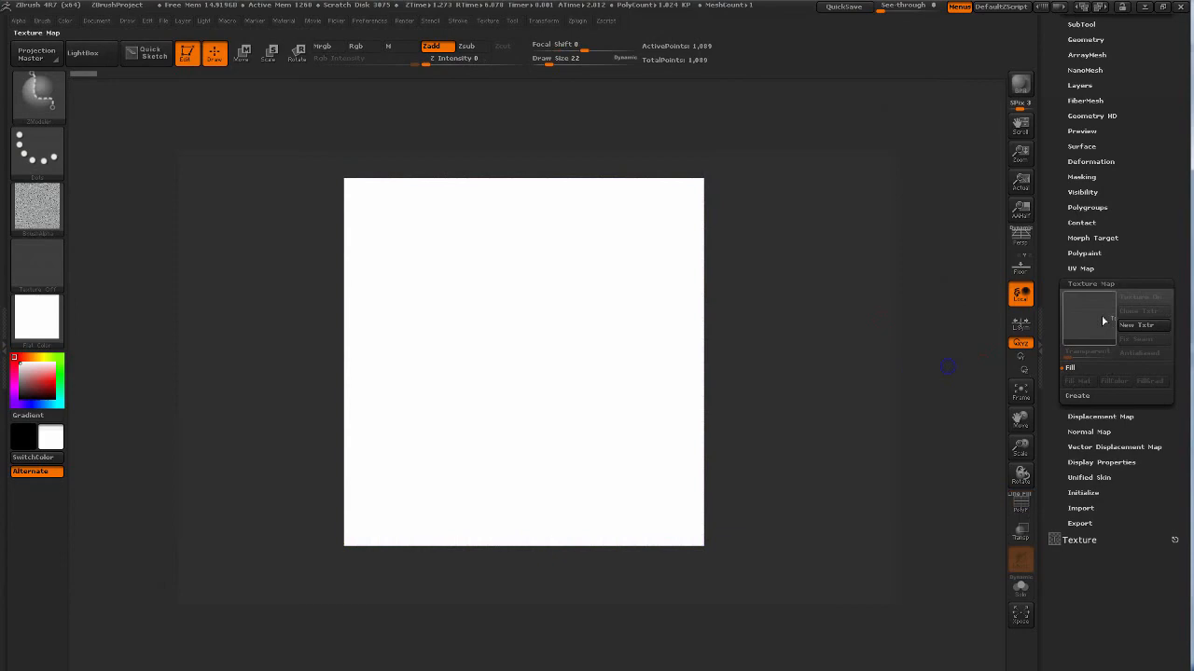
# Step: Set the green grass tile as texture map and the grayscale tile as displacement with adjusted intensity
pyautogui.click(1142, 297)
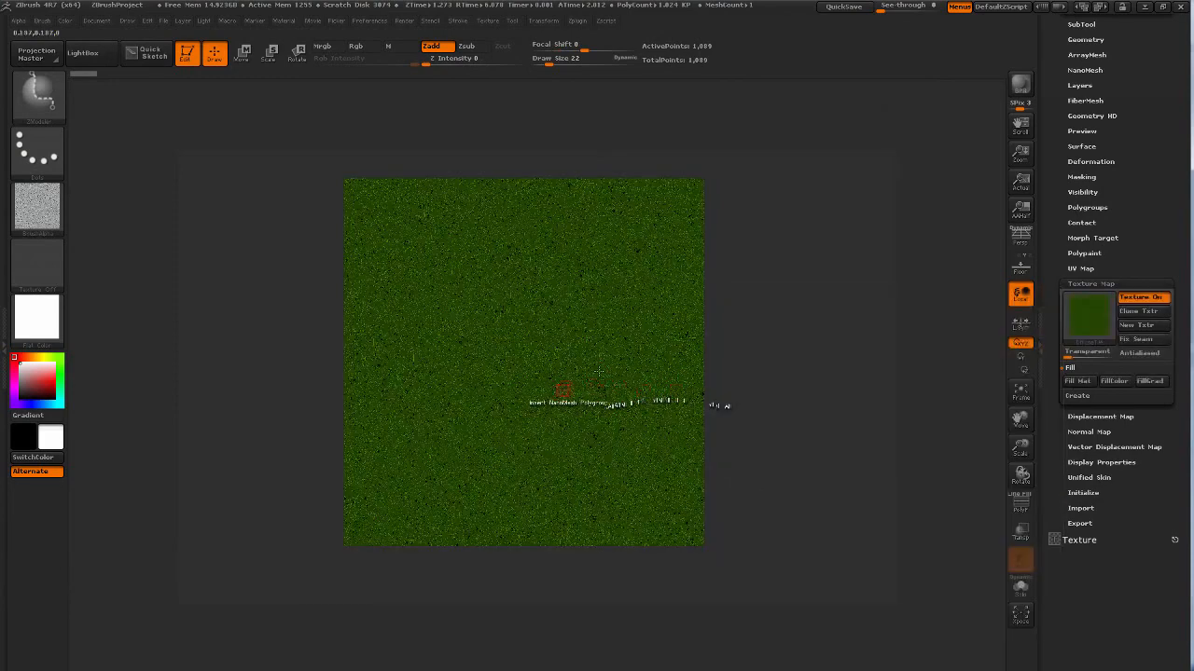
pyautogui.click(1101, 299)
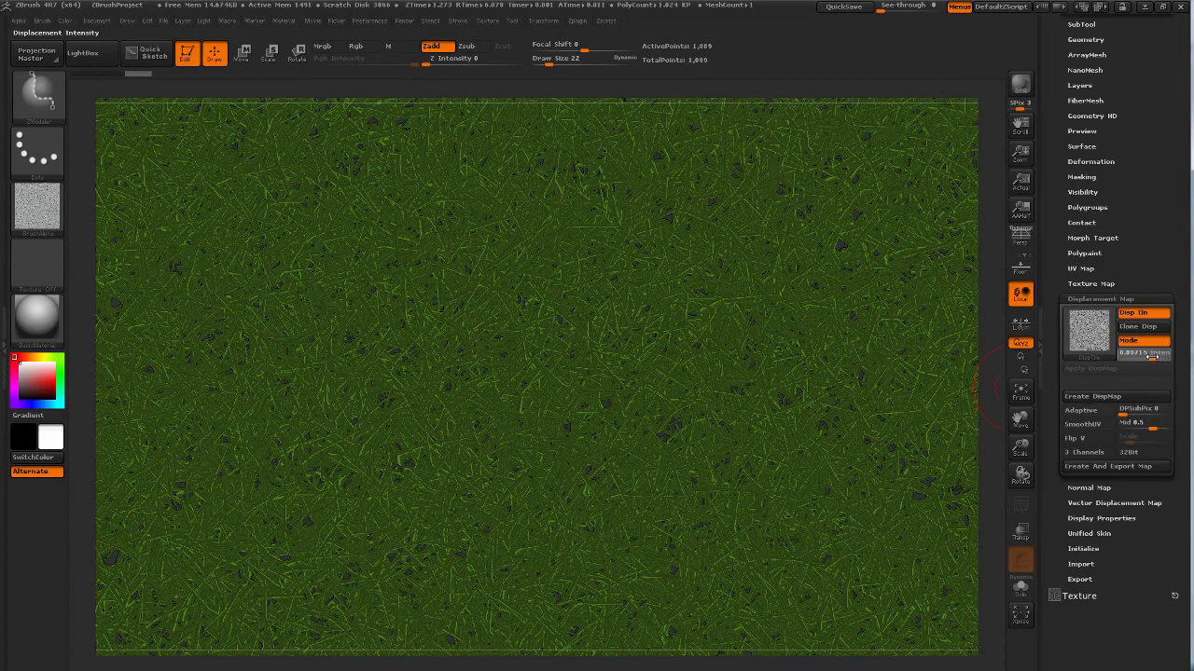
pyautogui.click(1095, 369)
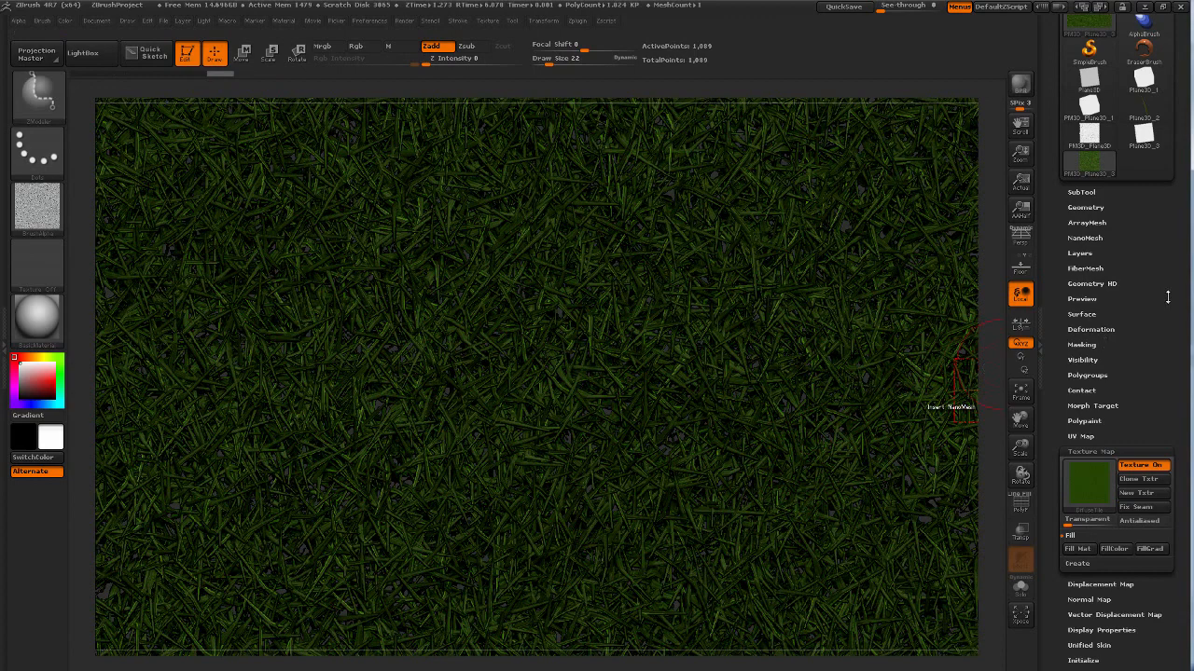
# Step: Select the PM3D_Plane3D_1 grass mesh from the Tool palette thumbnails
pyautogui.click(1088, 192)
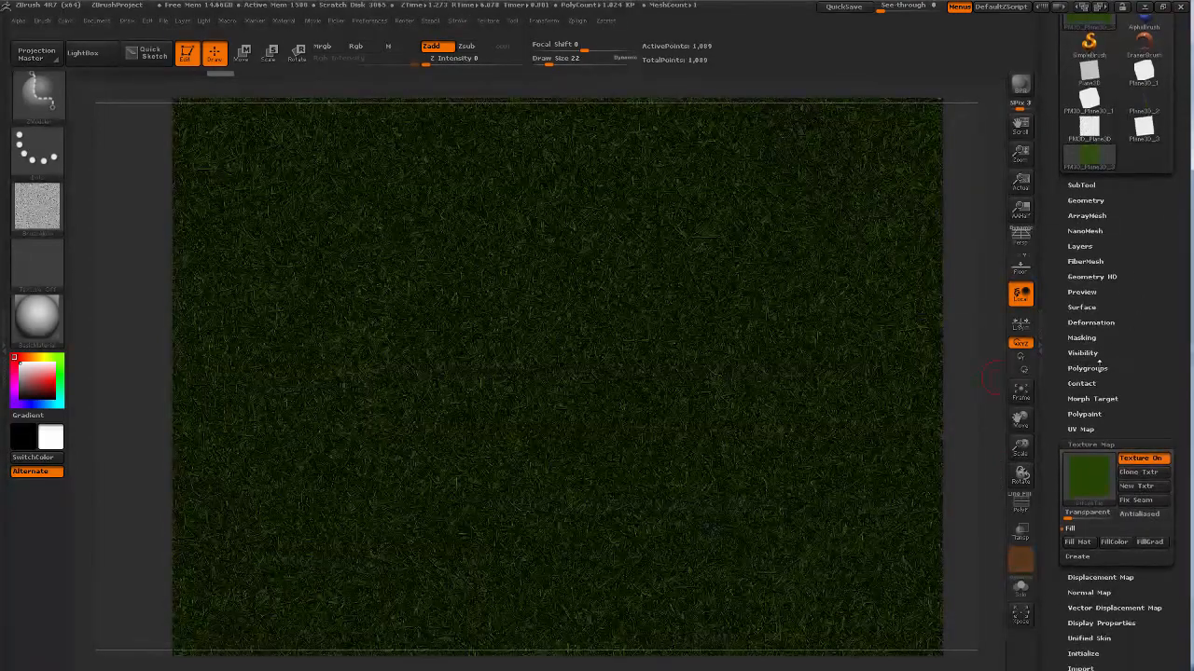
pyautogui.click(1086, 367)
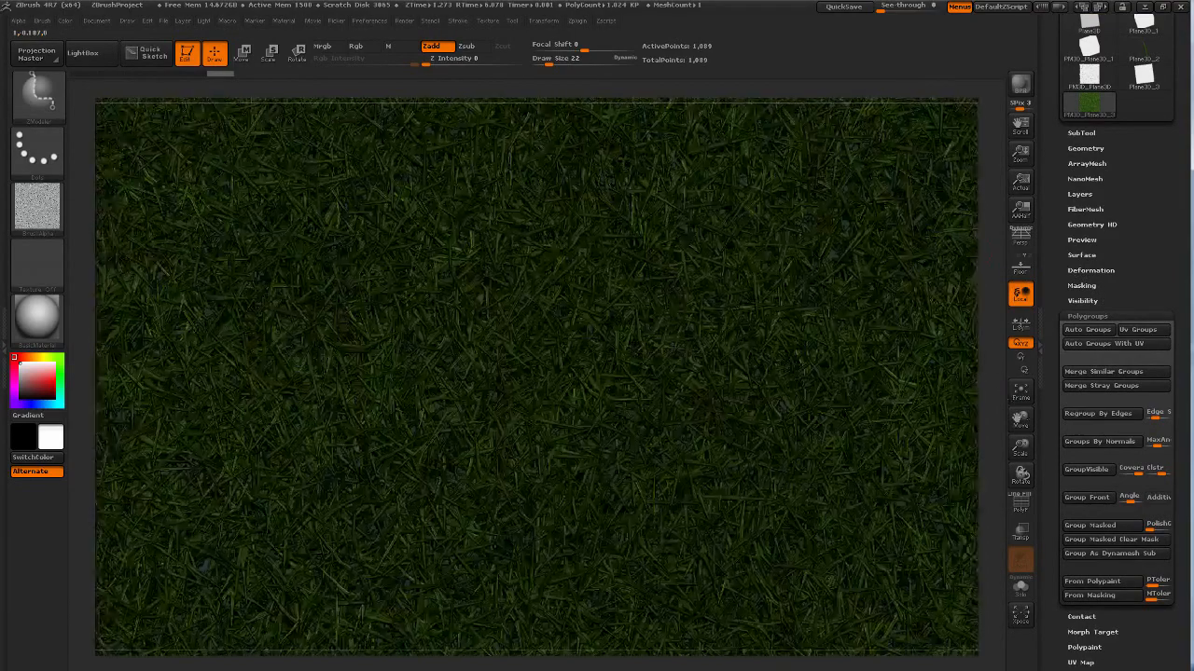
pyautogui.click(1087, 329)
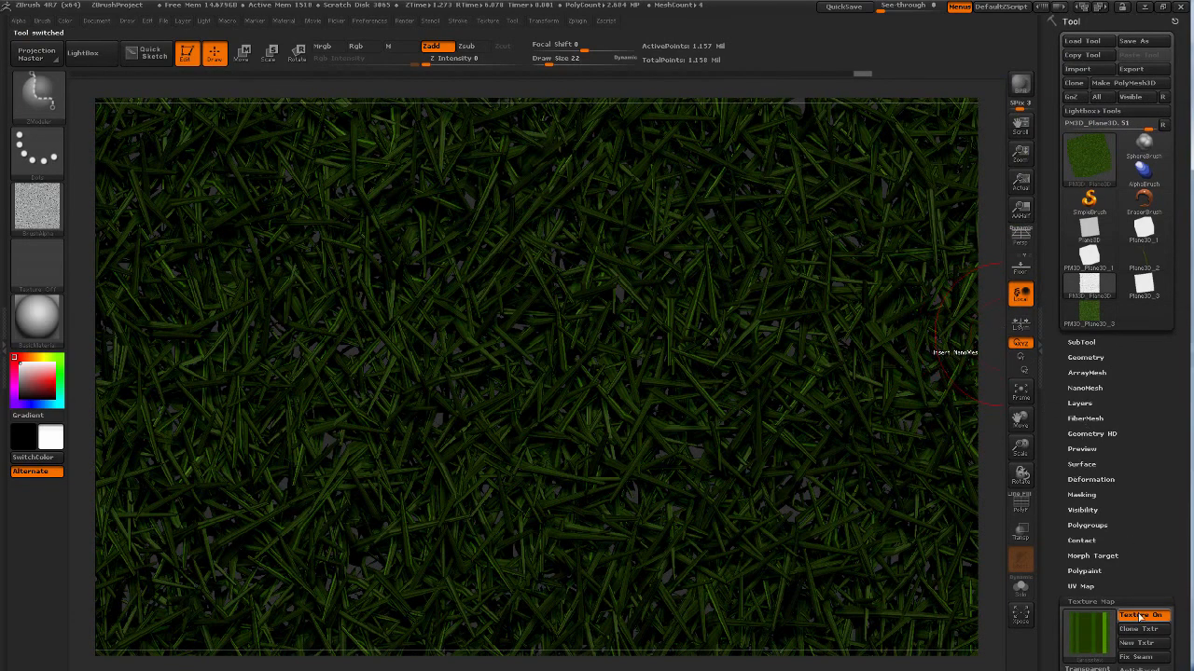
# Step: Turn off the grass mesh's texture and run Auto Groups under Polygroups
pyautogui.click(1142, 615)
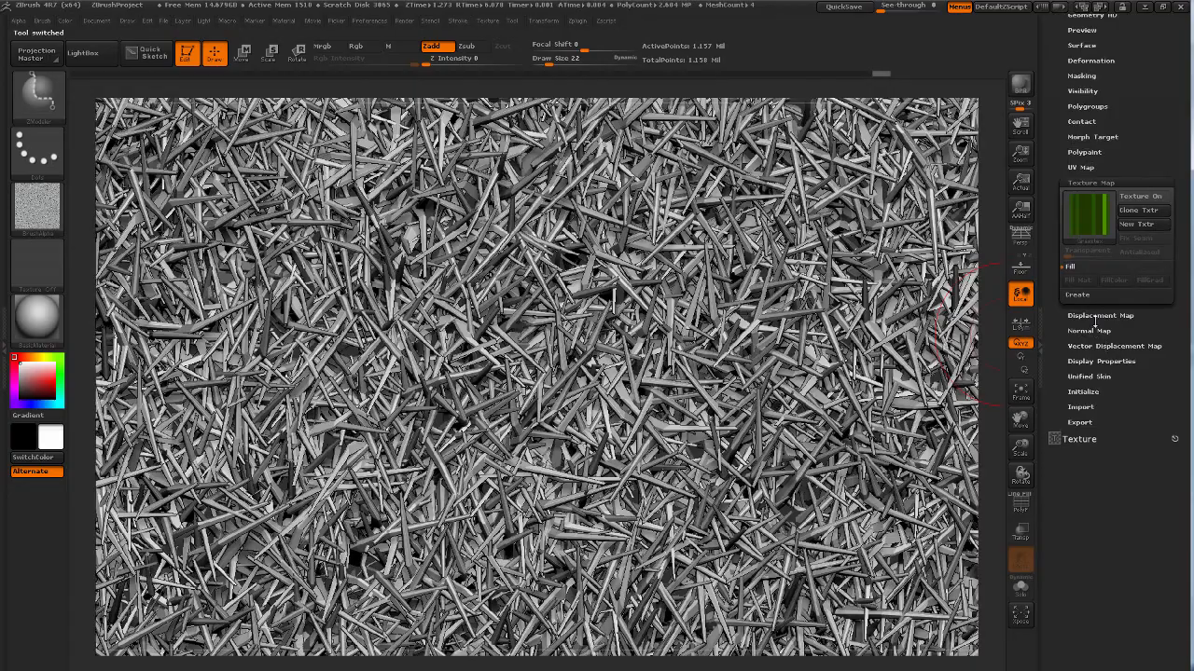
pyautogui.click(1100, 316)
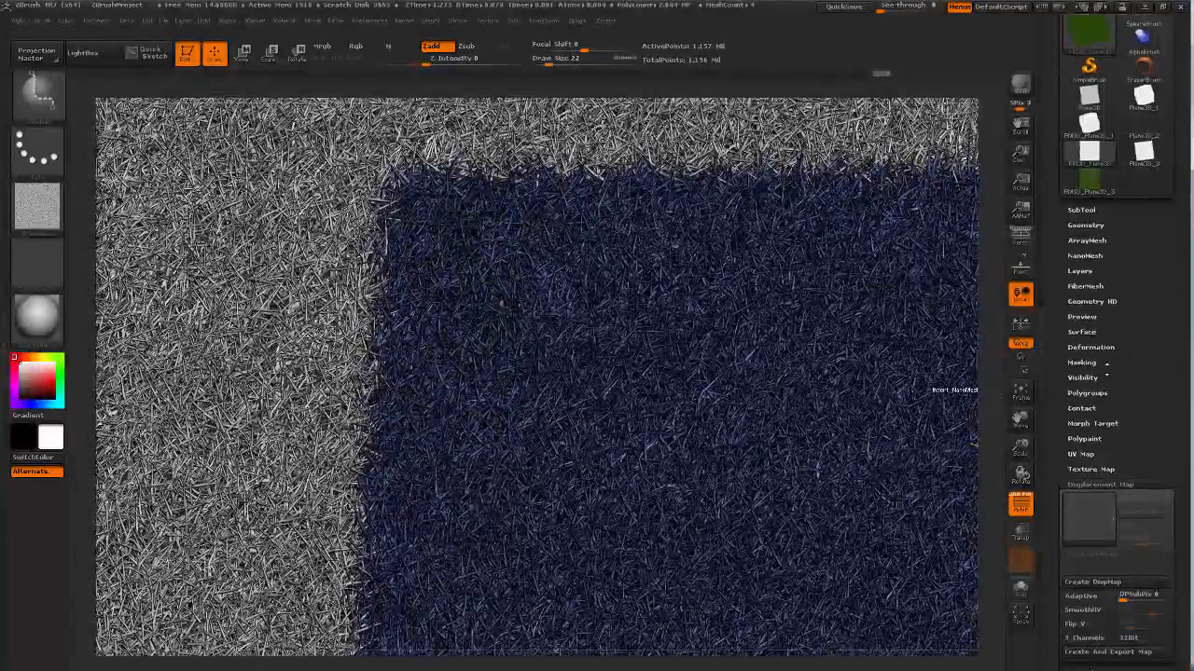
pyautogui.click(1087, 367)
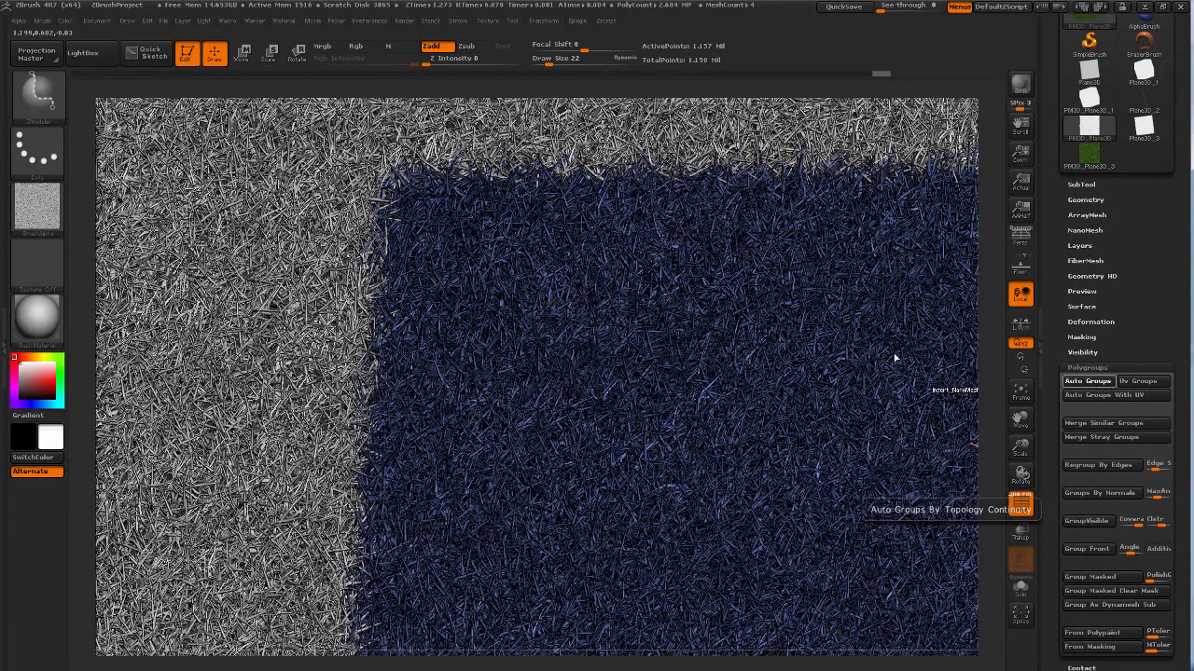
pyautogui.moveTo(775, 336)
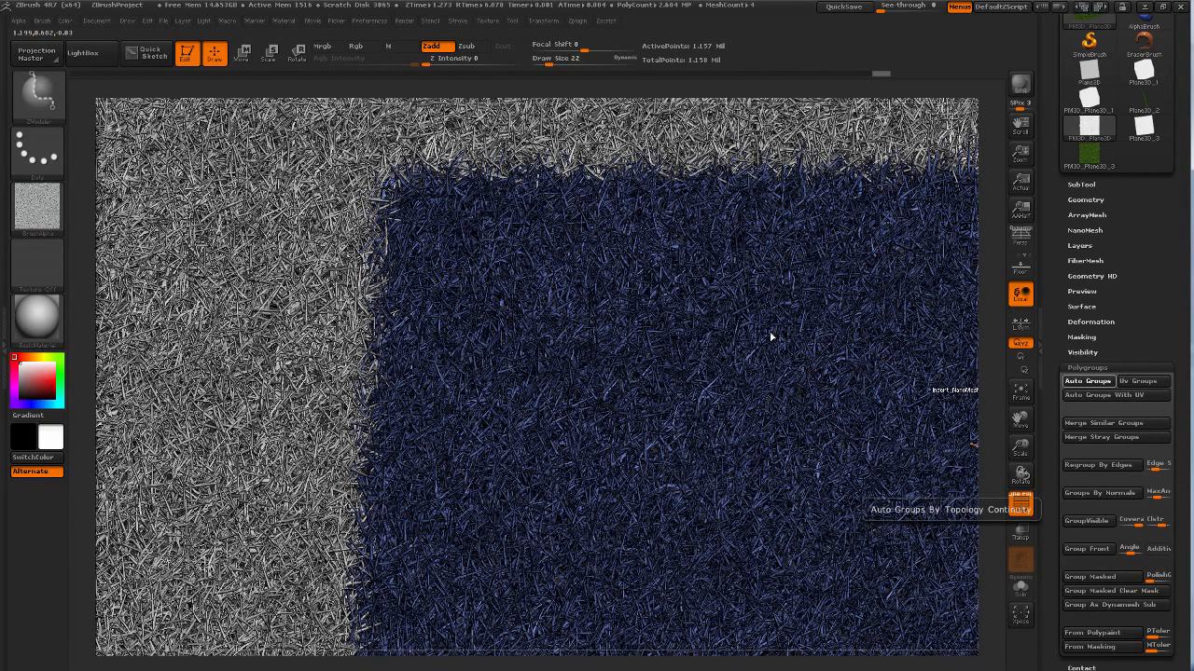
pyautogui.moveTo(752, 250)
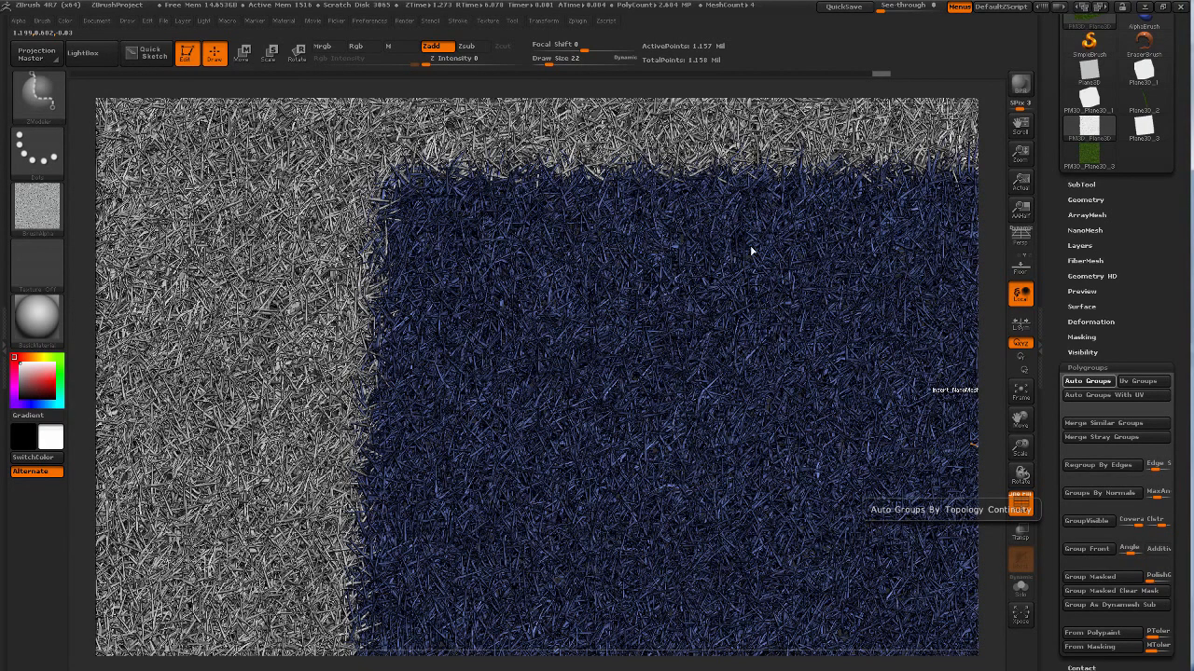
pyautogui.moveTo(906, 312)
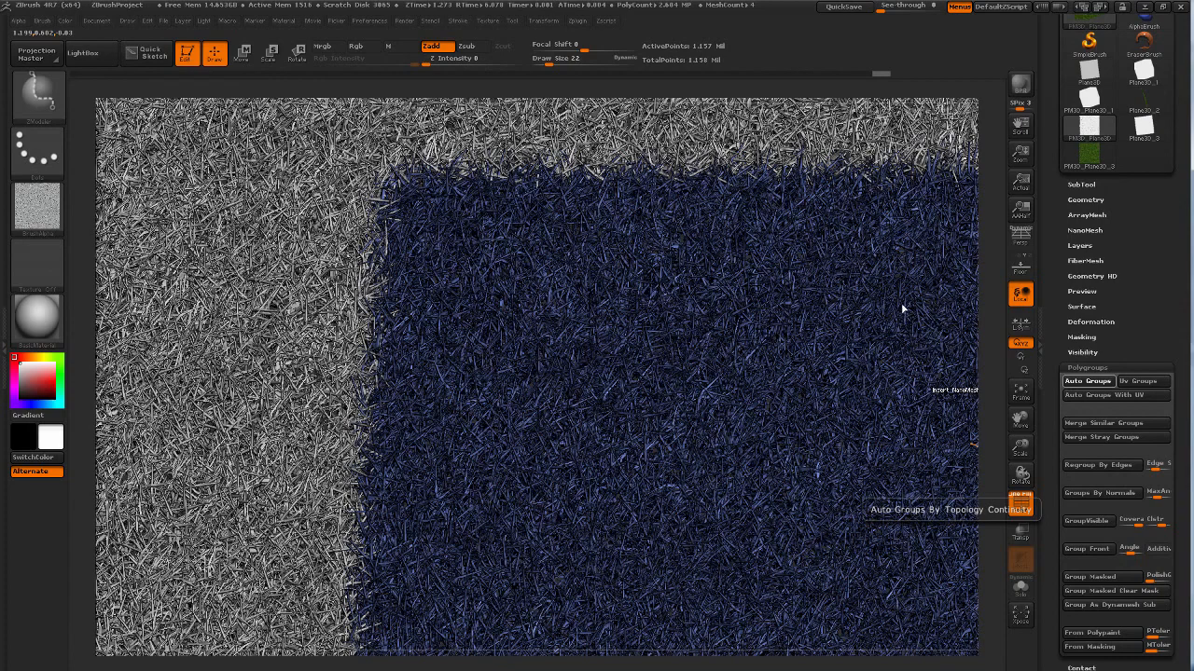
pyautogui.moveTo(876, 305)
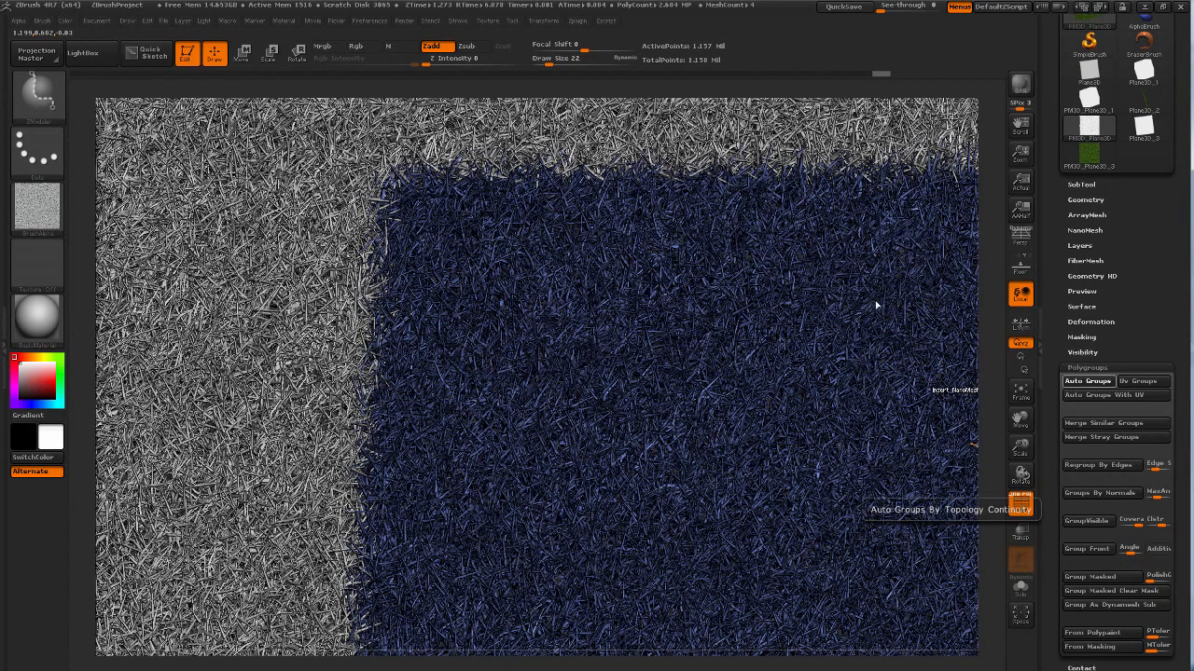
pyautogui.moveTo(761, 350)
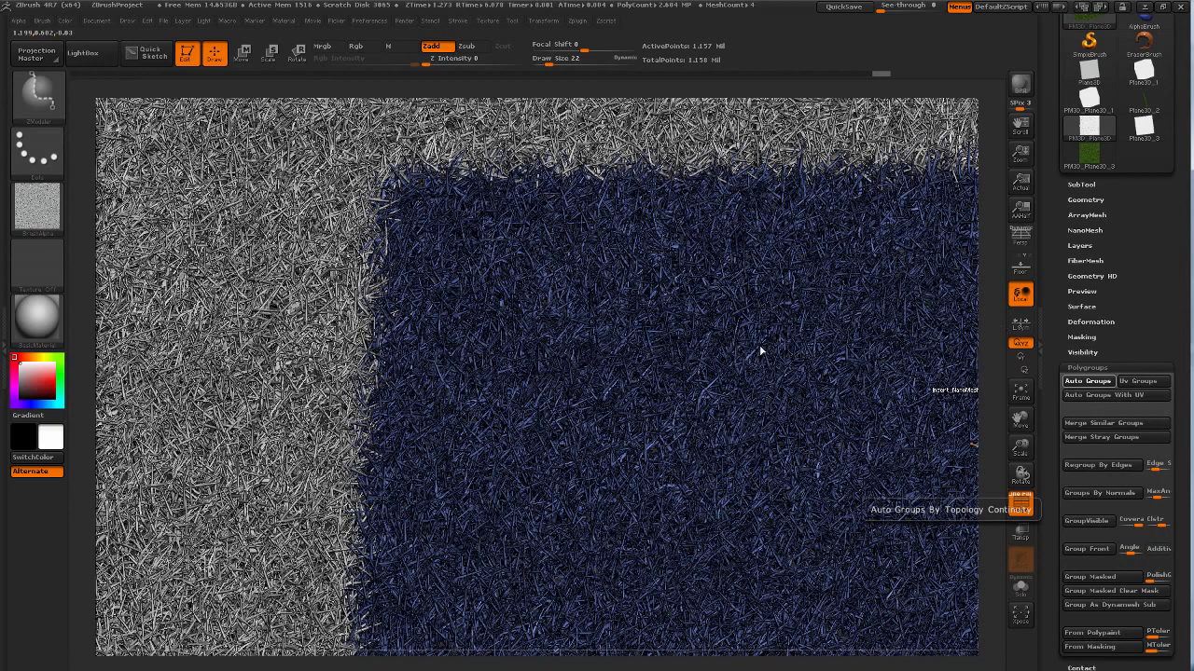
pyautogui.moveTo(708, 310)
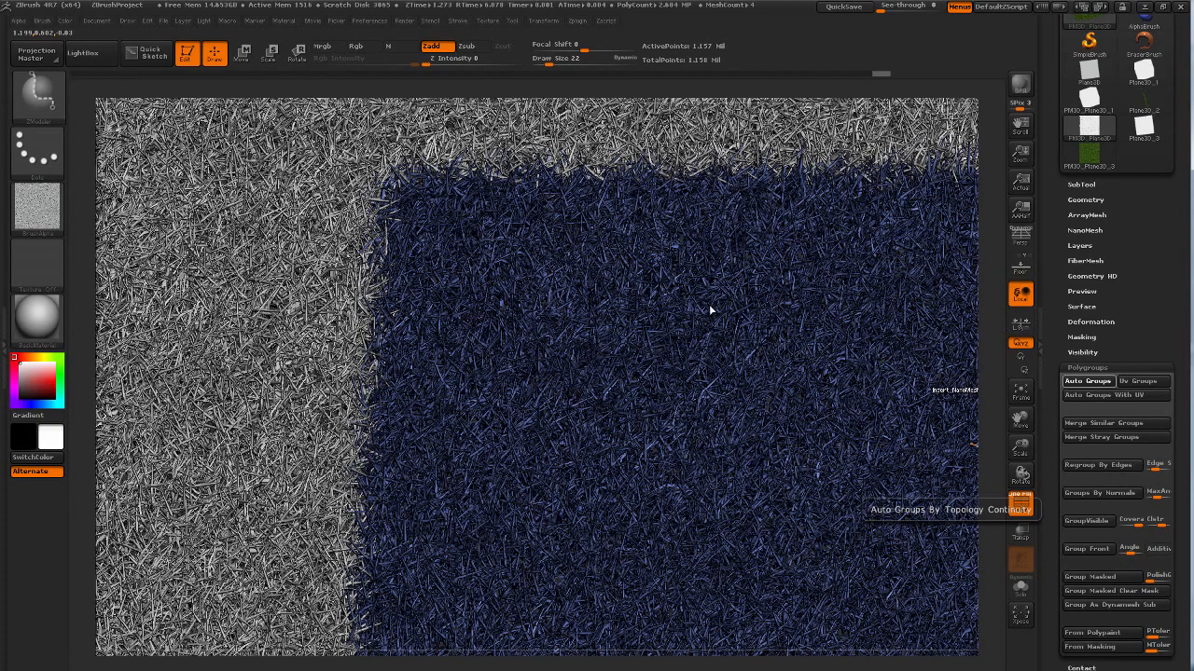
pyautogui.moveTo(702, 299)
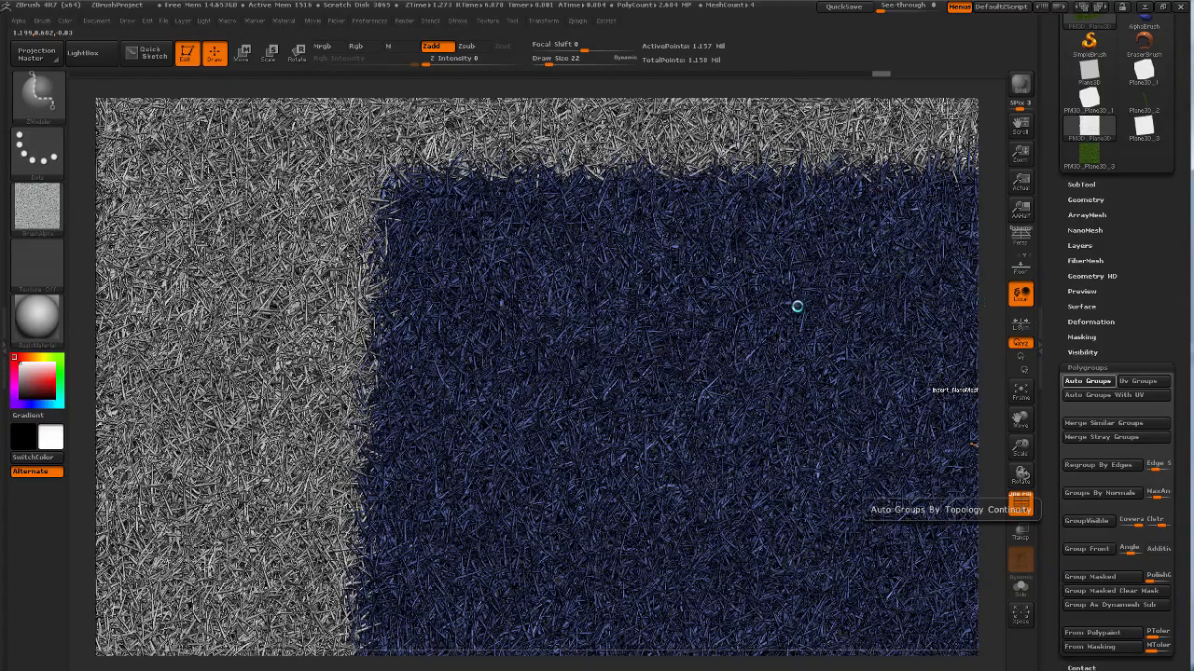
pyautogui.click(1087, 380)
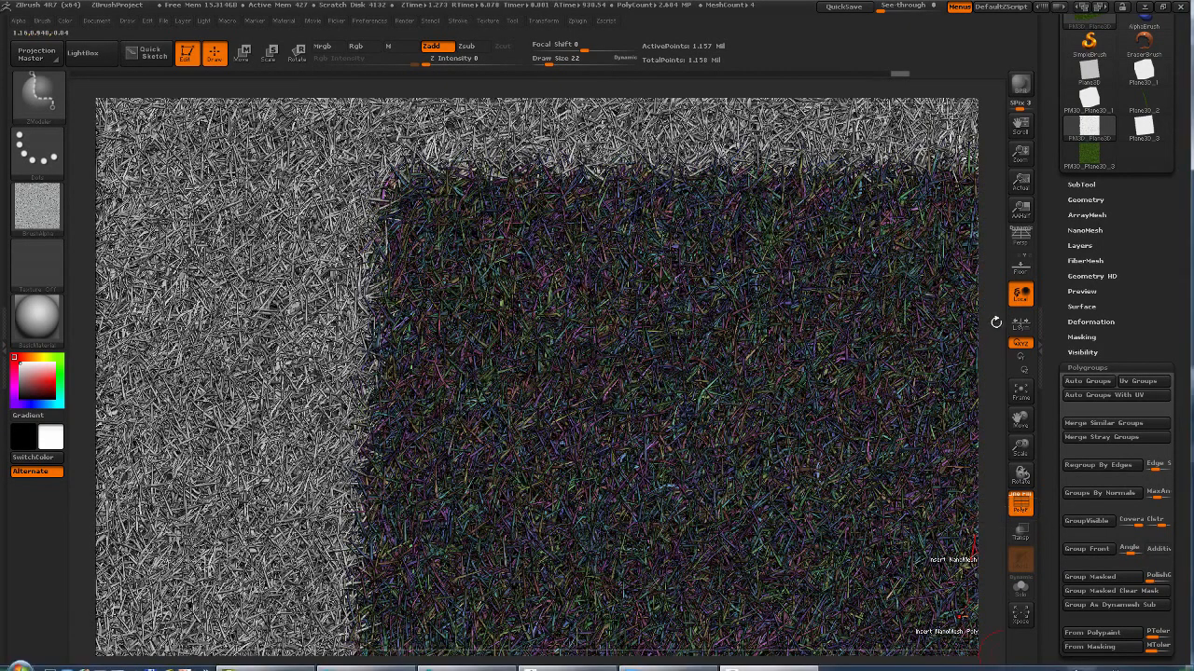